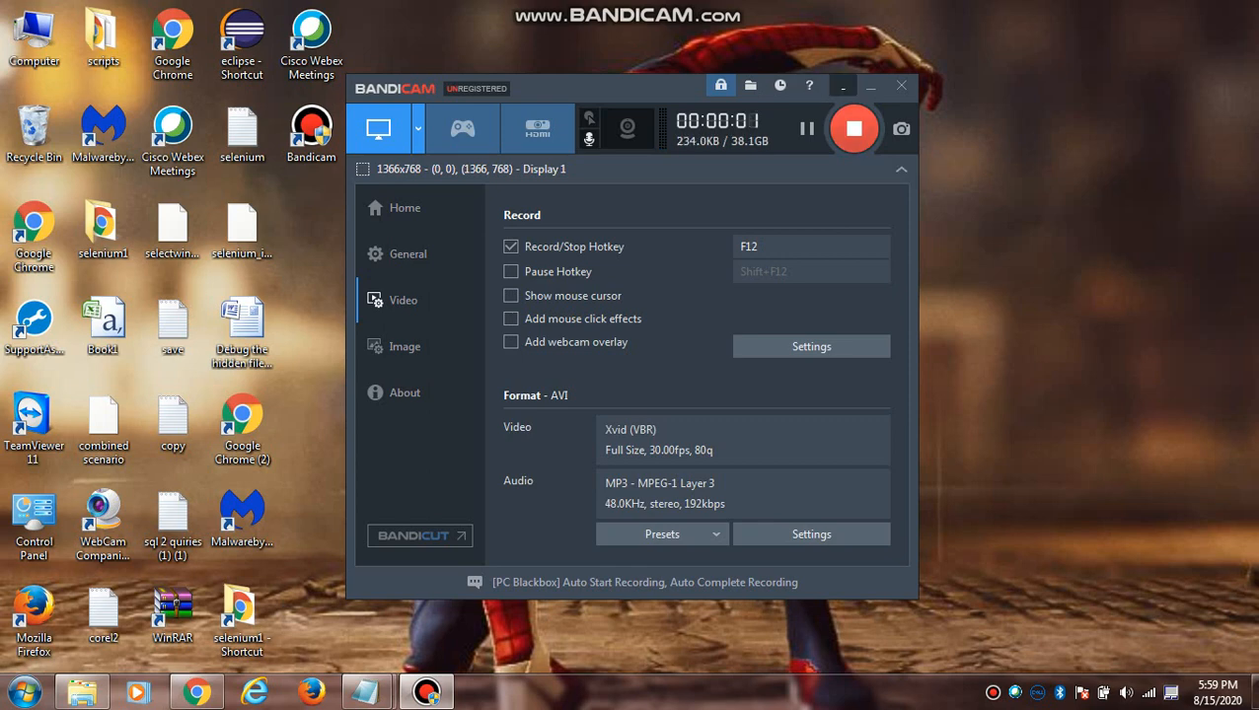
# Step: Minimize the Bandicam window while recording continues, revealing the desktop
pyautogui.click(869, 86)
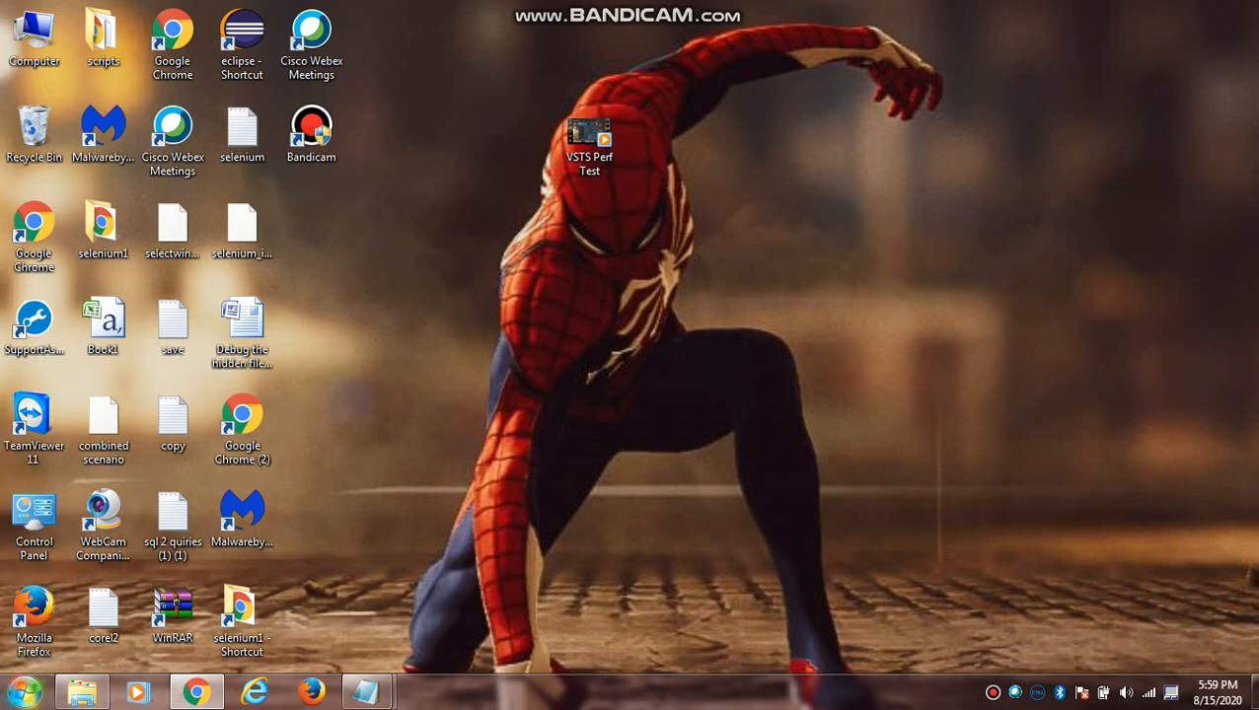
# Step: Launch Visual Studio 2017 from the Start menu's program list
pyautogui.click(21, 690)
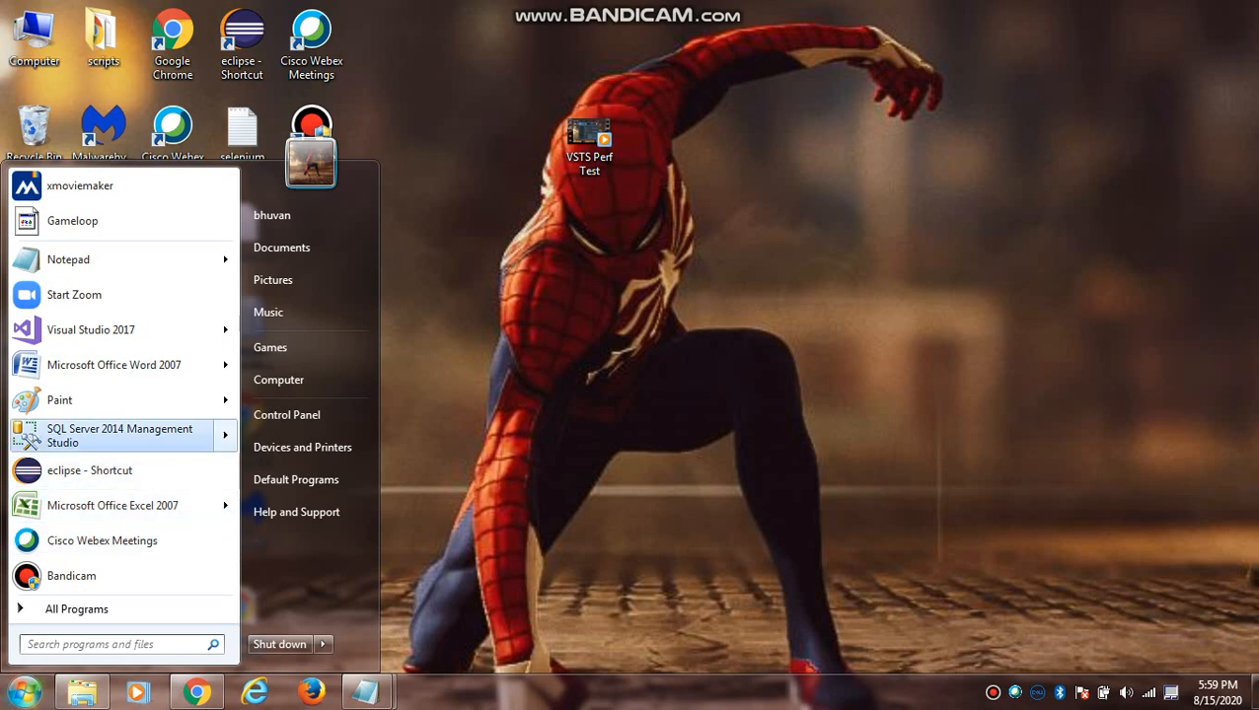
pyautogui.click(91, 330)
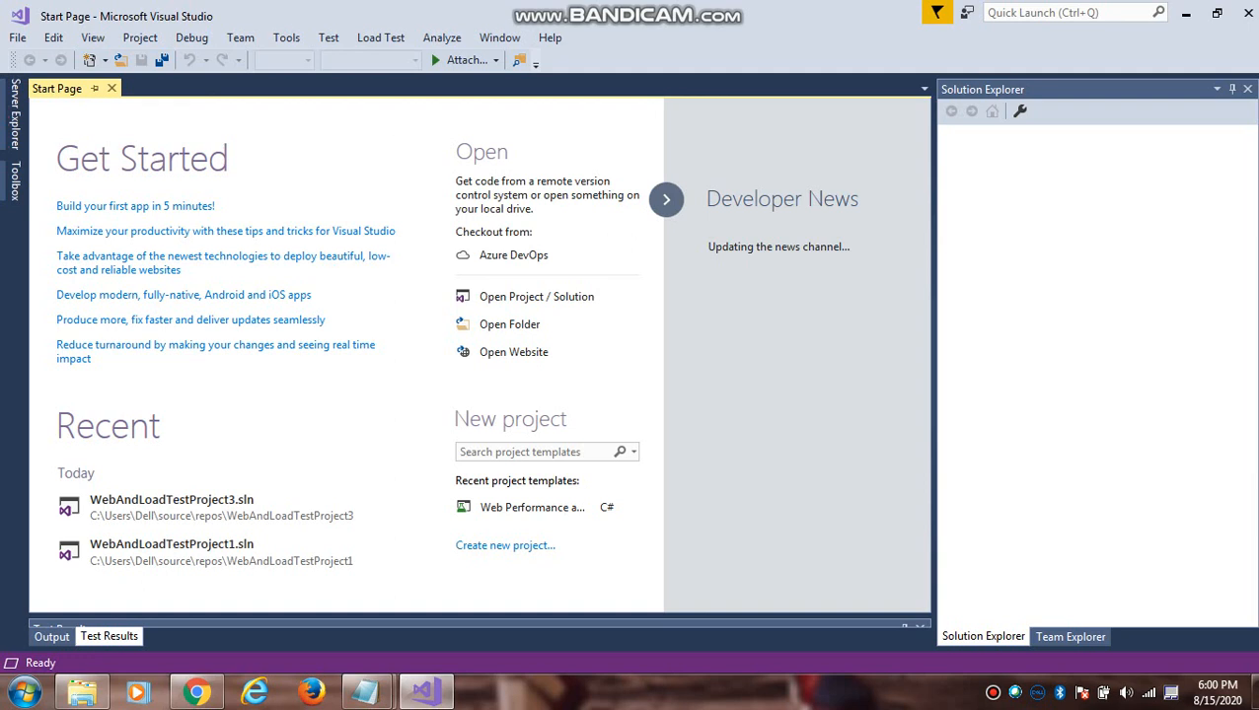
pyautogui.moveTo(170, 506)
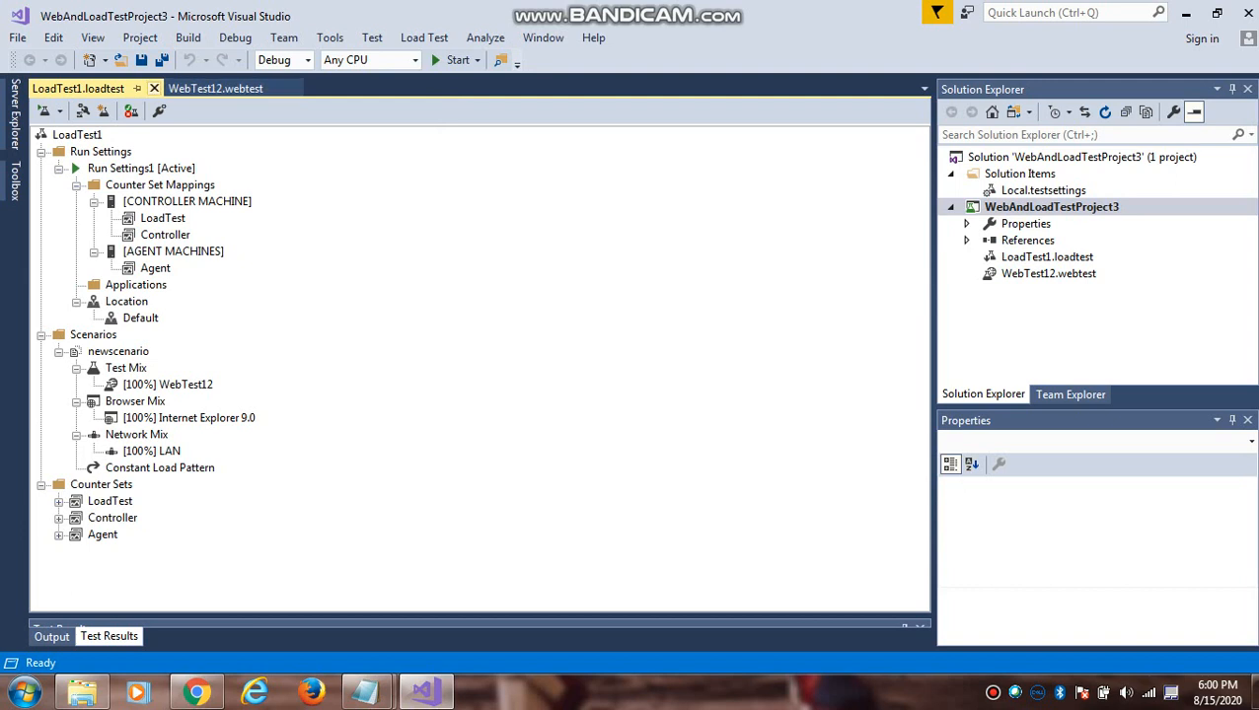
# Step: Close LoadTest1, scroll through WebTest12's recorded steps, and show the Test Results pane
pyautogui.click(215, 88)
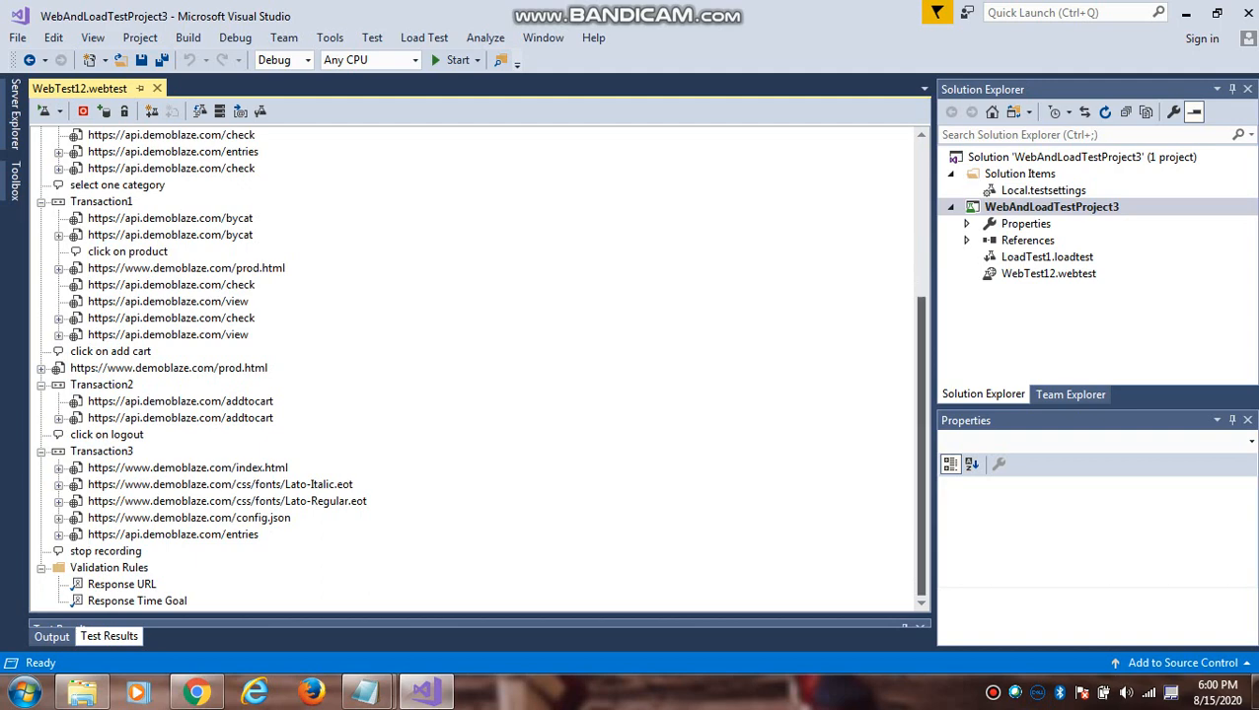
pyautogui.scroll(3)
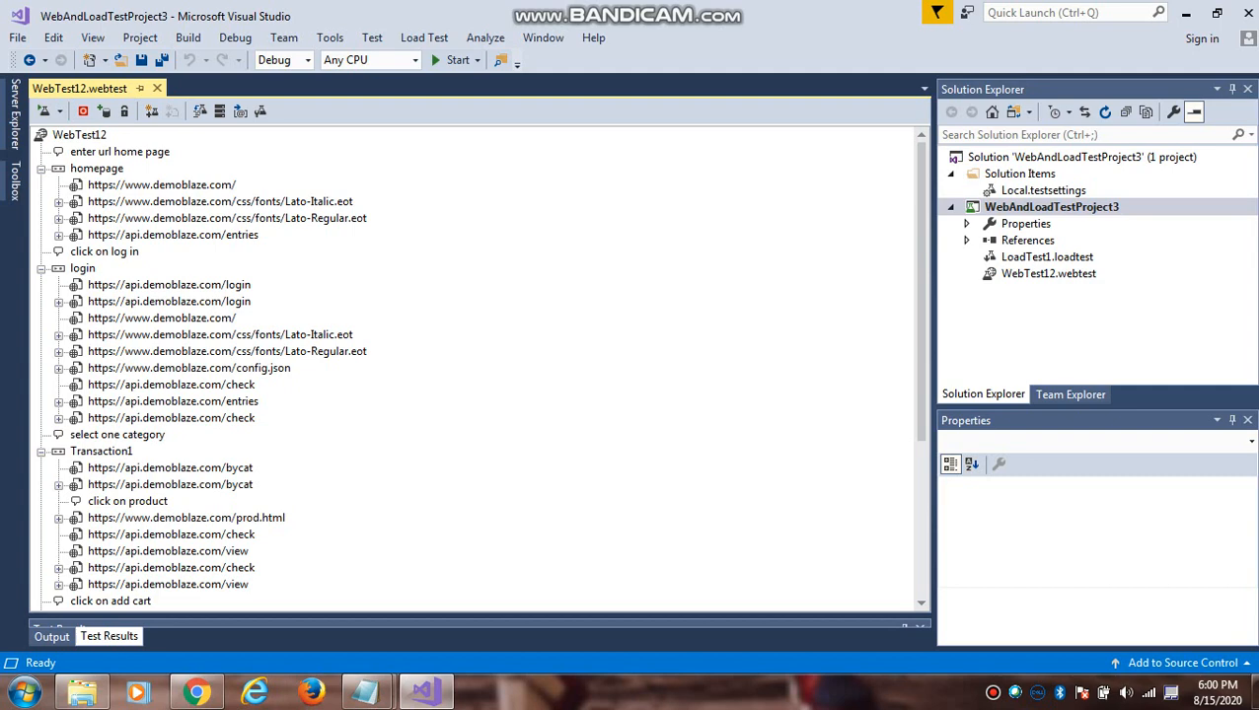
pyautogui.scroll(-3)
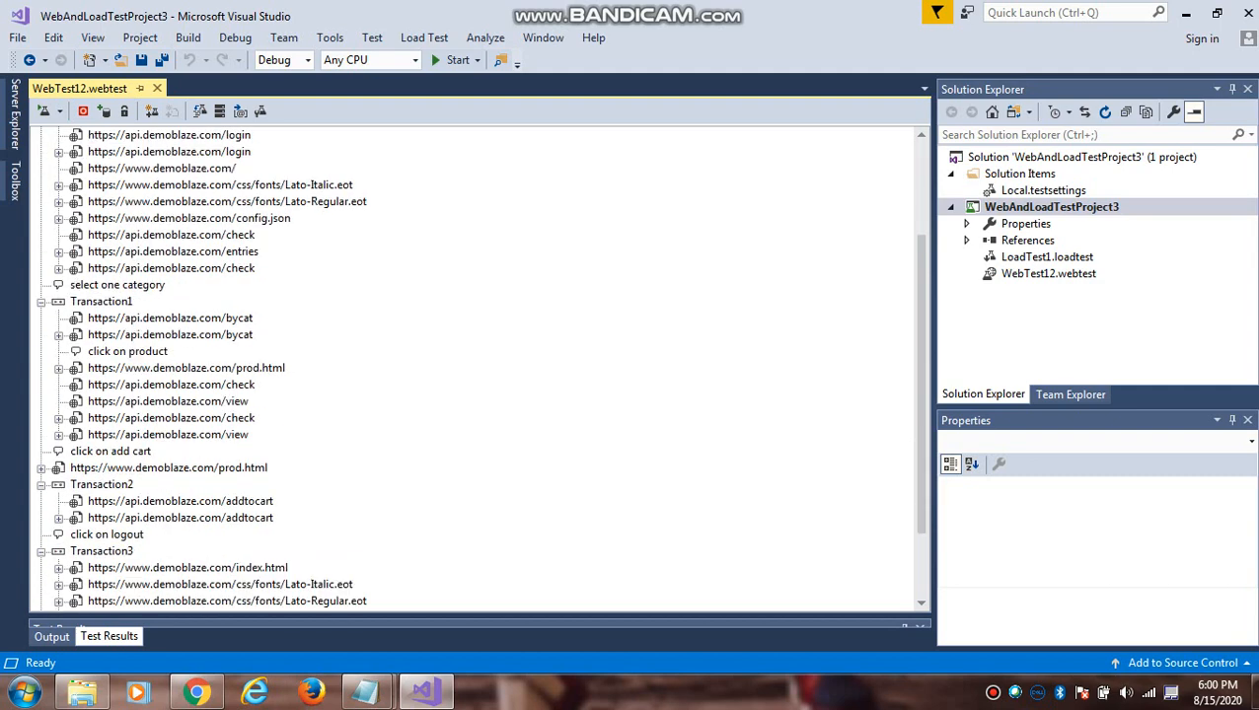
pyautogui.scroll(-3)
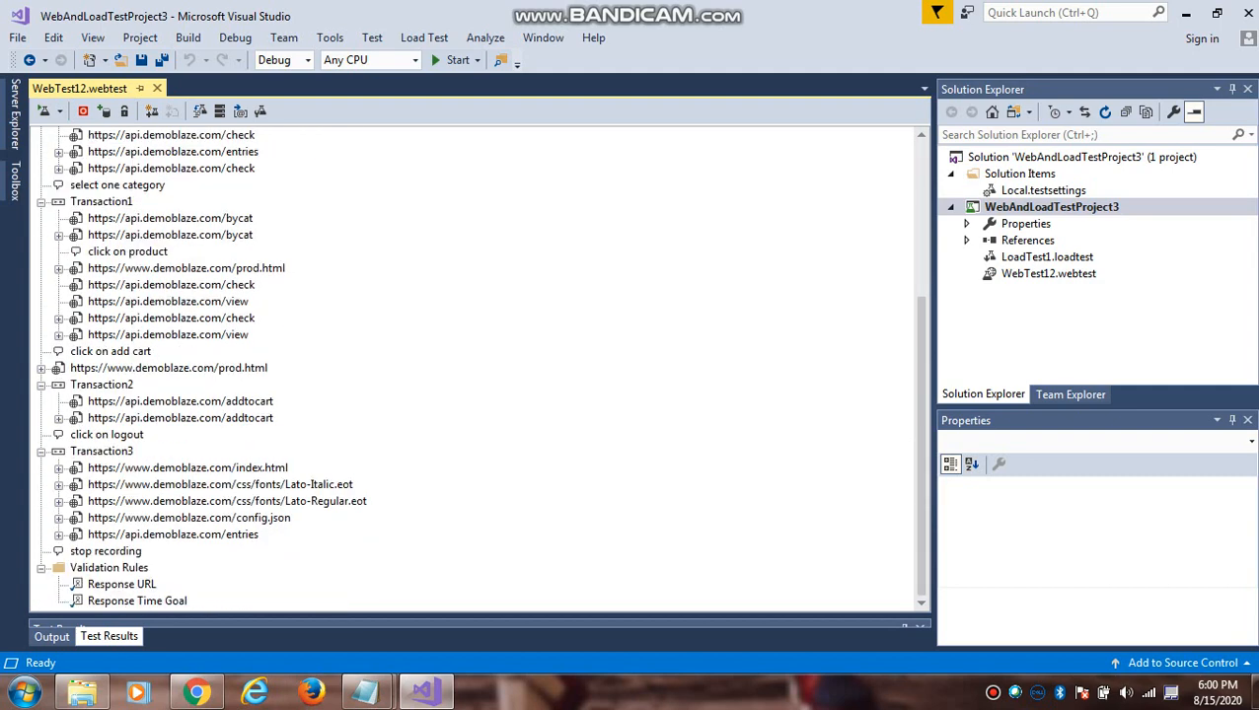
pyautogui.scroll(3)
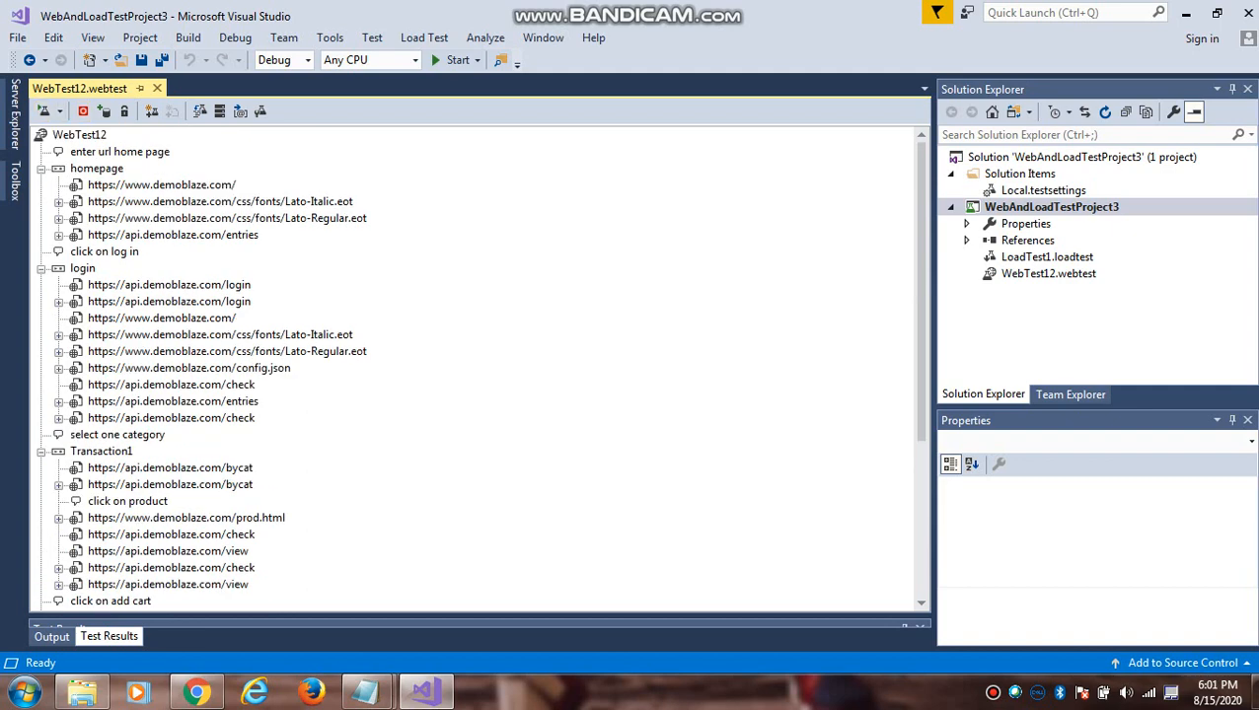
pyautogui.click(44, 110)
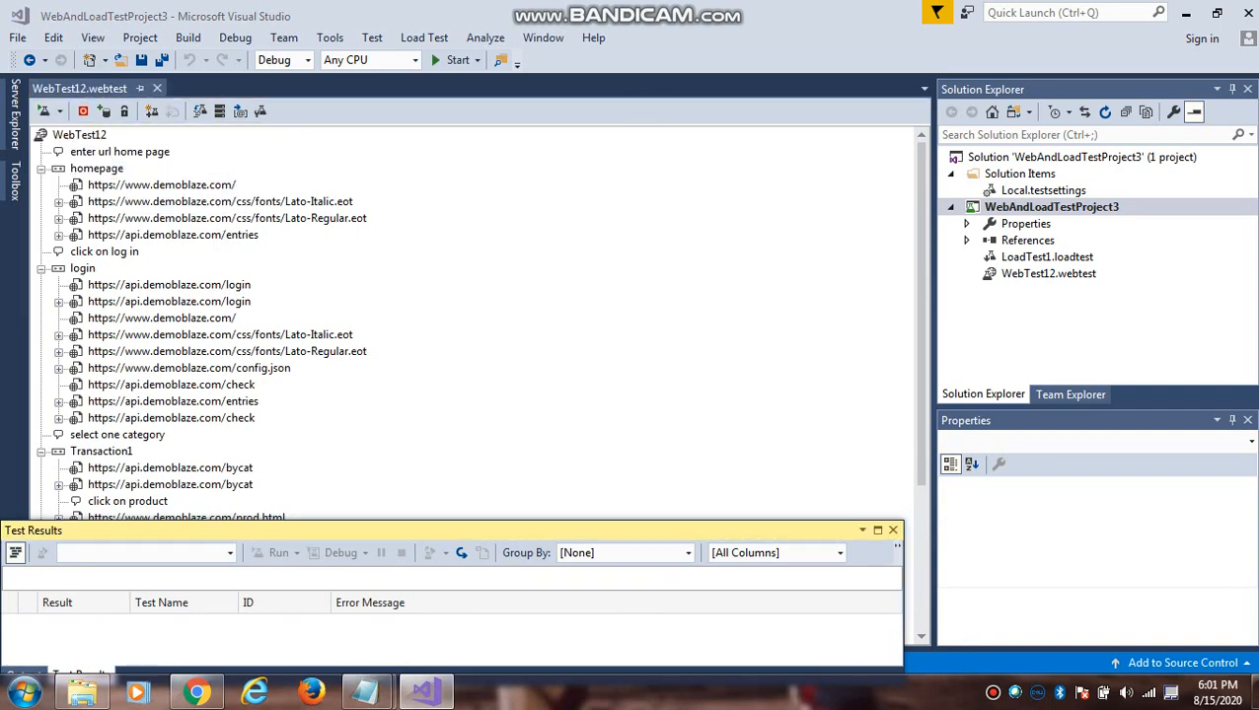
# Step: Run WebTest12 until it passes with every request returning 200 OK
pyautogui.click(277, 552)
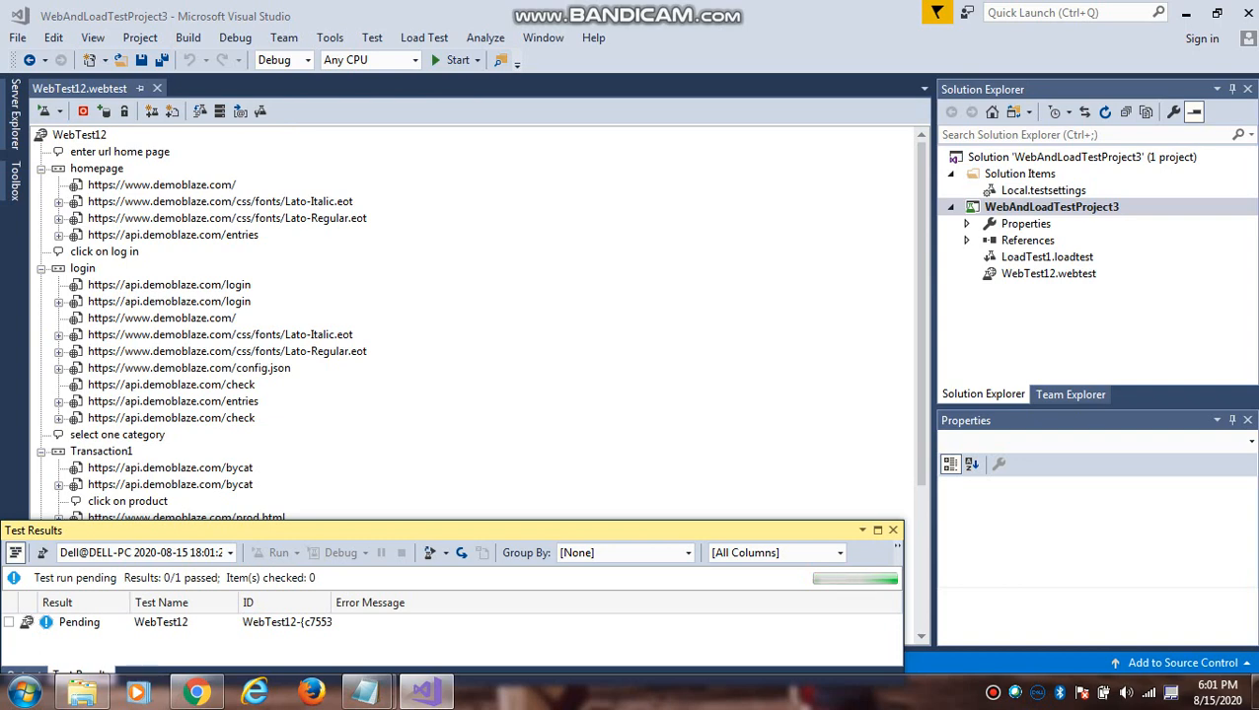
pyautogui.click(279, 553)
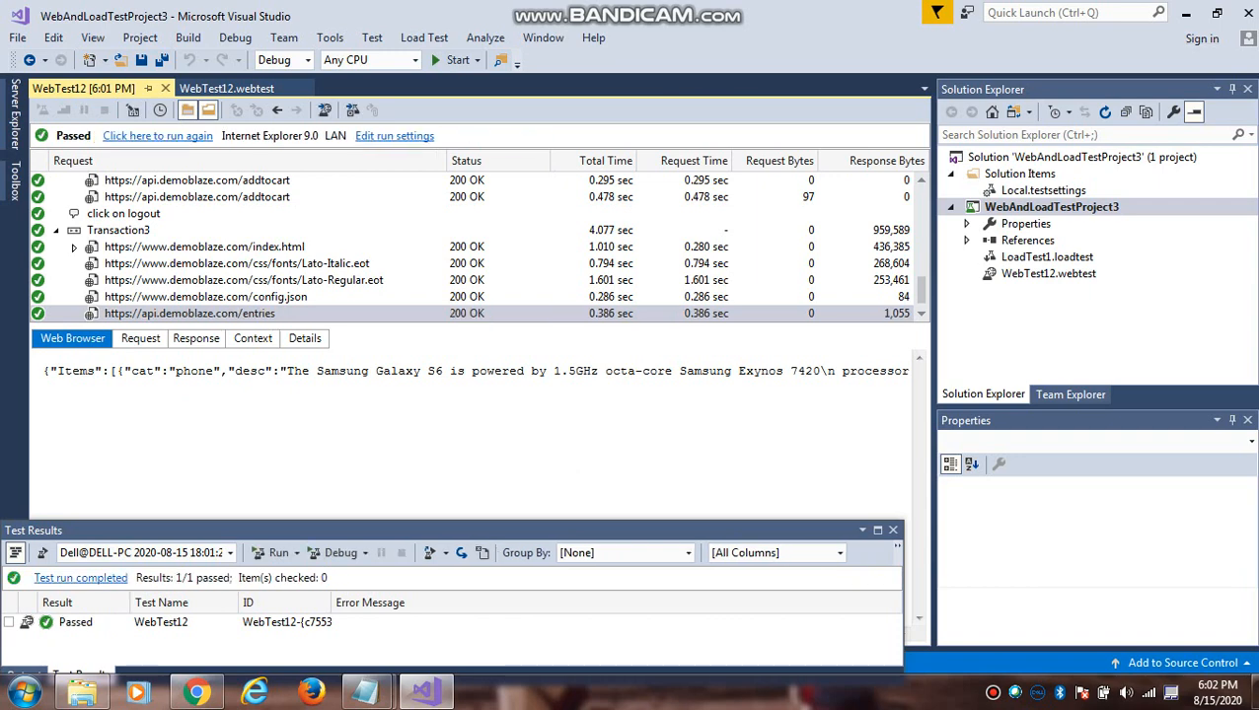
# Step: Inspect the entries request's Request, Response, Context and Details tabs, then select WebTest12.webtest
pyautogui.click(140, 338)
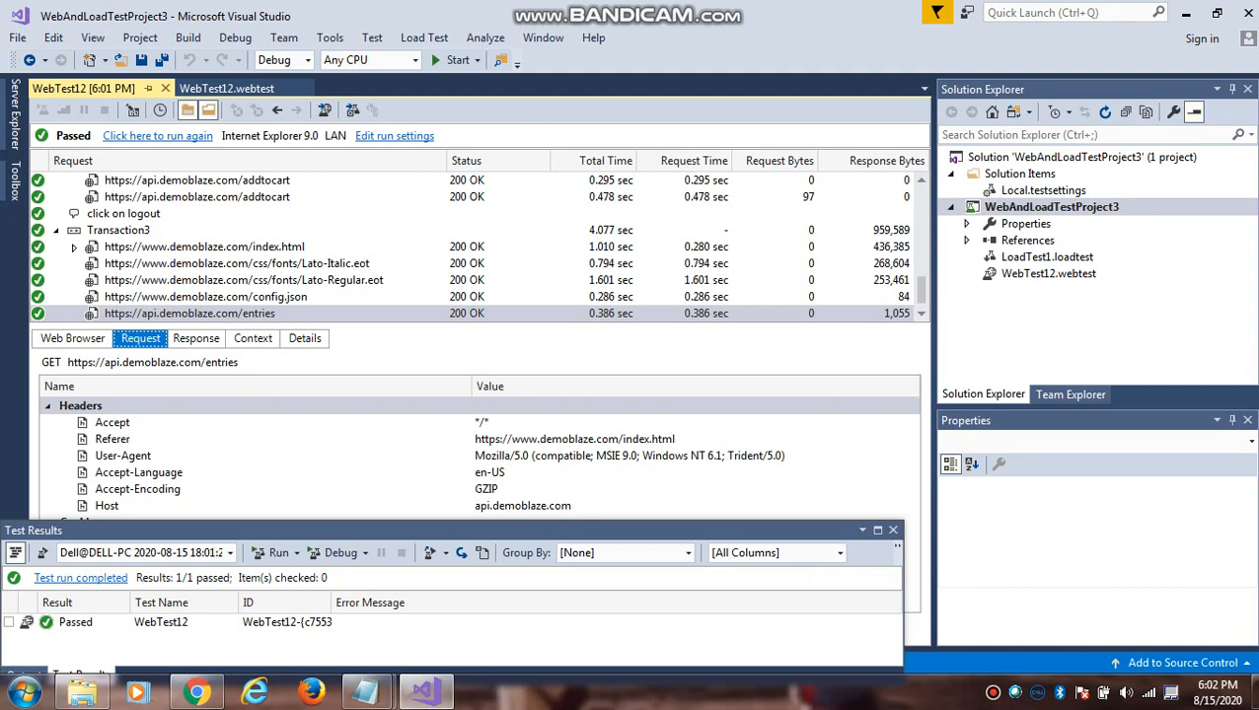
pyautogui.click(195, 338)
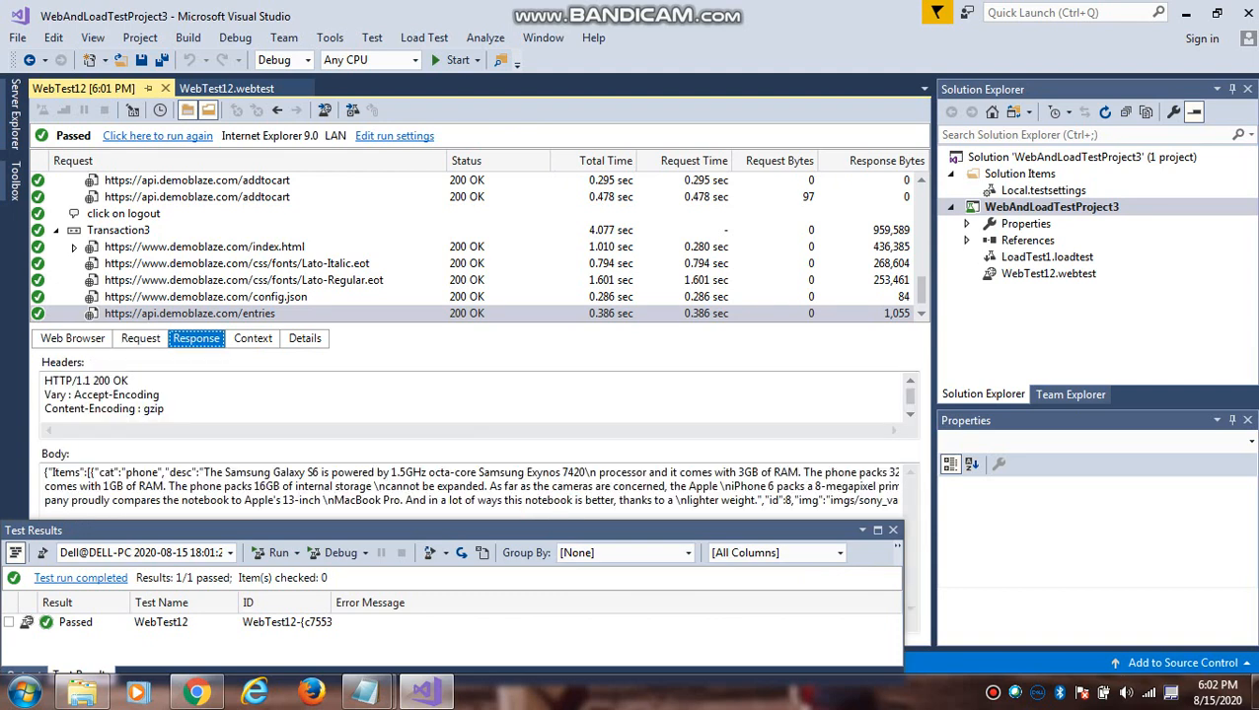
pyautogui.click(252, 338)
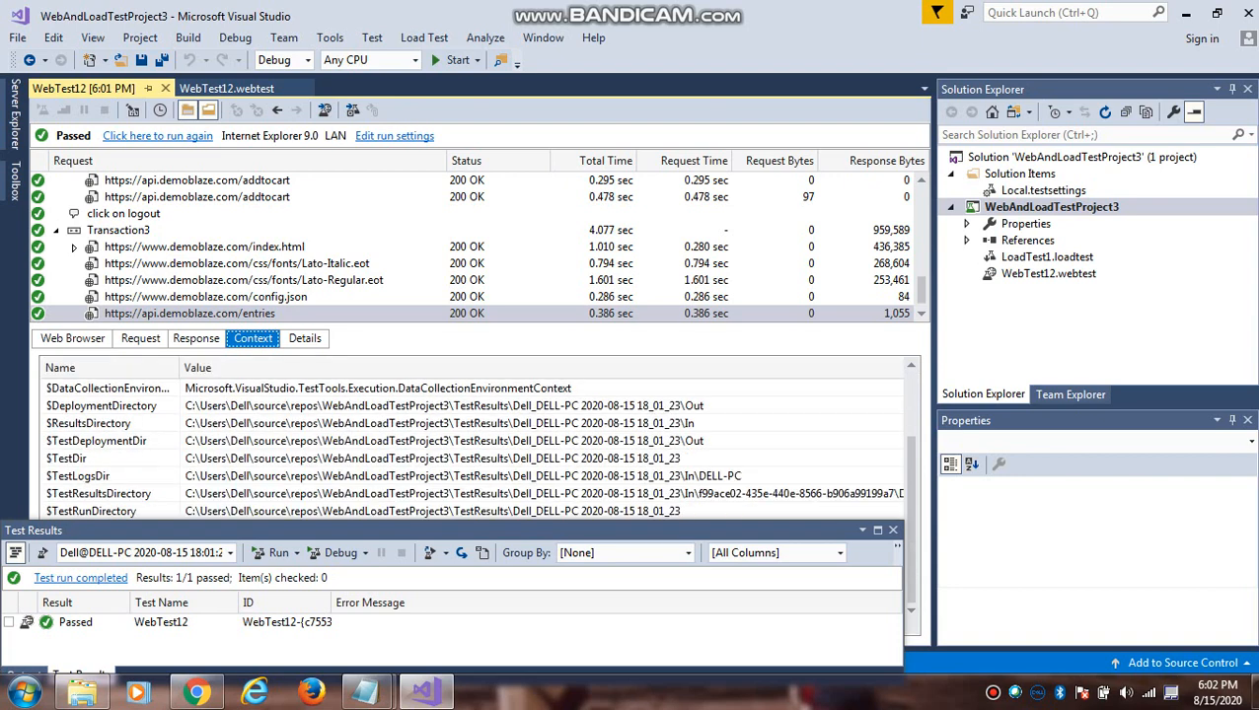
pyautogui.scroll(3)
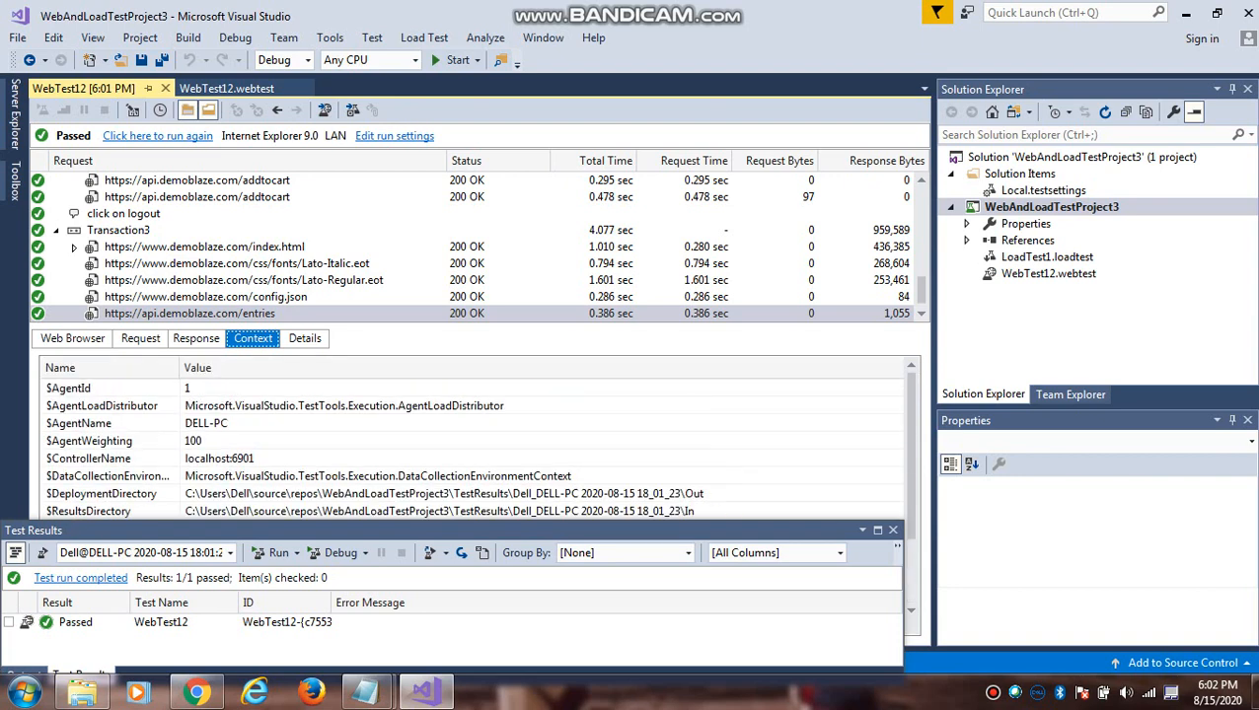
pyautogui.click(304, 337)
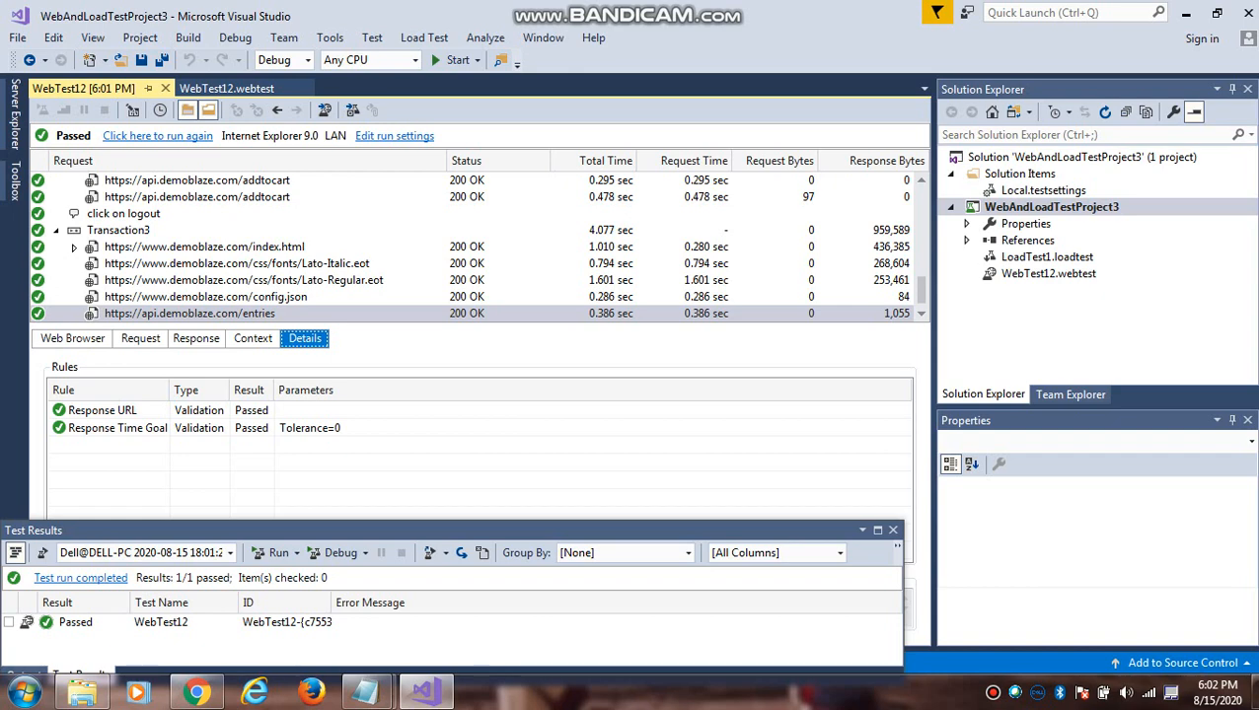
pyautogui.click(1047, 274)
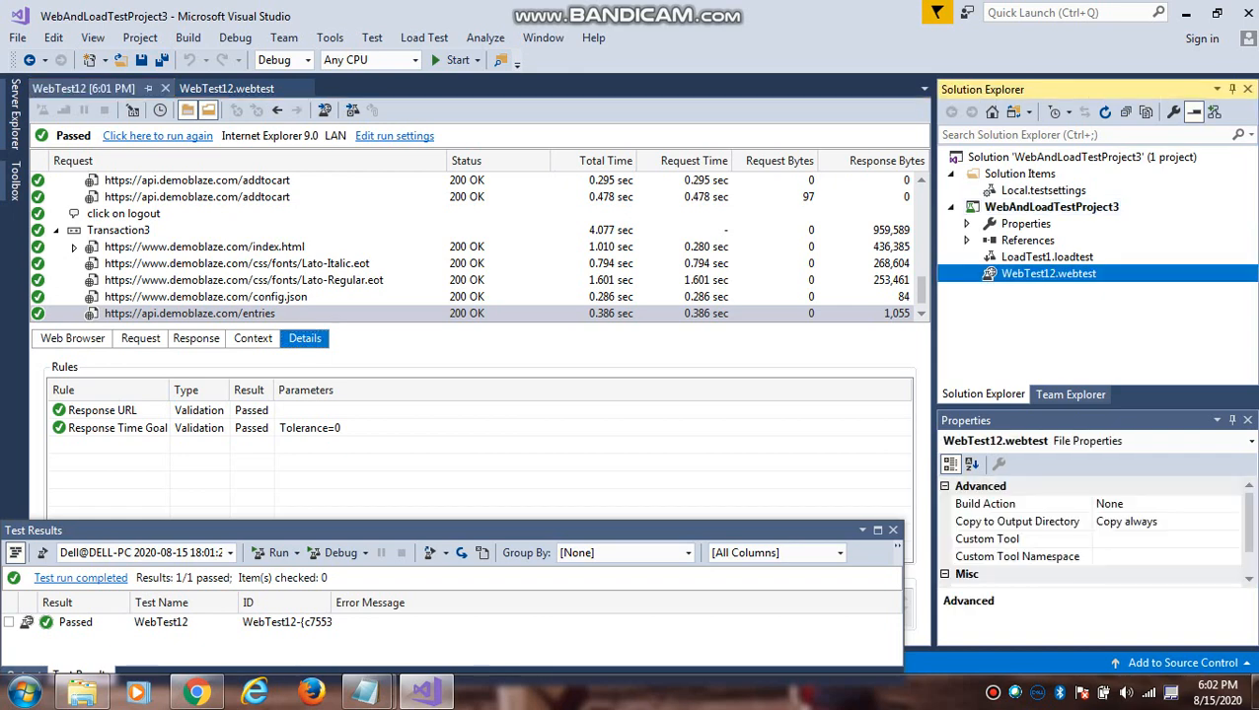
# Step: Bring up the project's context menu to add a new Load Test
pyautogui.rightClick(1051, 206)
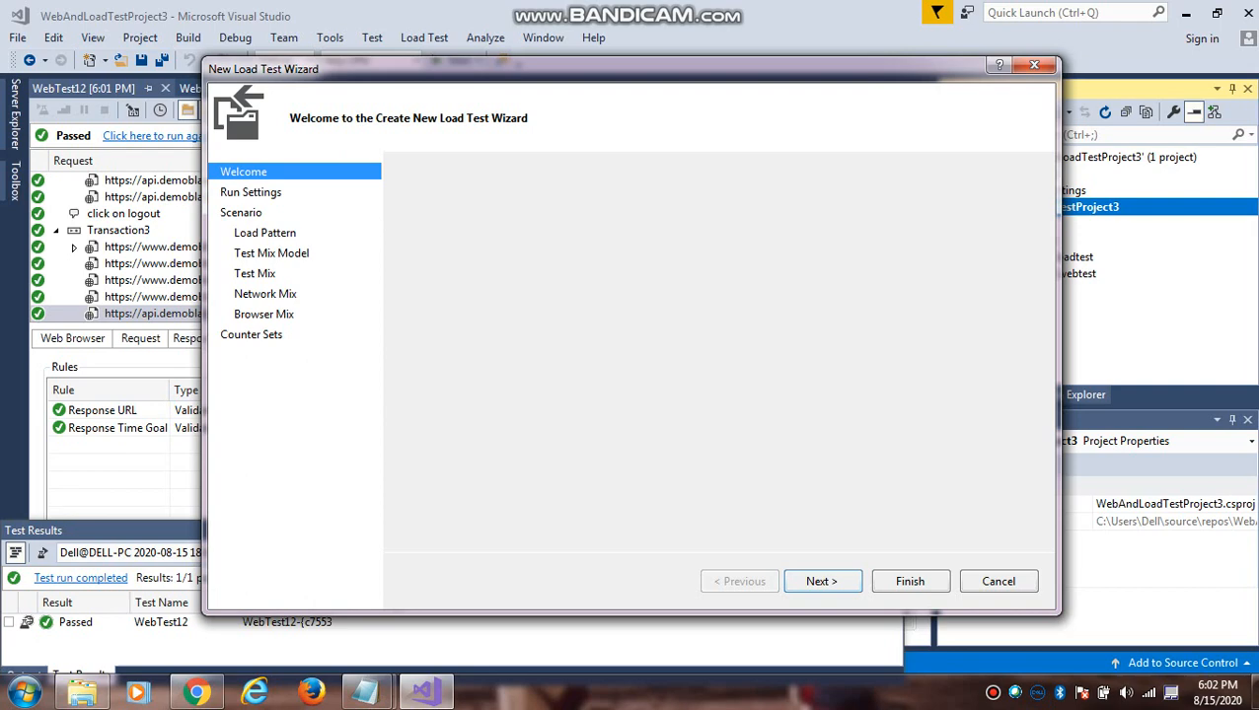
# Step: Name the scenario 'newscenario' and select the user count on the load pattern page
pyautogui.click(820, 581)
pyautogui.write('2')
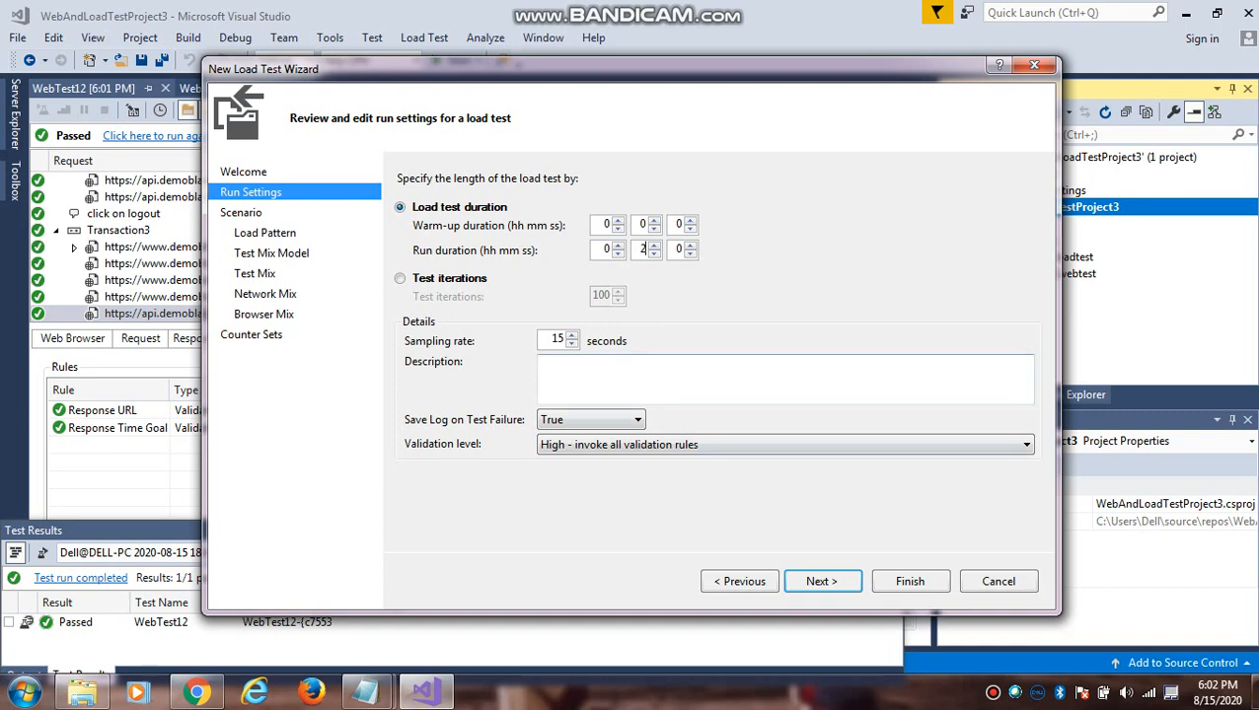
pyautogui.click(822, 581)
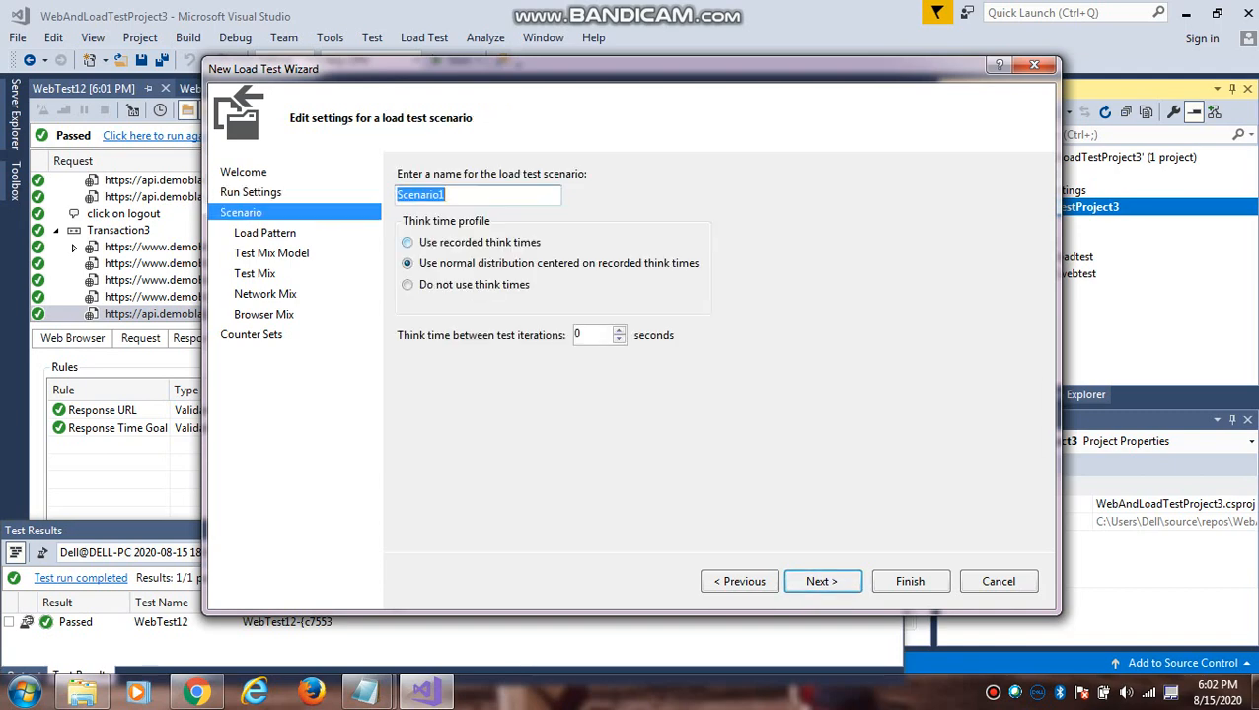
pyautogui.write('new')
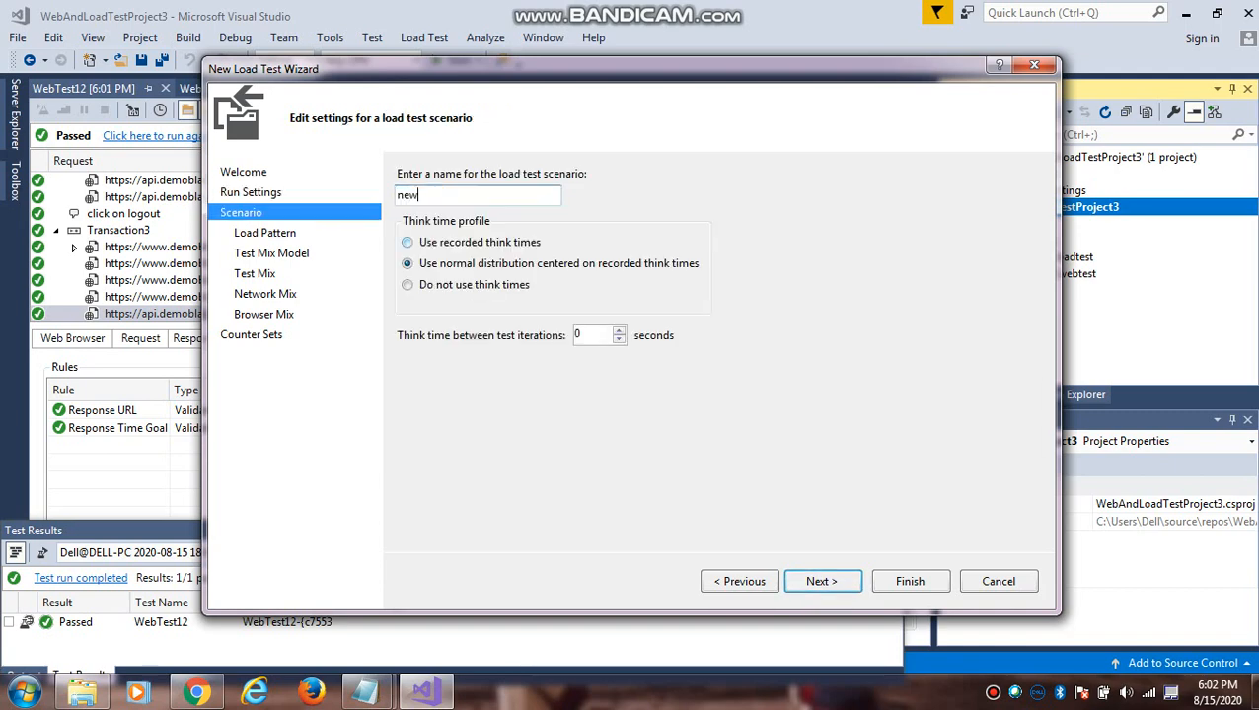
pyautogui.write('scenario')
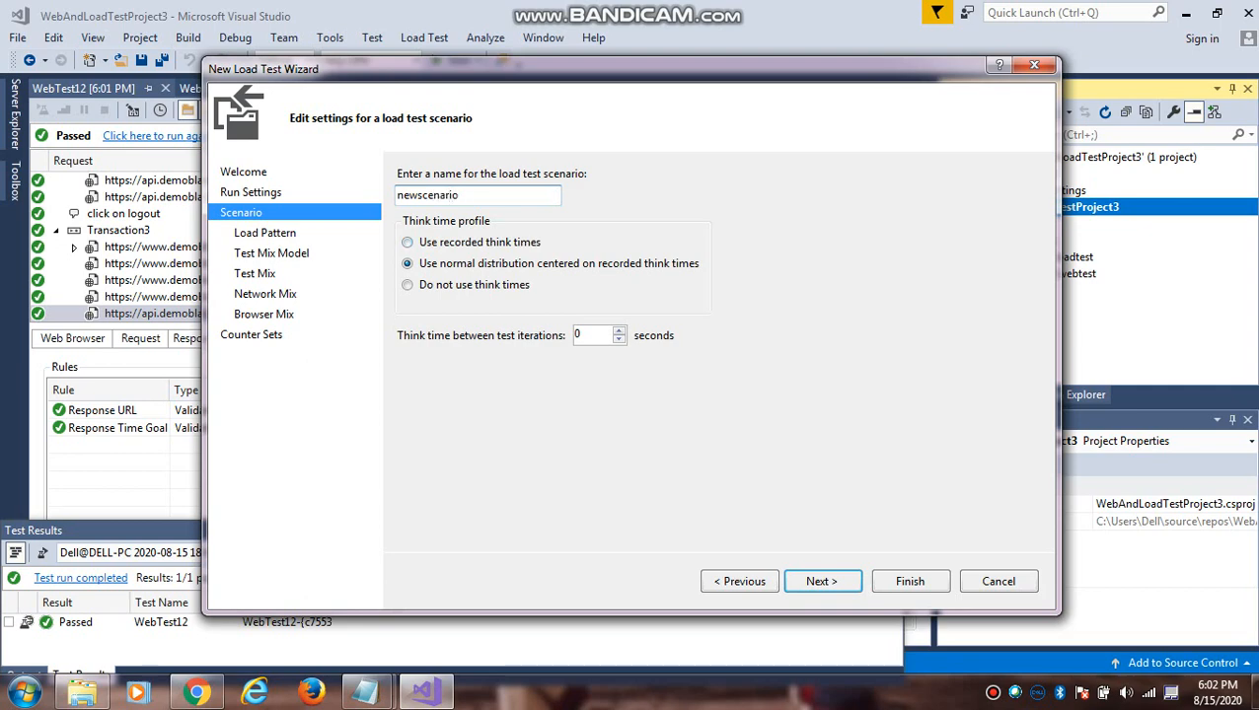
pyautogui.click(821, 581)
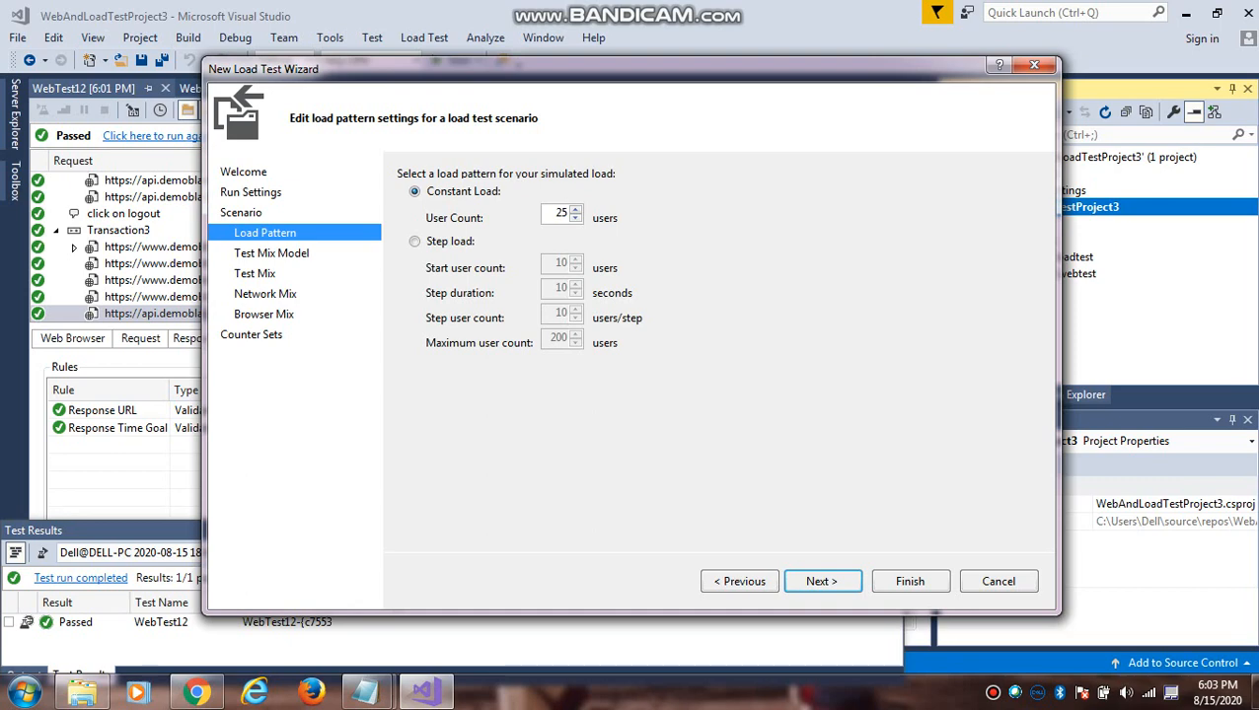
pyautogui.tripleClick(560, 217)
pyautogui.write('3')
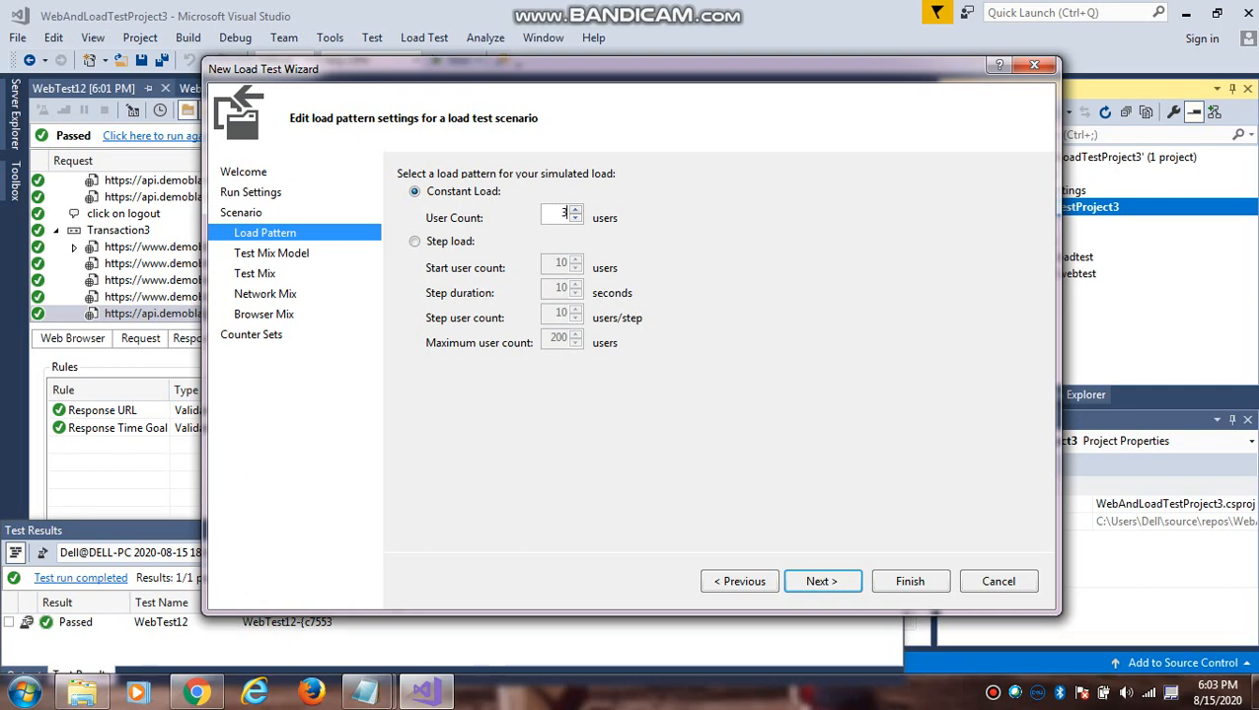
# Step: Add WebTest12 to the test mix and finish the wizard, creating LoadTest2
pyautogui.click(821, 581)
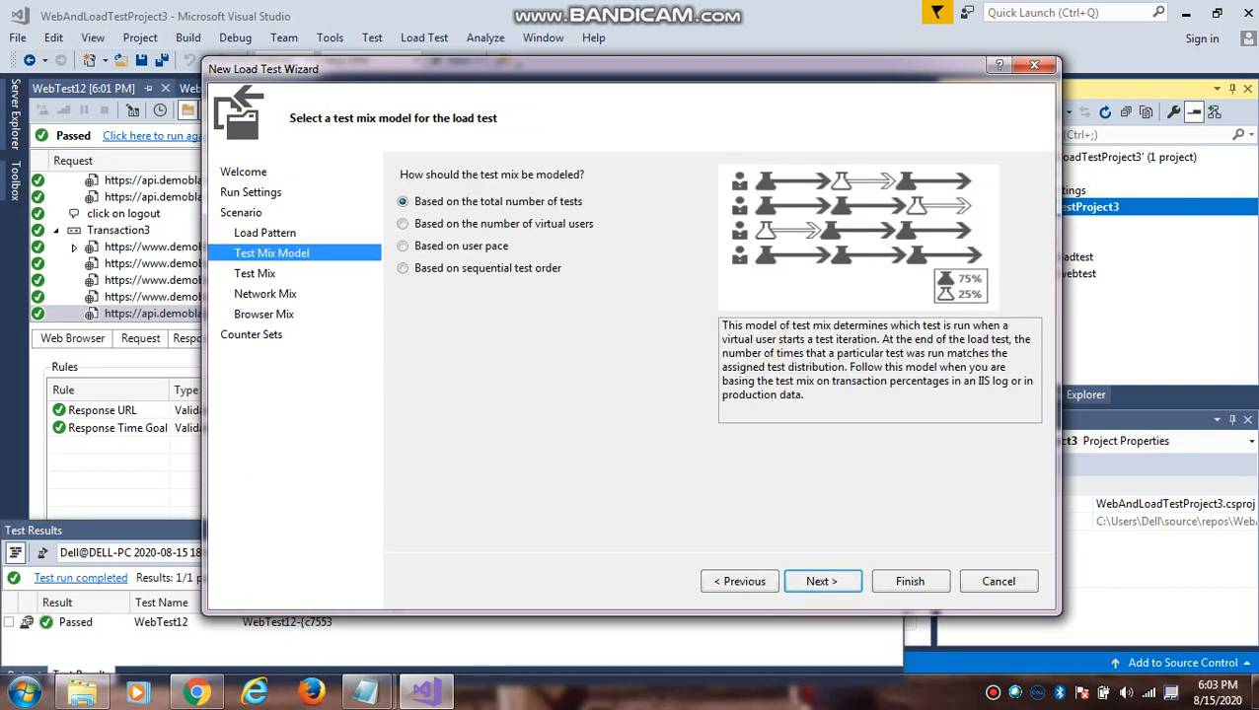
pyautogui.click(821, 581)
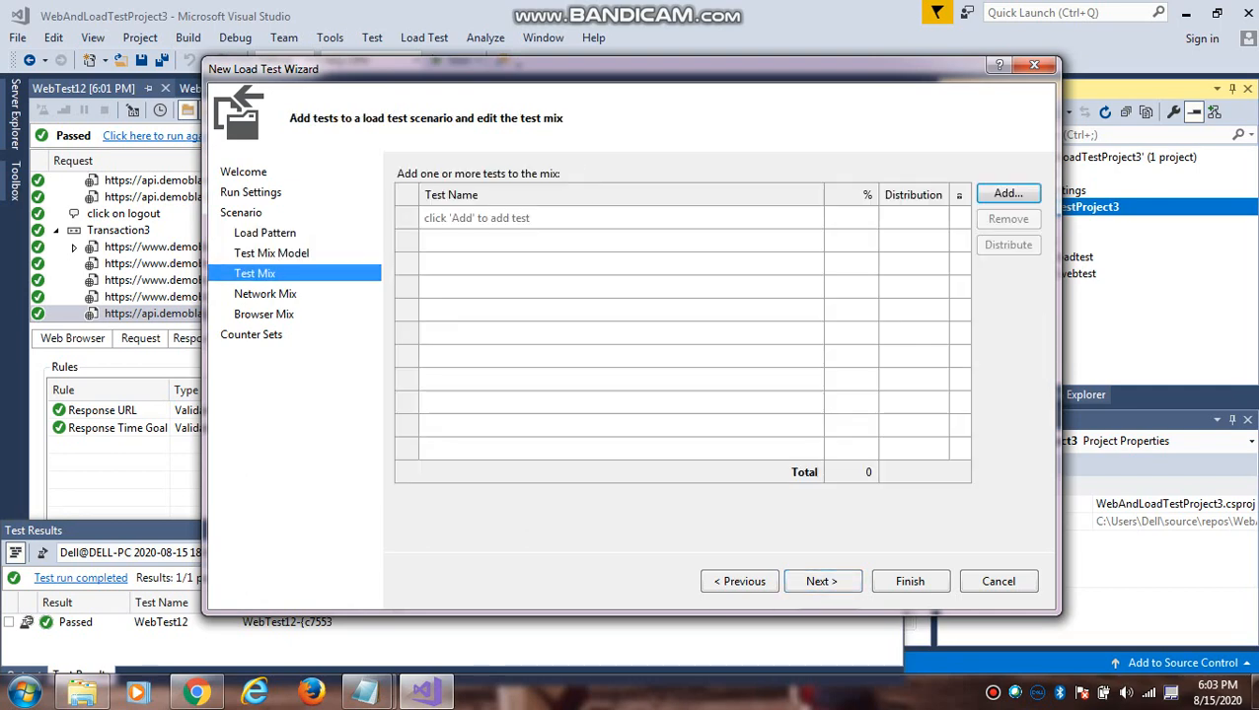
pyautogui.click(1007, 192)
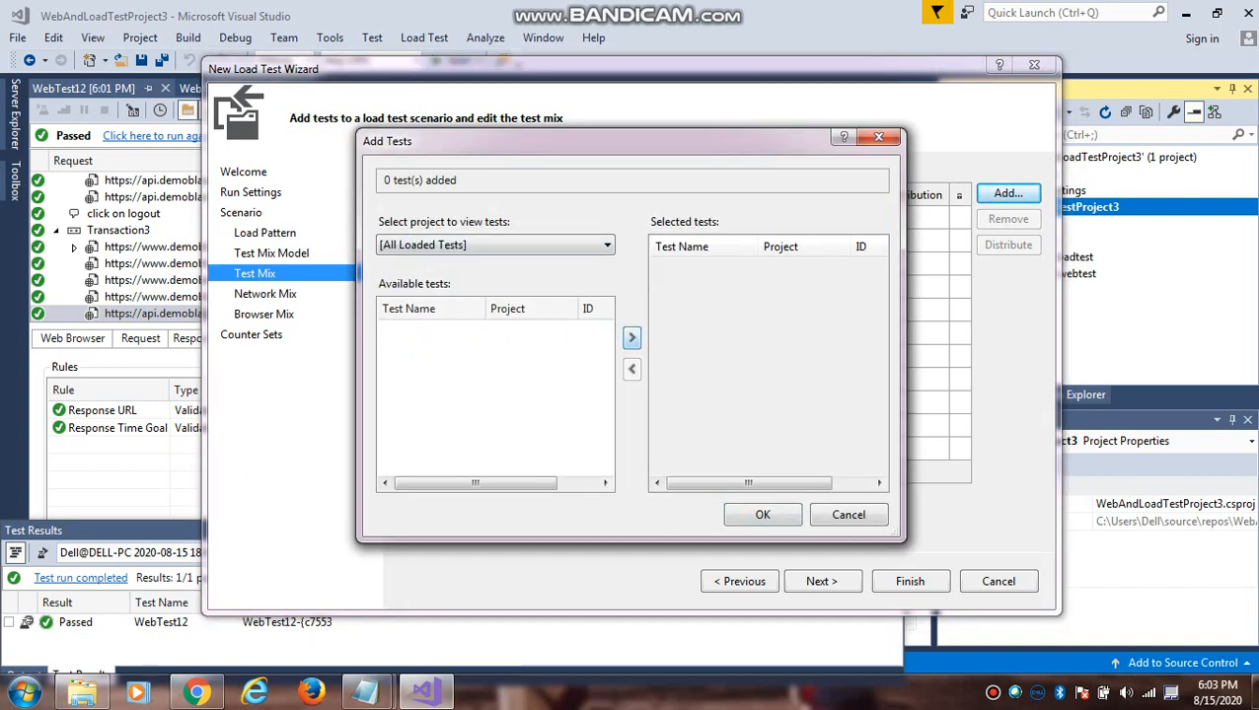
pyautogui.click(761, 514)
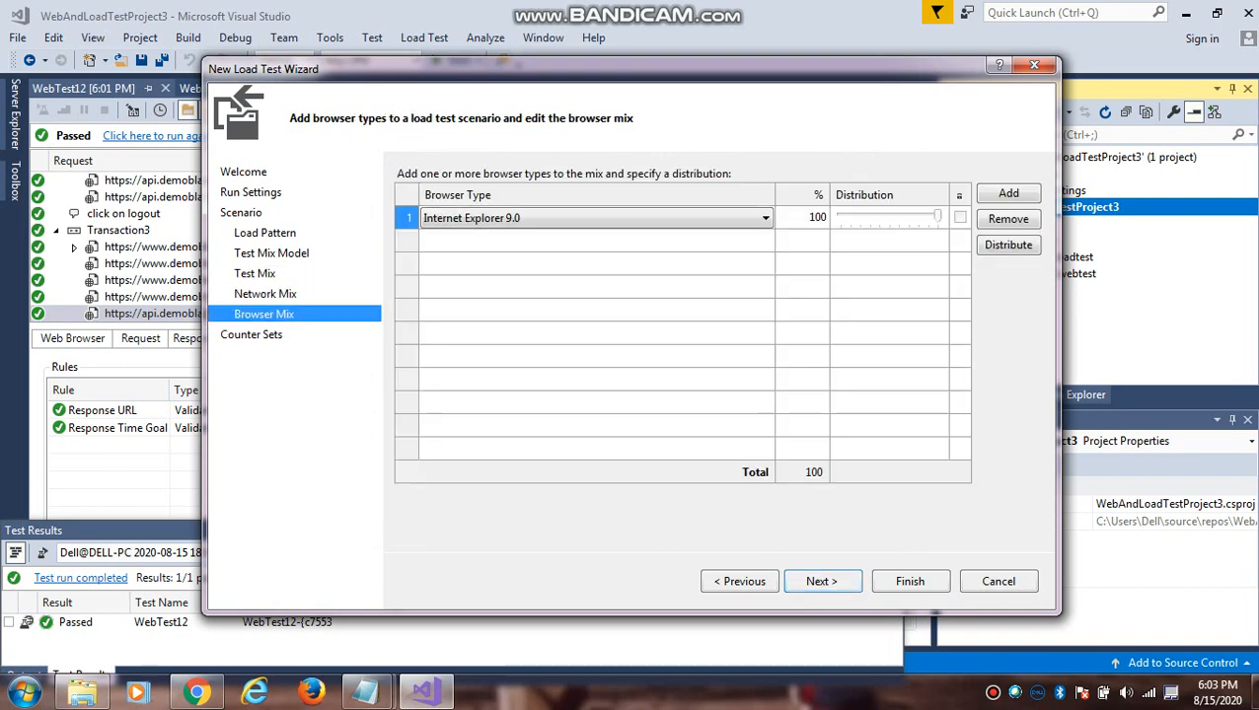
pyautogui.click(820, 581)
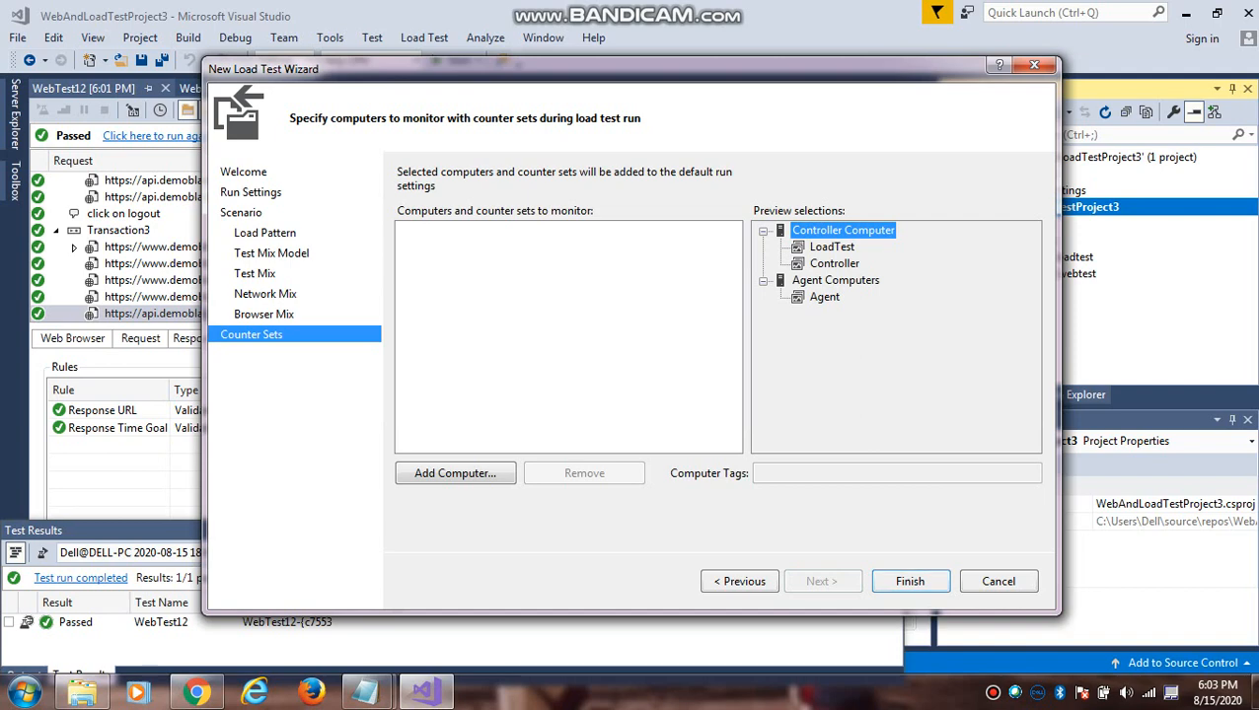
pyautogui.click(909, 581)
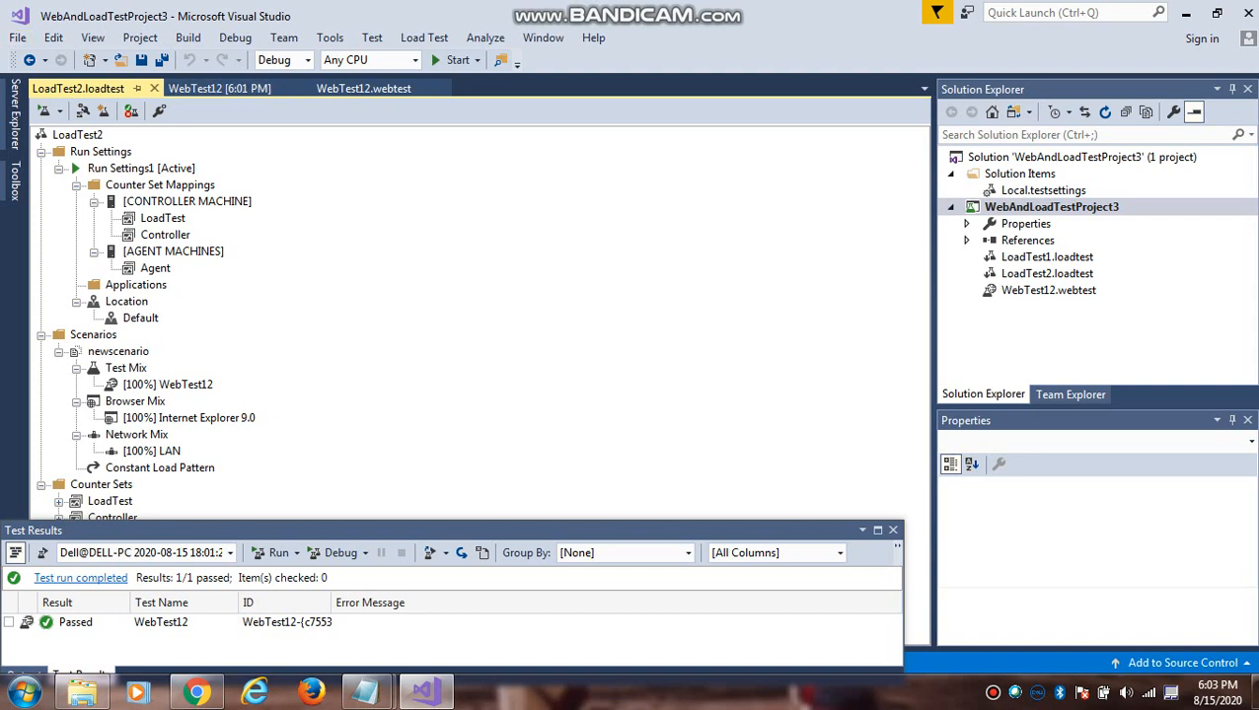
# Step: Set the Run Settings1 Storage Type property to Database
pyautogui.rightClick(120, 167)
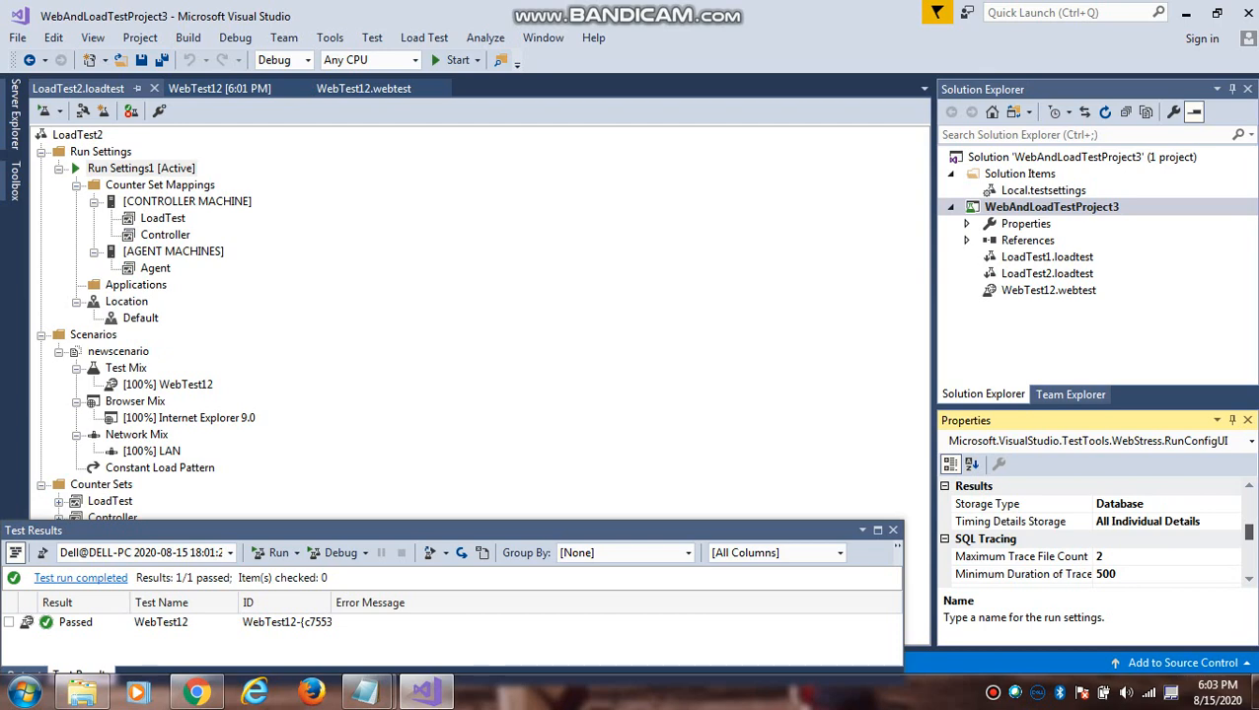
pyautogui.click(986, 503)
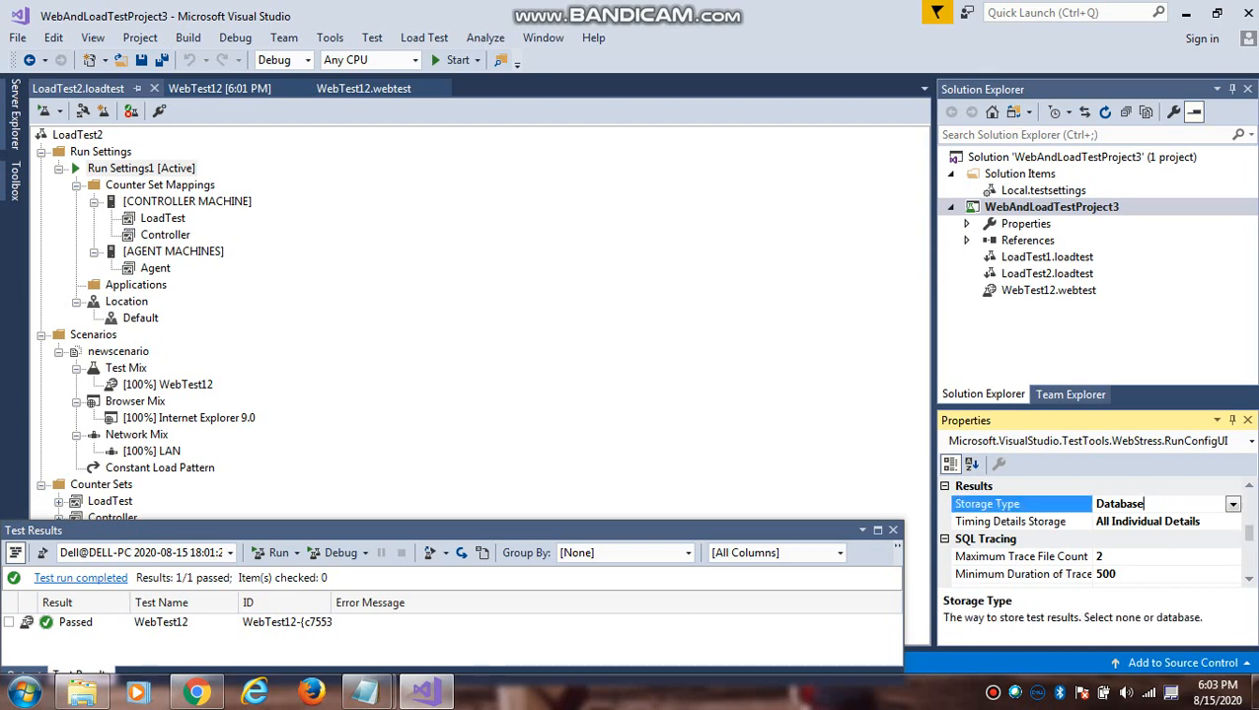
pyautogui.click(1232, 503)
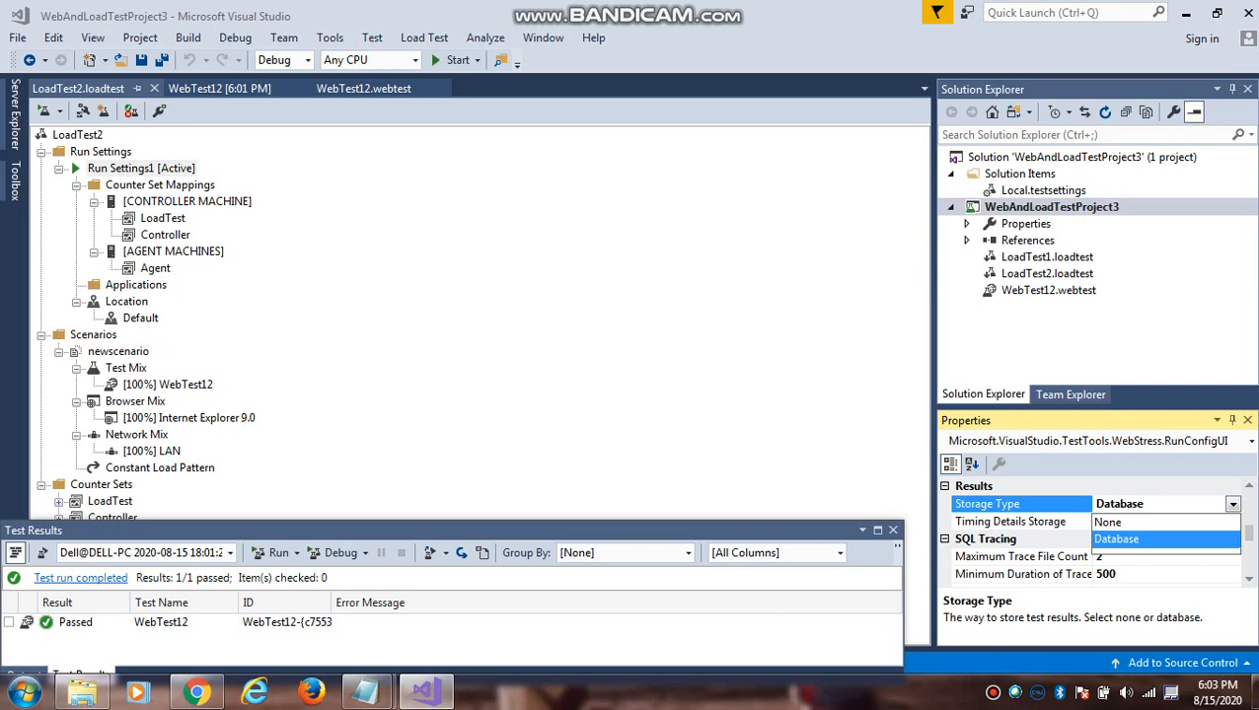
pyautogui.click(423, 38)
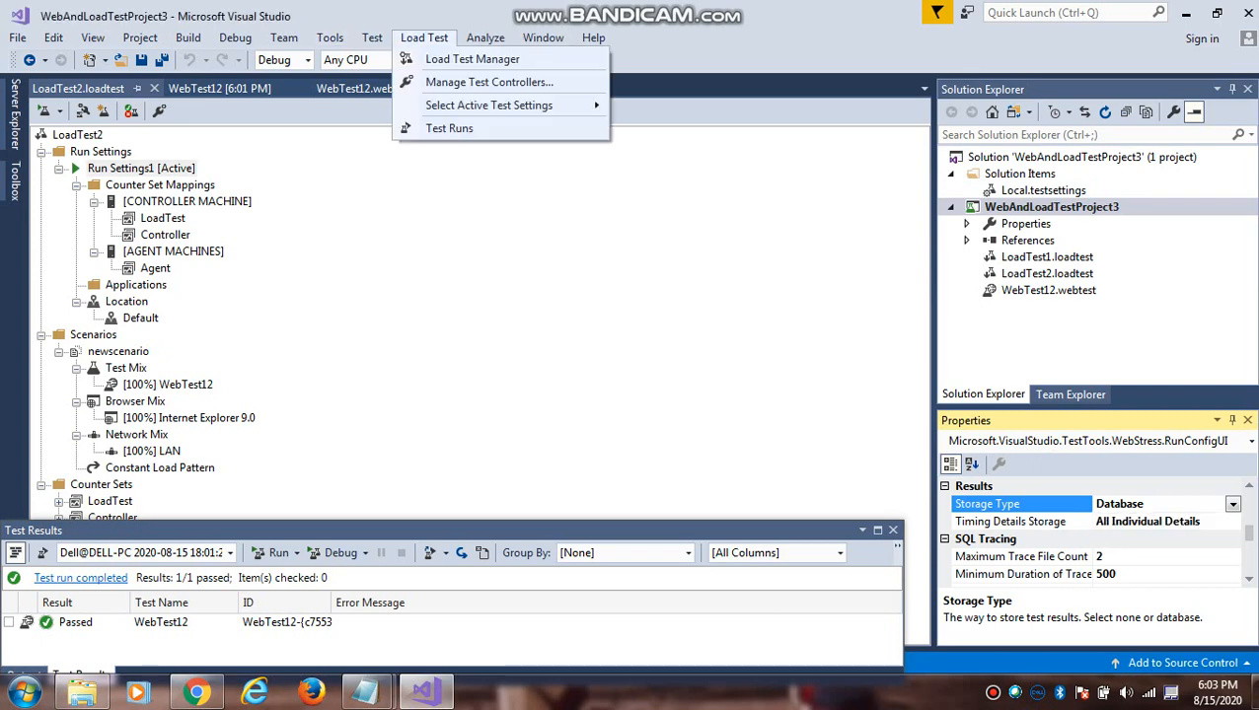
pyautogui.moveTo(490, 81)
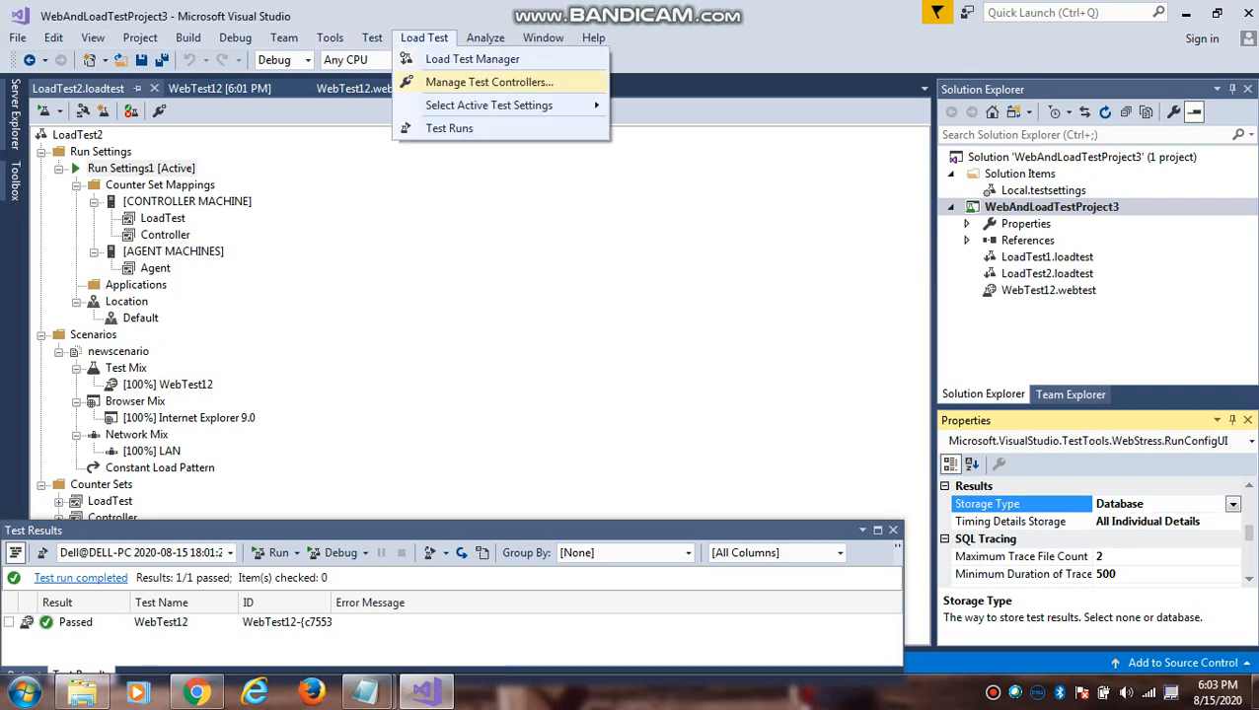
pyautogui.click(490, 82)
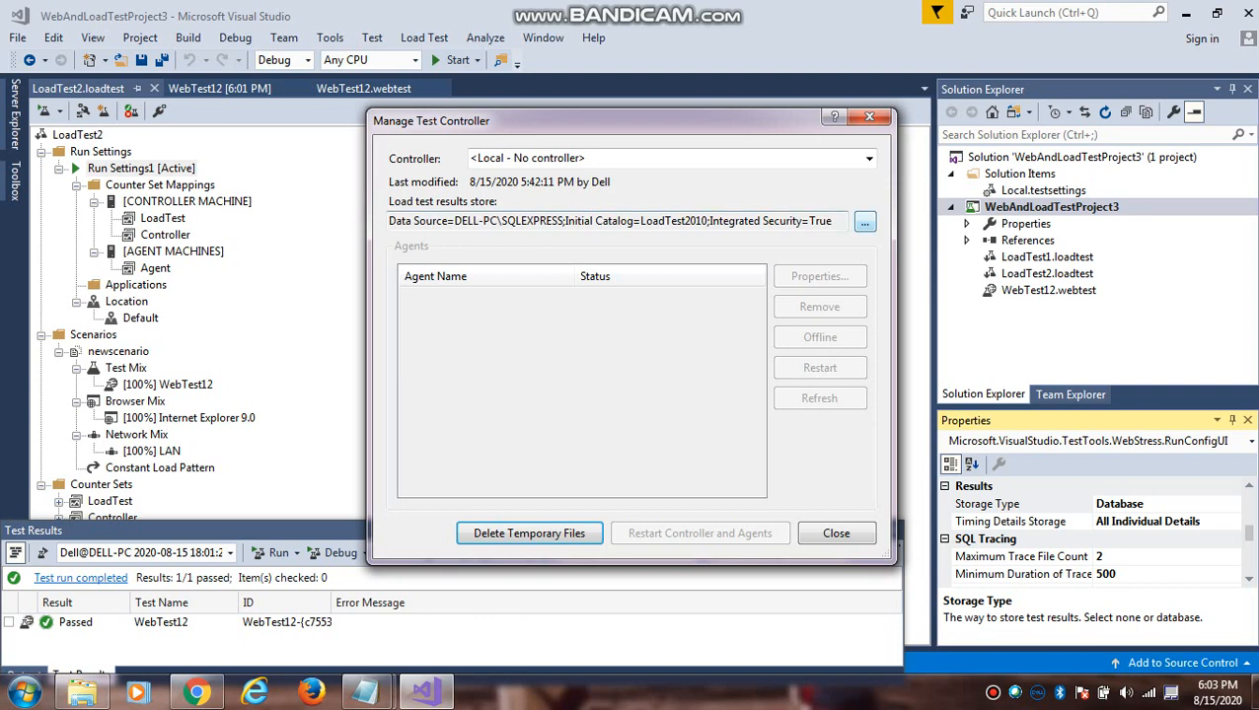
pyautogui.click(864, 221)
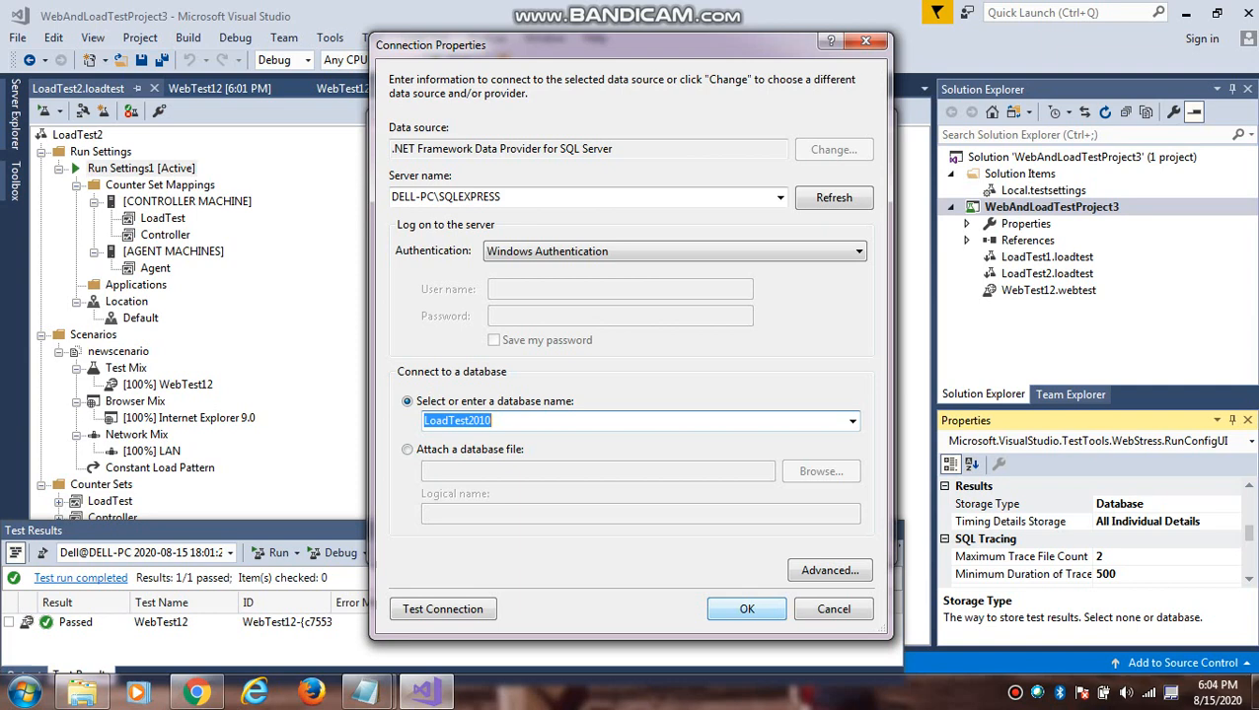
pyautogui.click(746, 608)
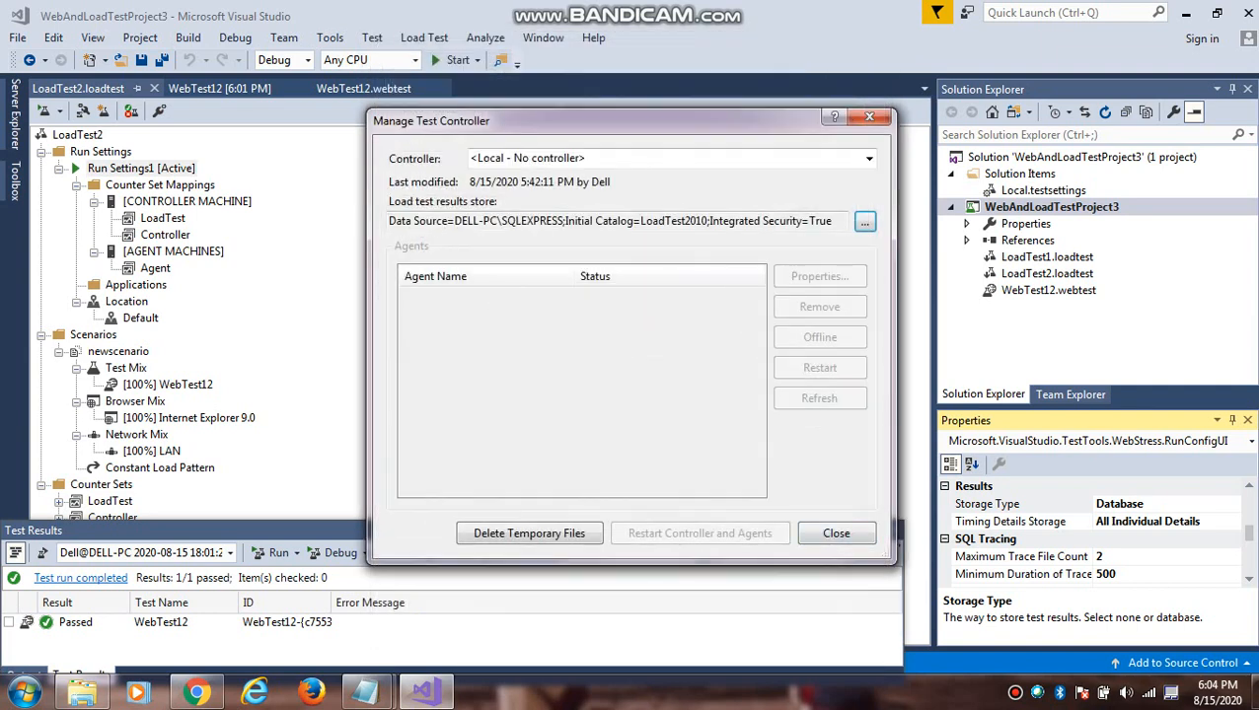
pyautogui.click(836, 532)
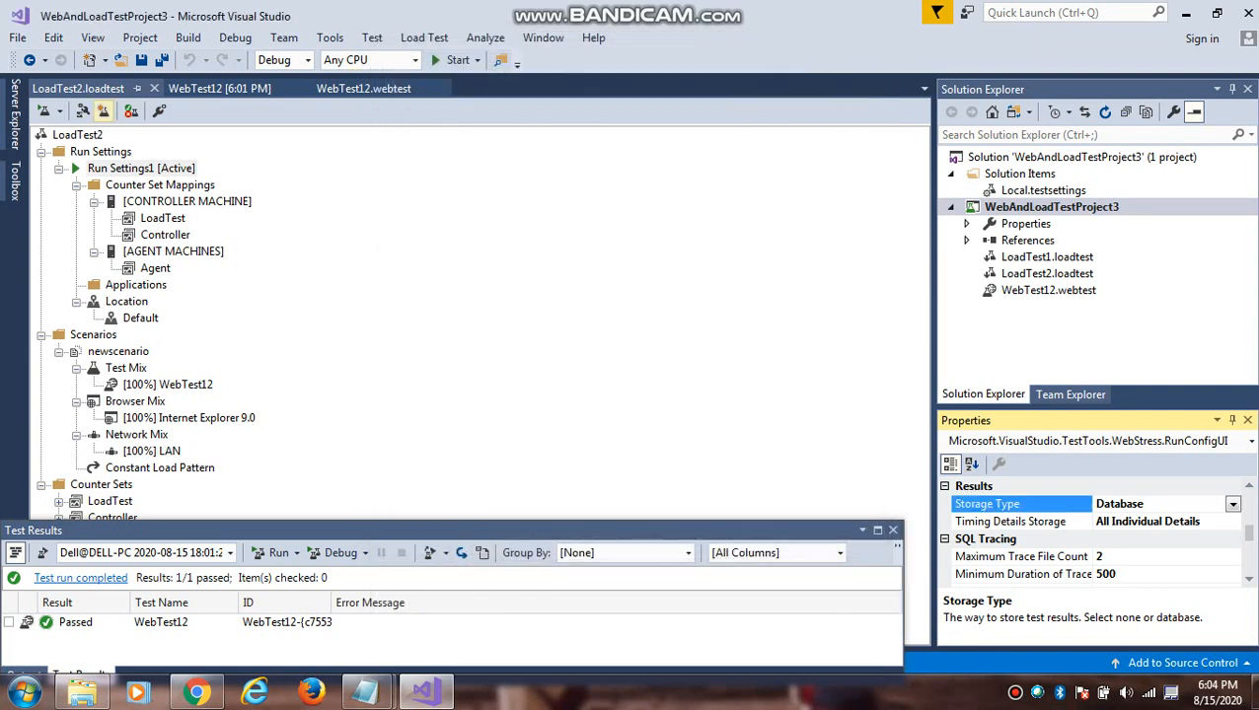
# Step: Start LoadTest2 from the Run Load Test dropdown
pyautogui.click(57, 110)
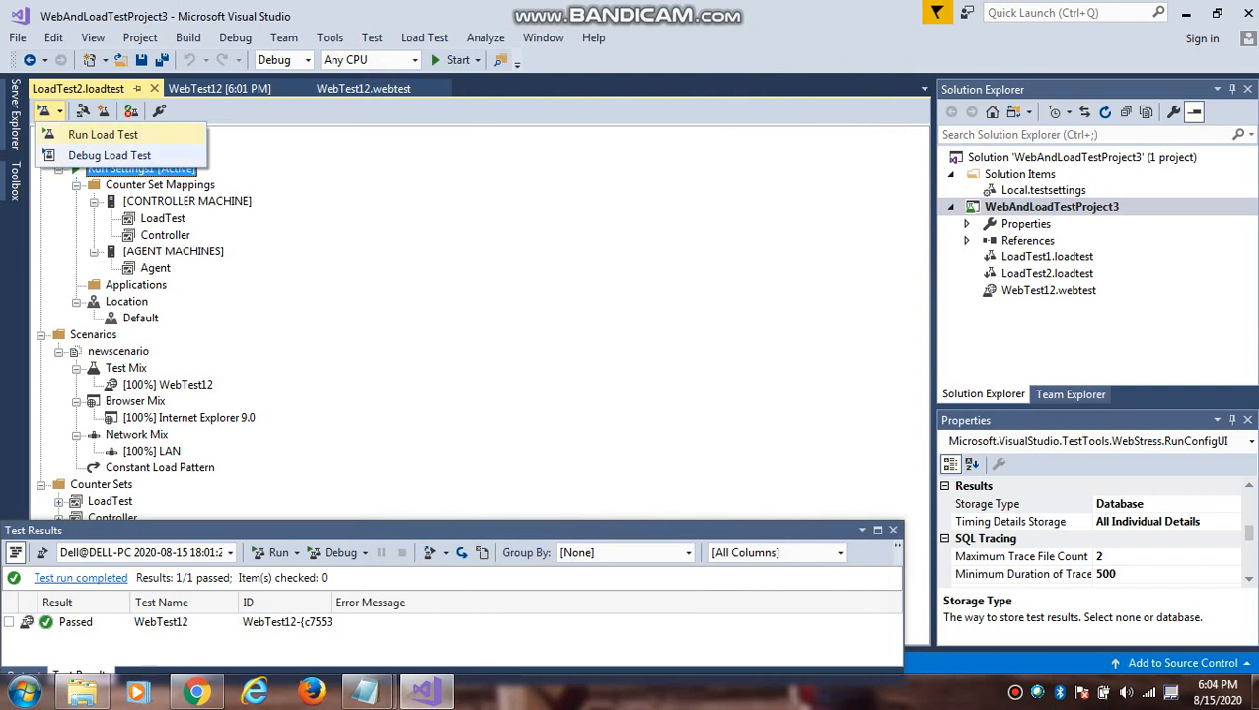
pyautogui.click(102, 134)
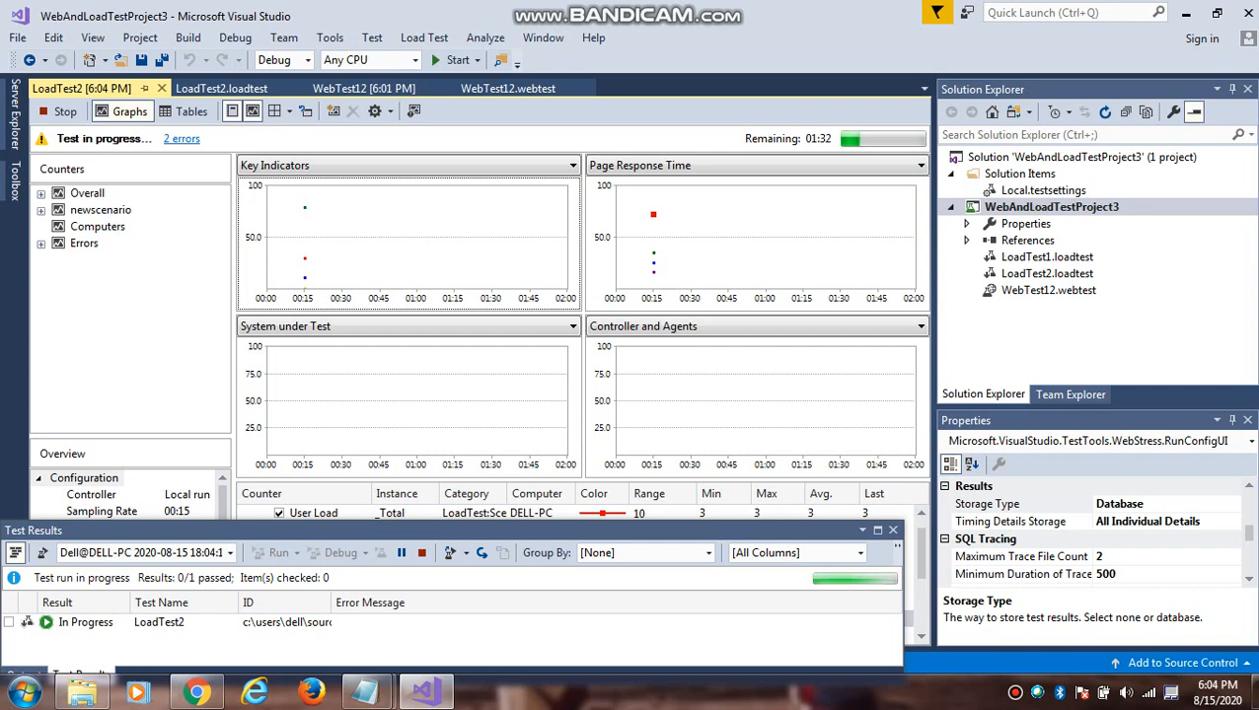
# Step: Switch the live results from graphs to table view showing the Requests table
pyautogui.click(190, 110)
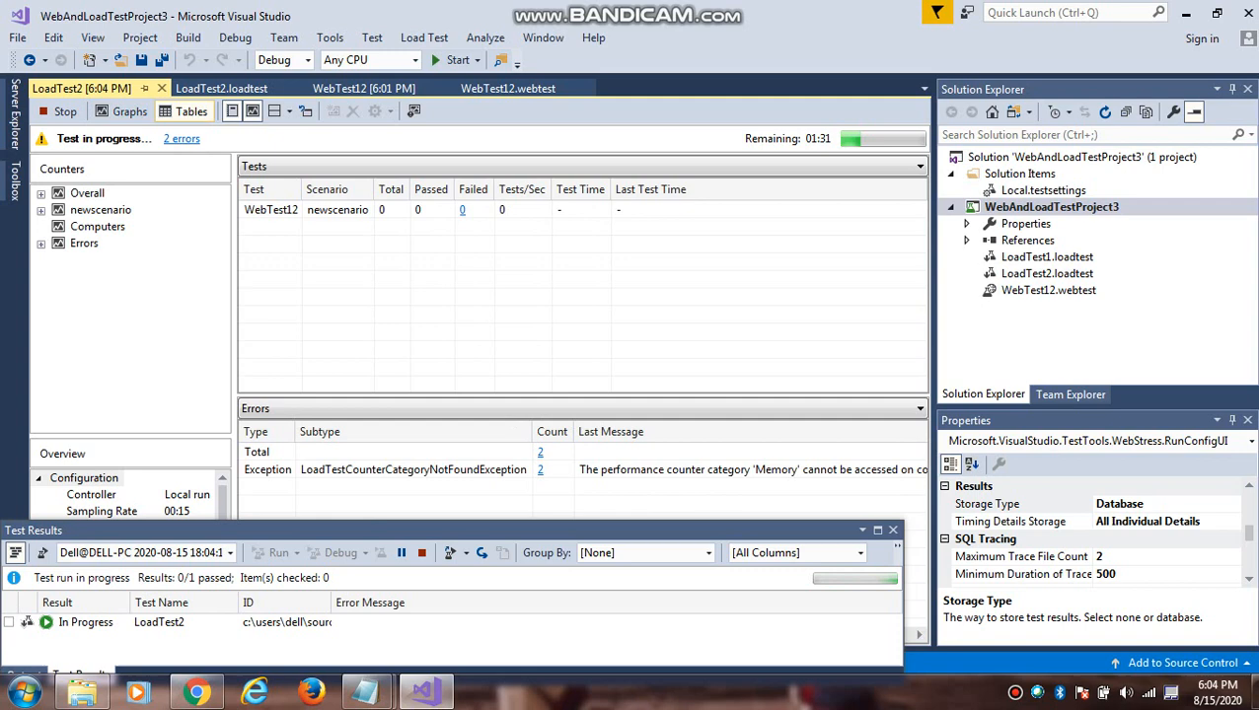
pyautogui.click(130, 110)
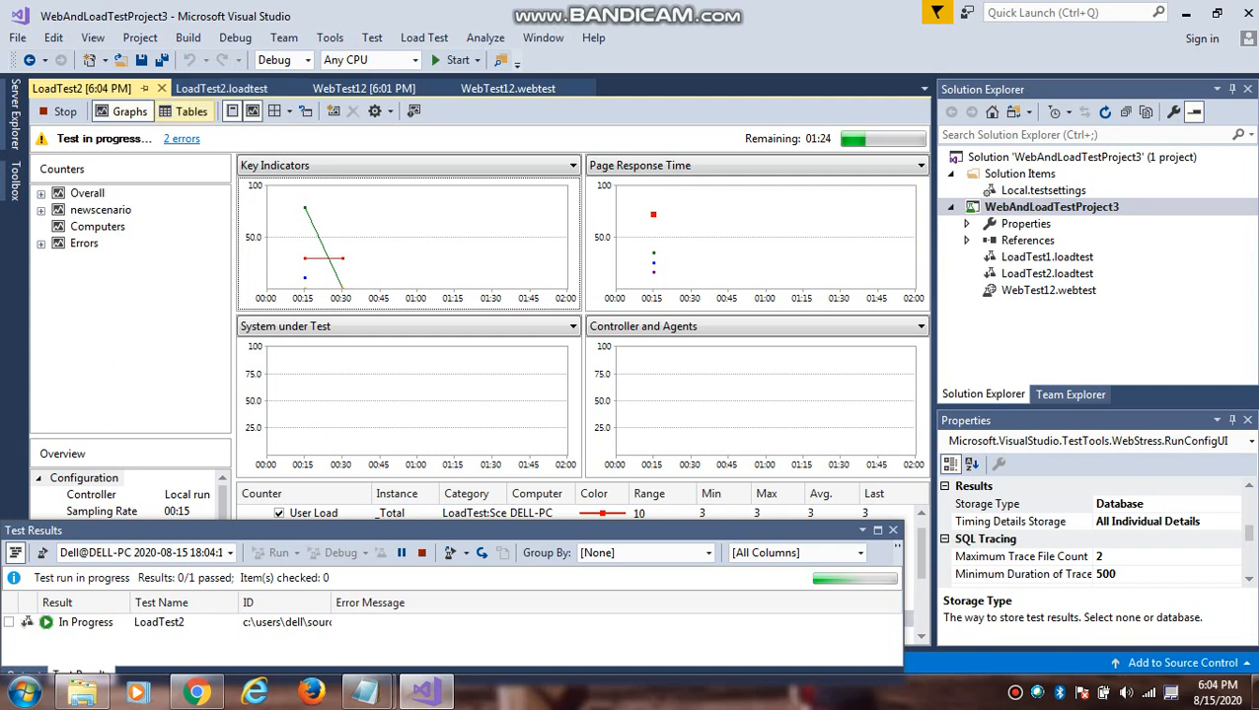
pyautogui.click(185, 110)
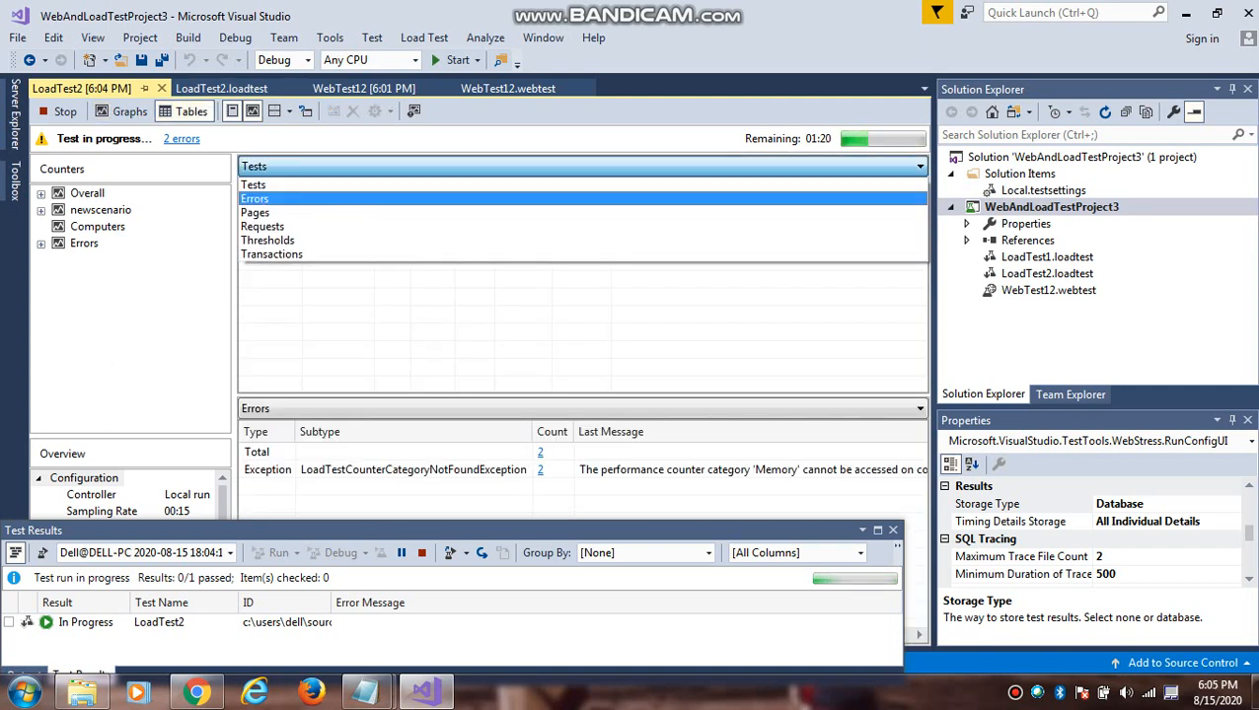
pyautogui.click(254, 198)
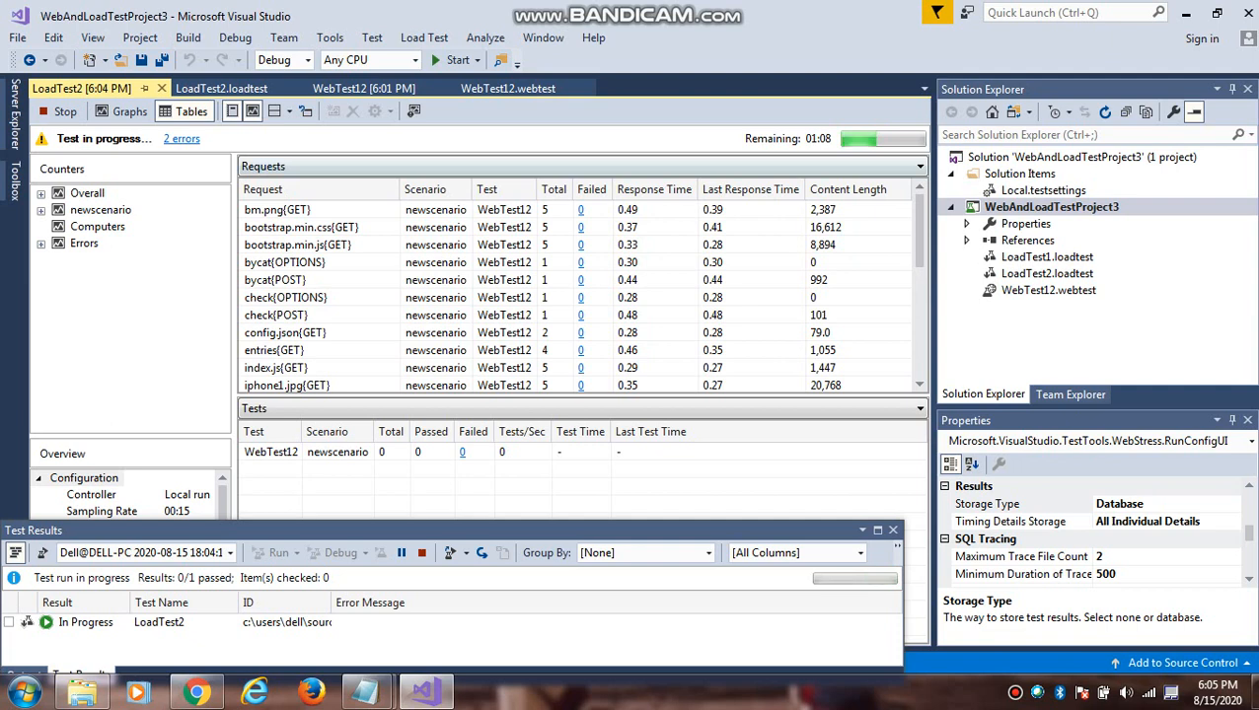
# Step: Browse the Transactions, Pages and Thresholds tables, then return to the Requests table
pyautogui.click(920, 166)
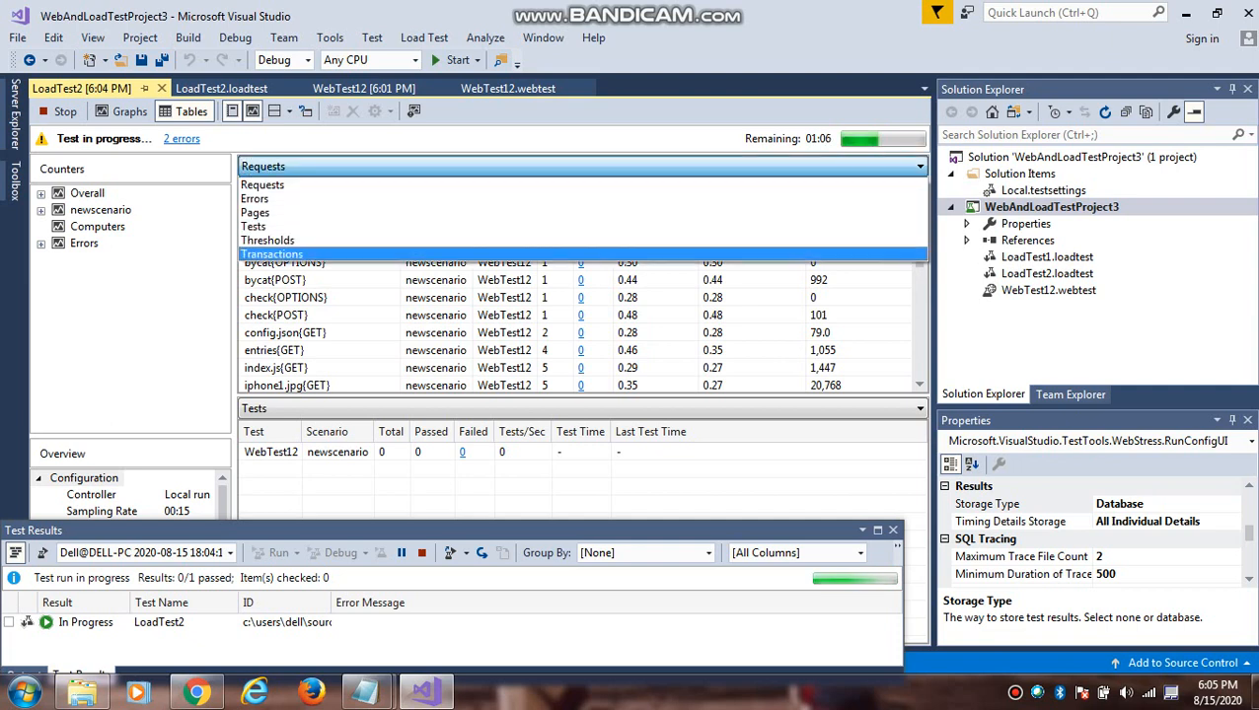
pyautogui.click(271, 254)
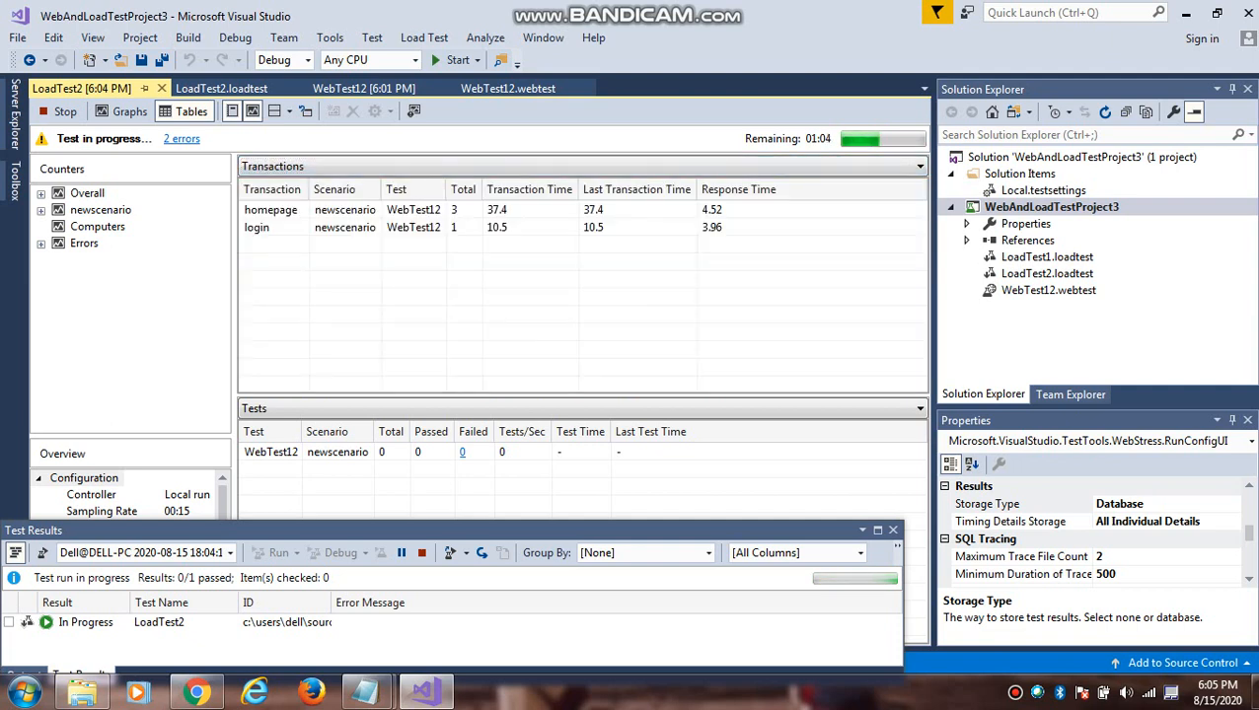
pyautogui.click(917, 165)
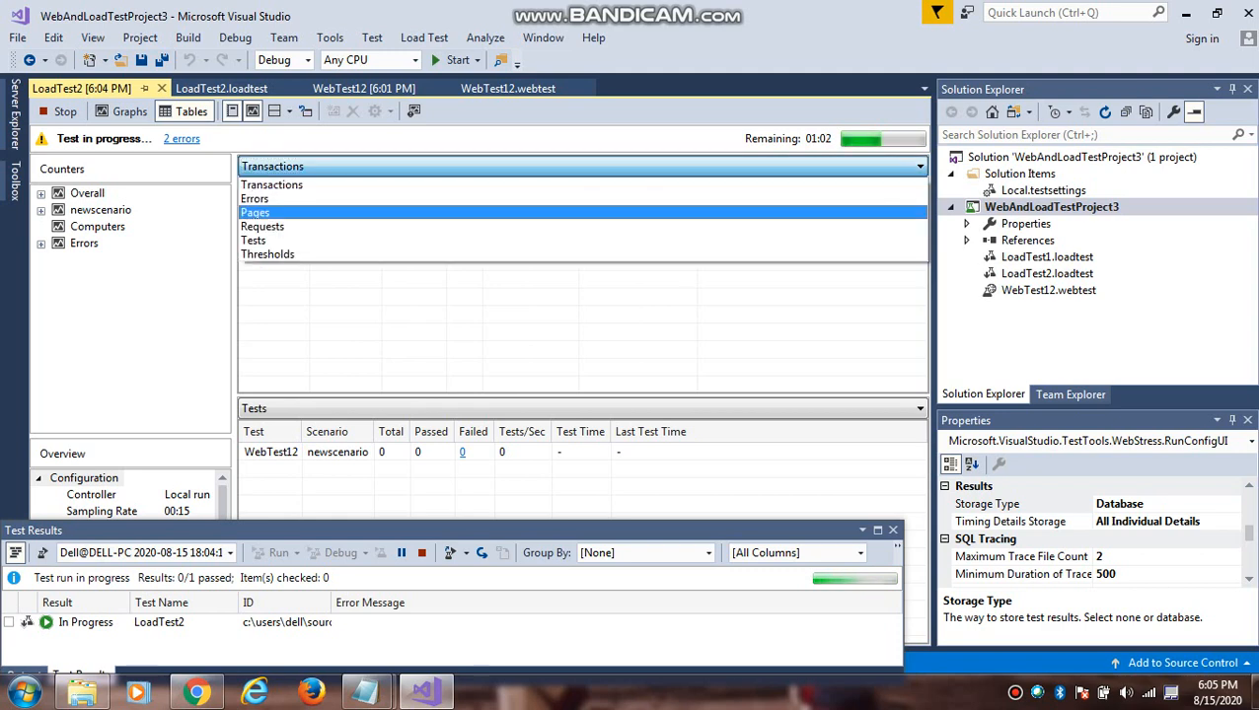
pyautogui.click(254, 212)
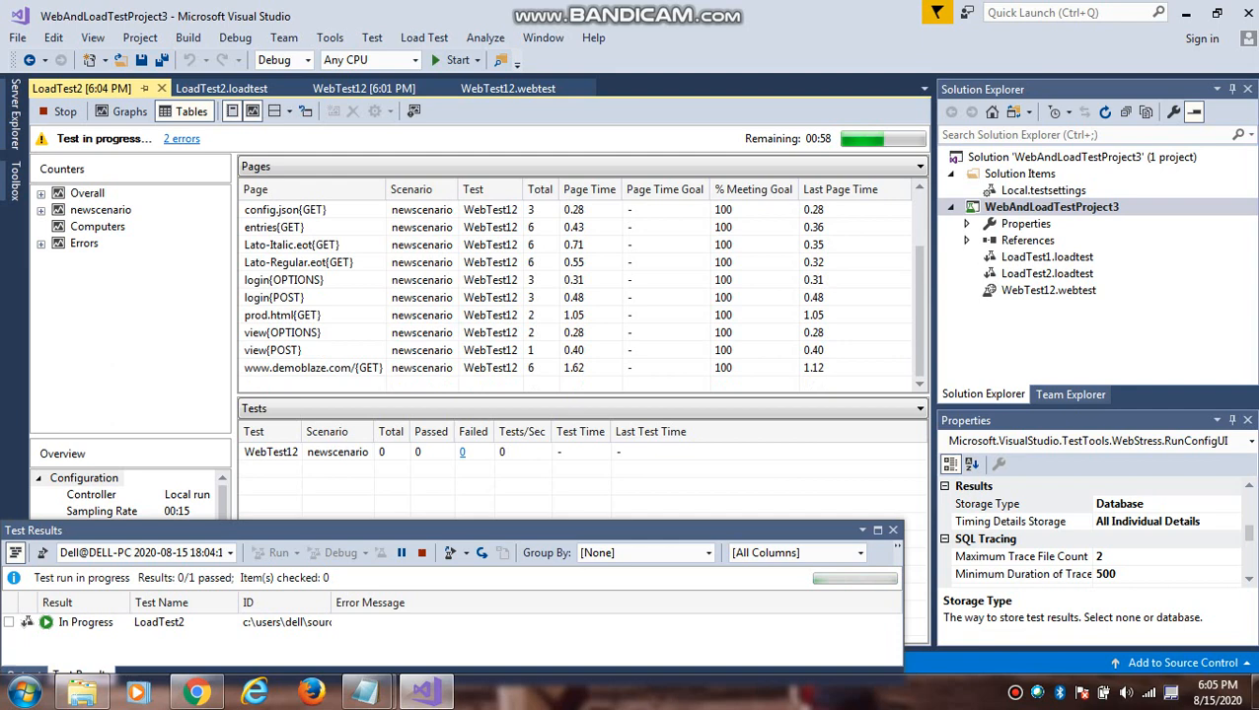
pyautogui.click(912, 165)
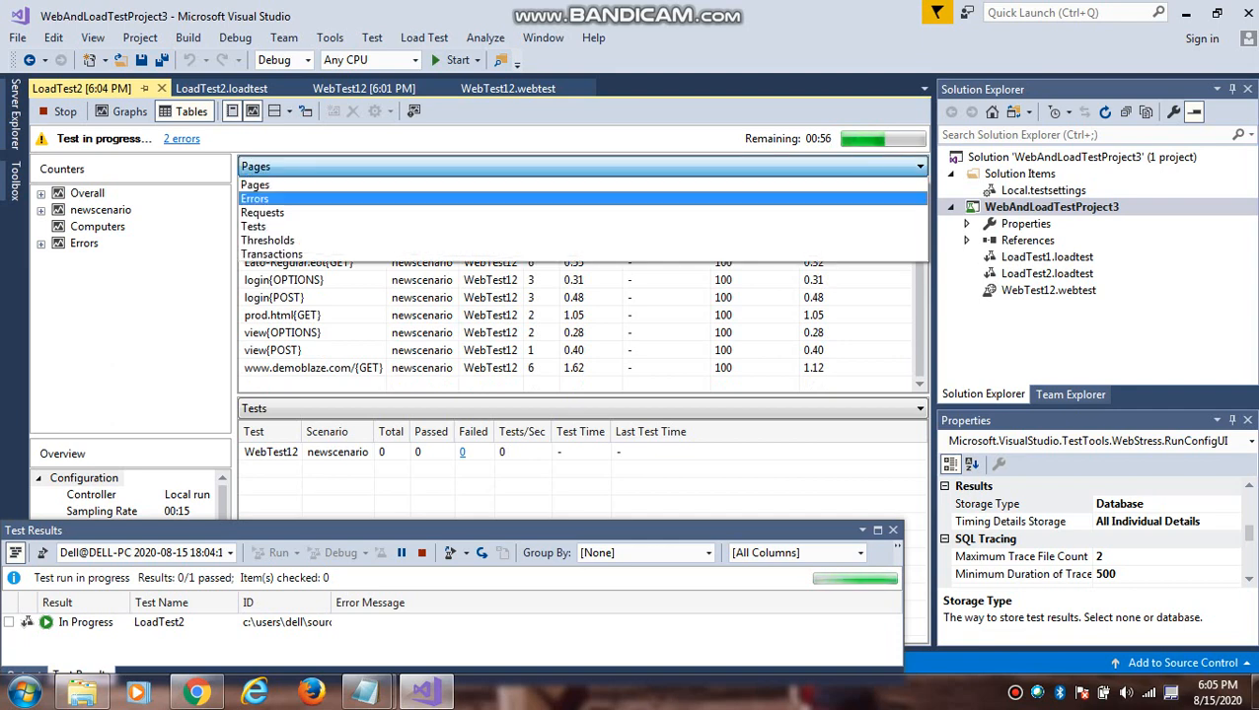
pyautogui.click(267, 240)
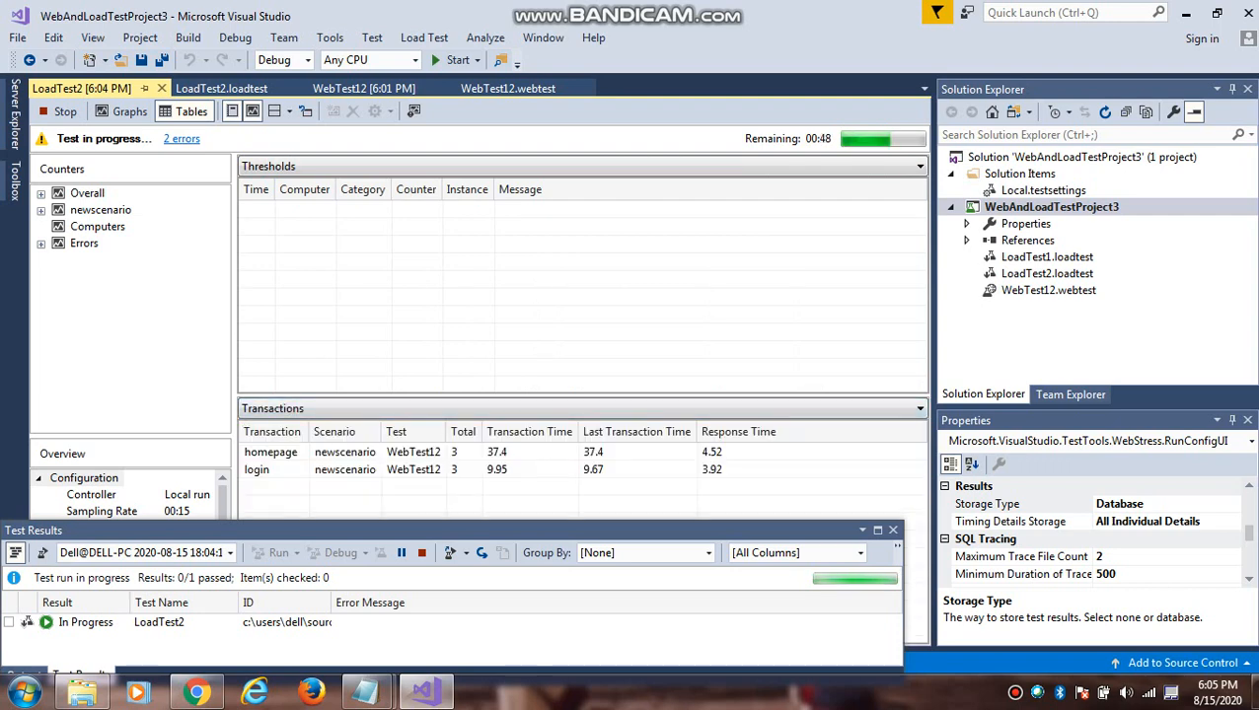
pyautogui.click(916, 165)
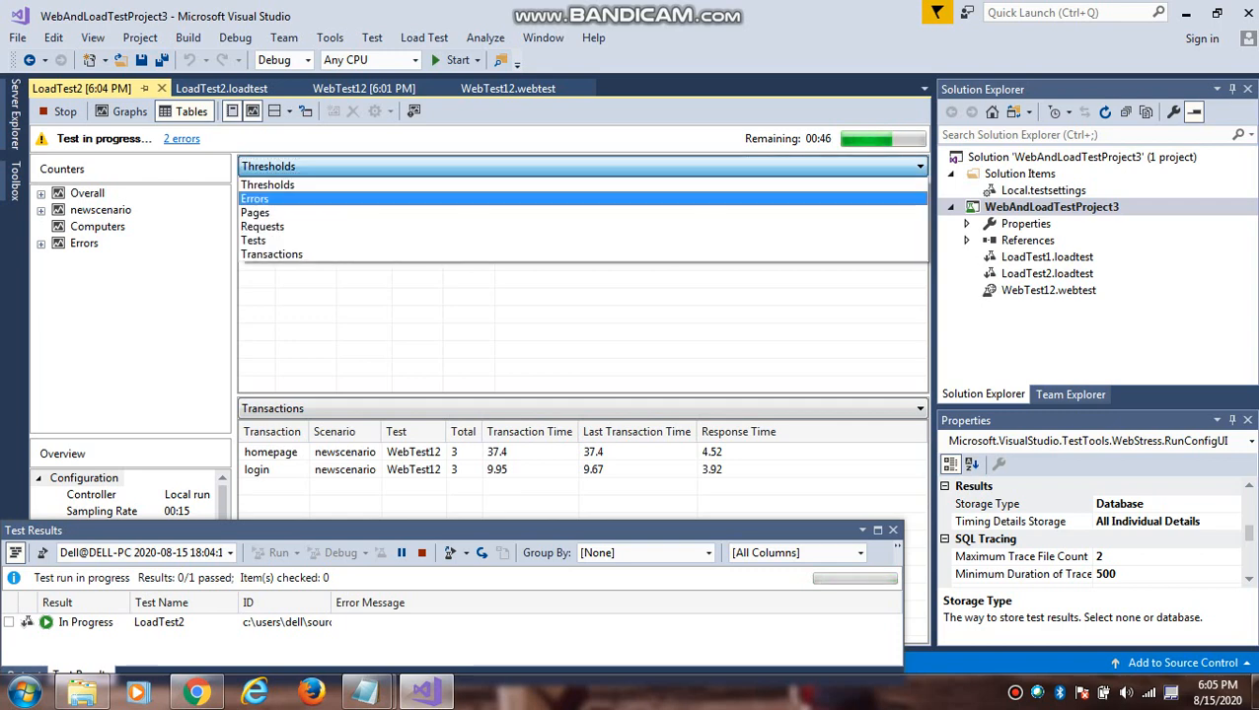
pyautogui.click(263, 225)
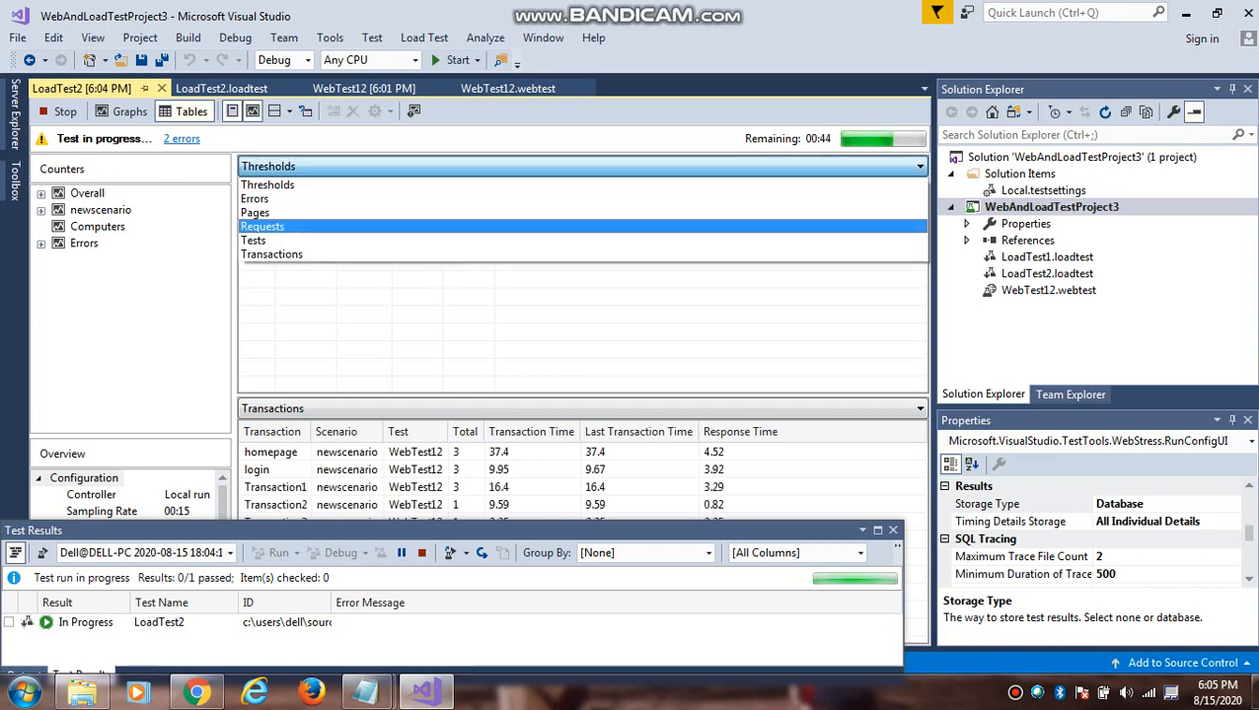
pyautogui.click(262, 225)
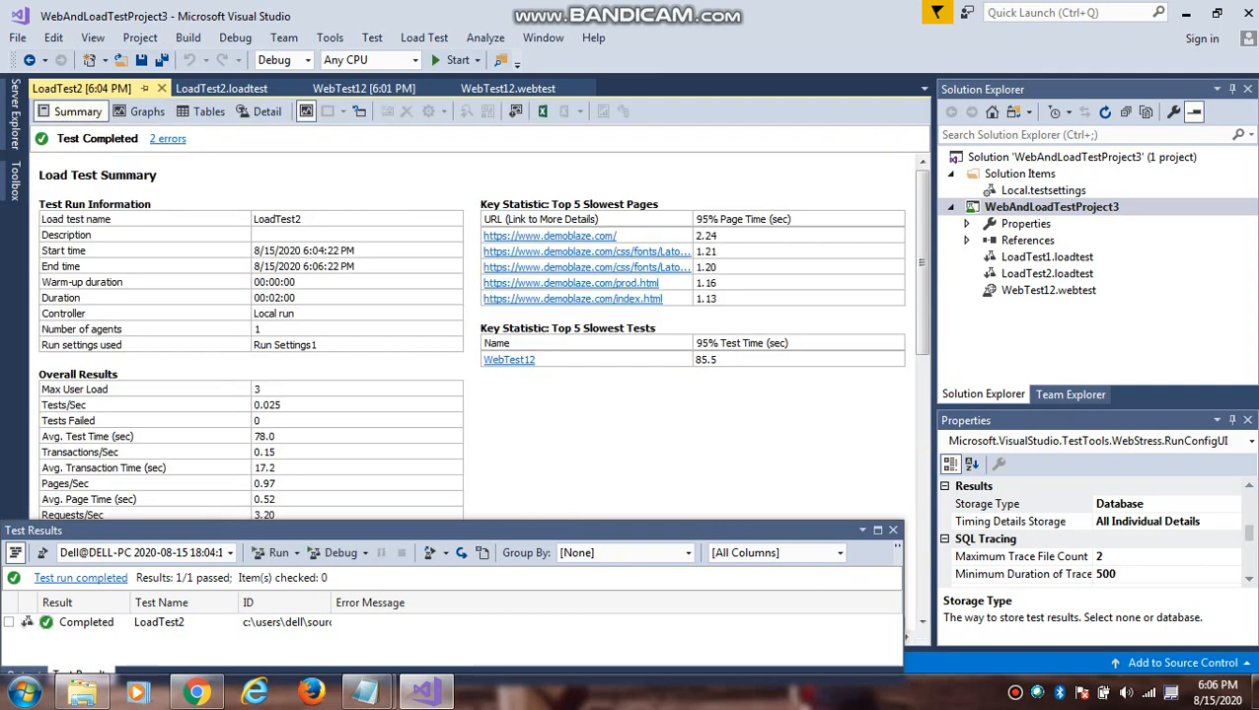
# Step: Scroll through LoadTest2's Overall Results and Test Results, then minimize Visual Studio
pyautogui.scroll(-3)
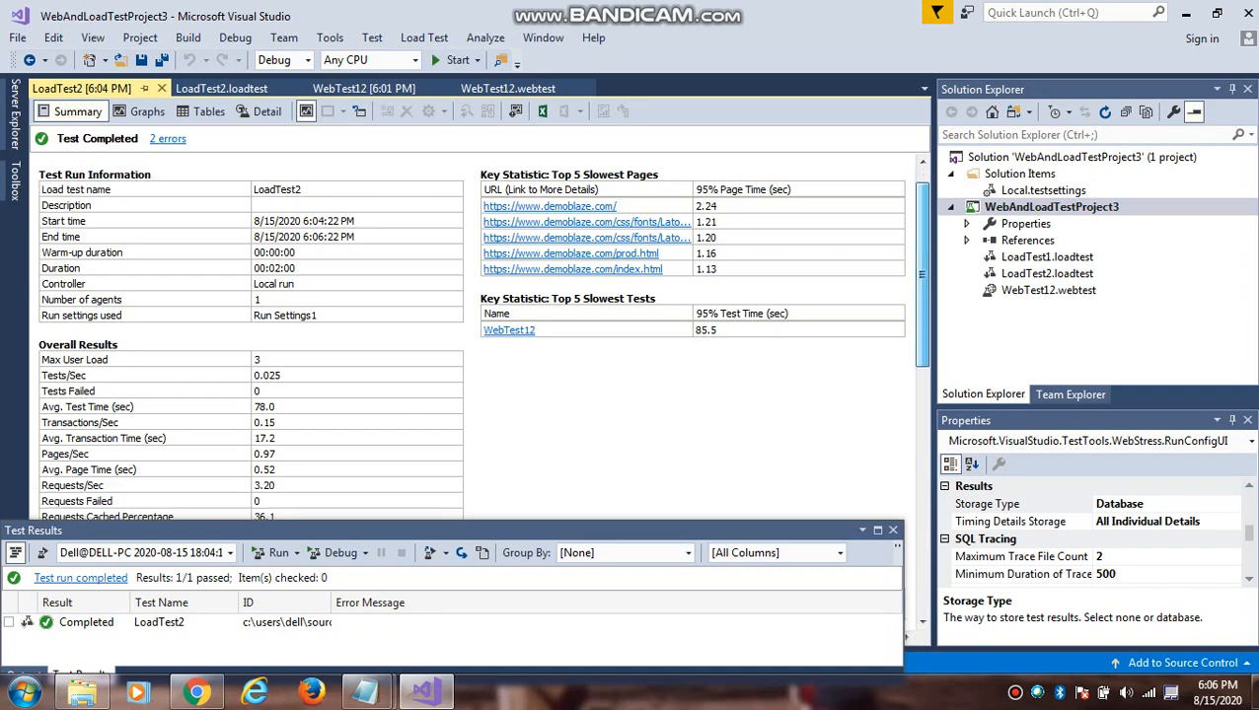
pyautogui.scroll(3)
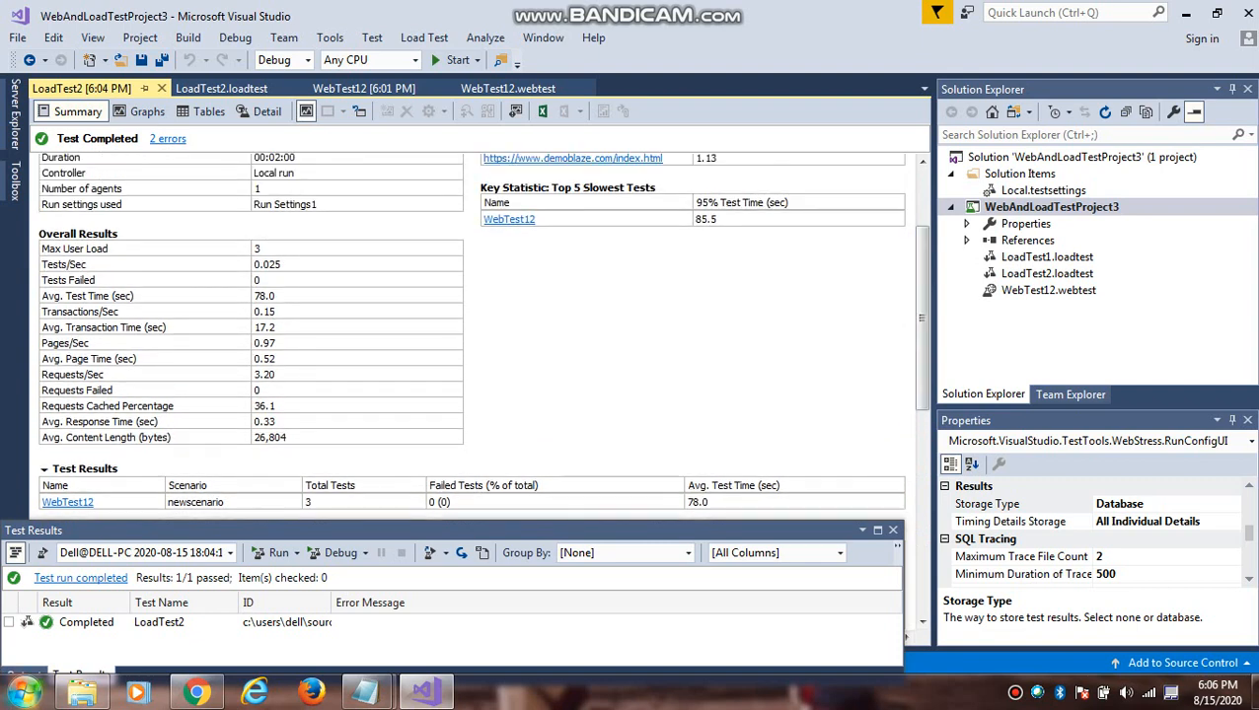
pyautogui.click(18, 692)
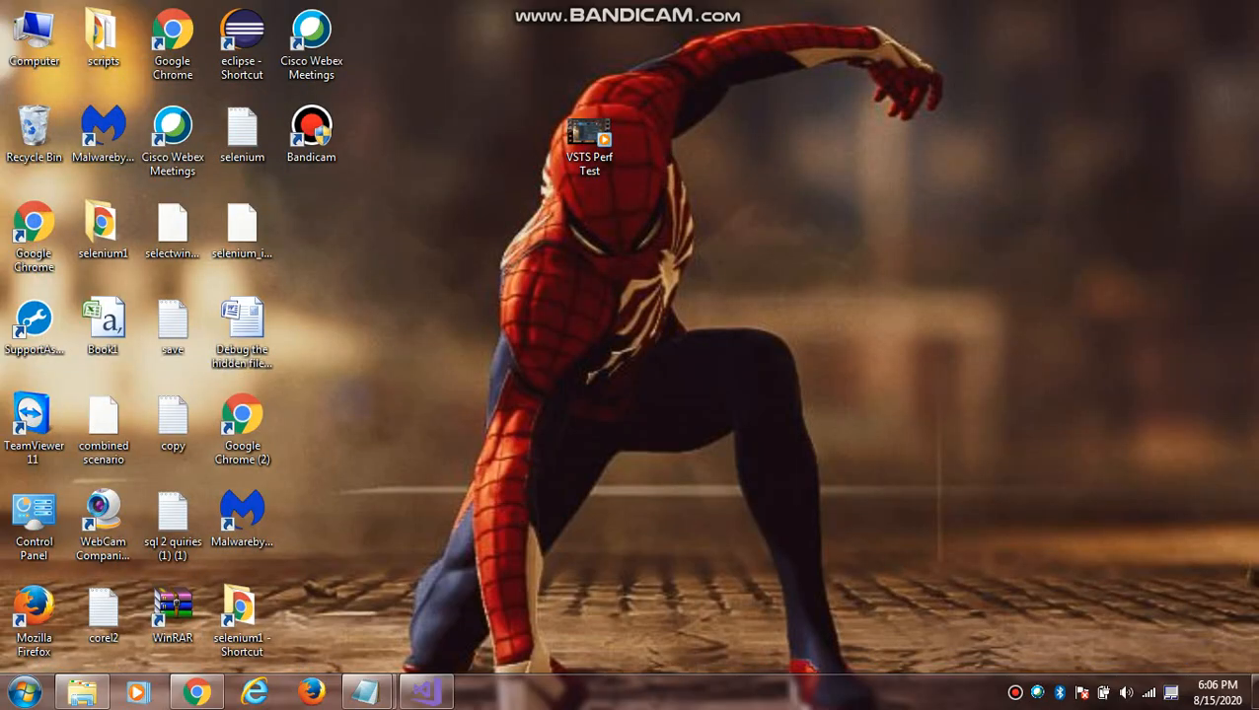
# Step: Open 'sql 2 quiries (1) (1)' in Notepad and right-click the LoadTestRun query to copy
pyautogui.click(172, 326)
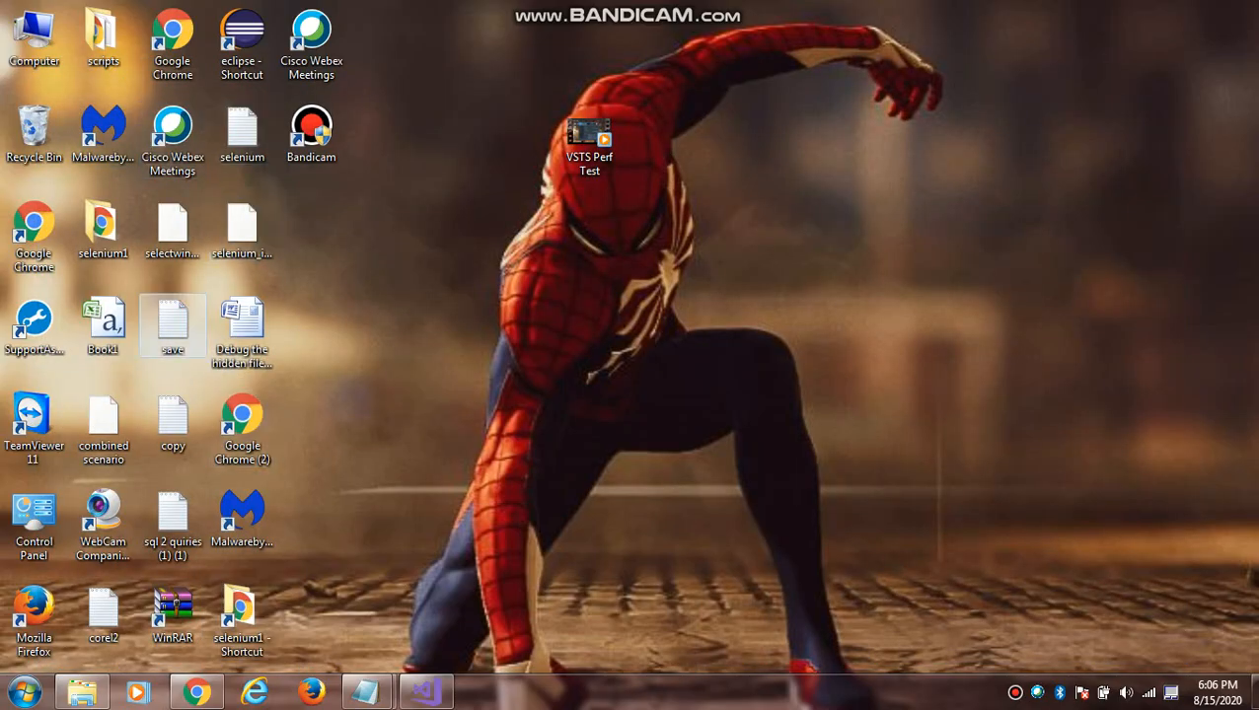
pyautogui.doubleClick(172, 518)
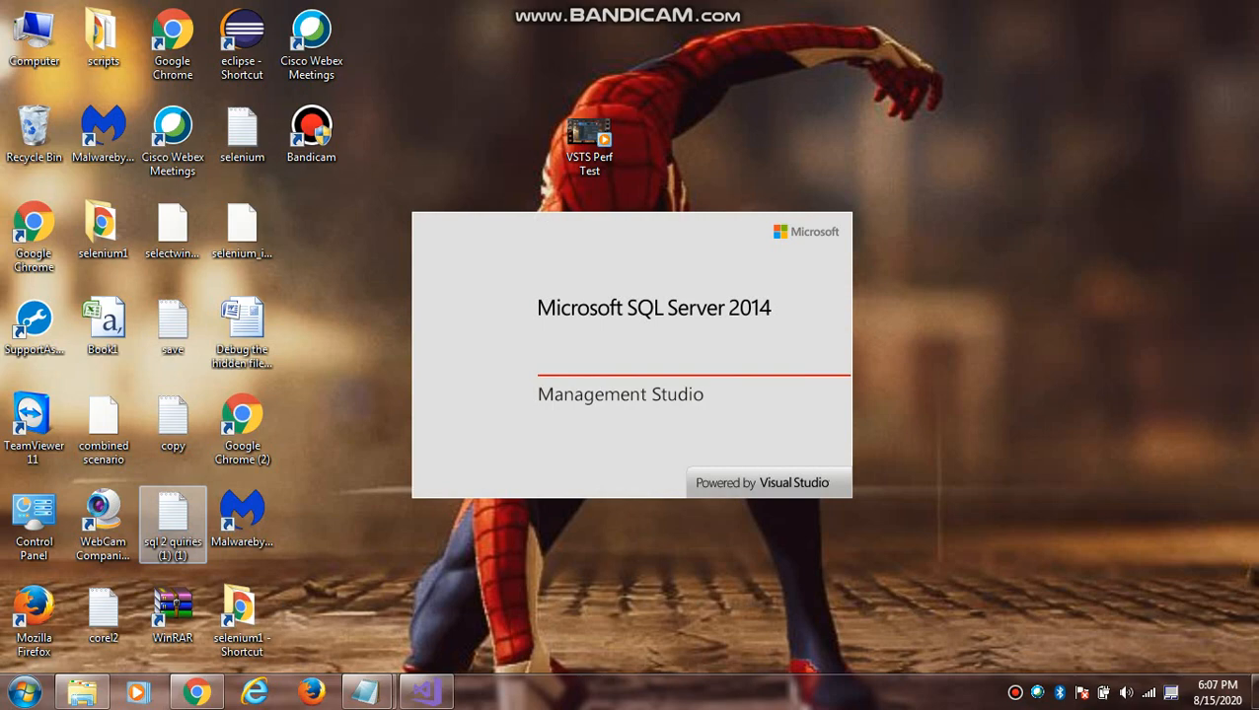
pyautogui.doubleClick(173, 524)
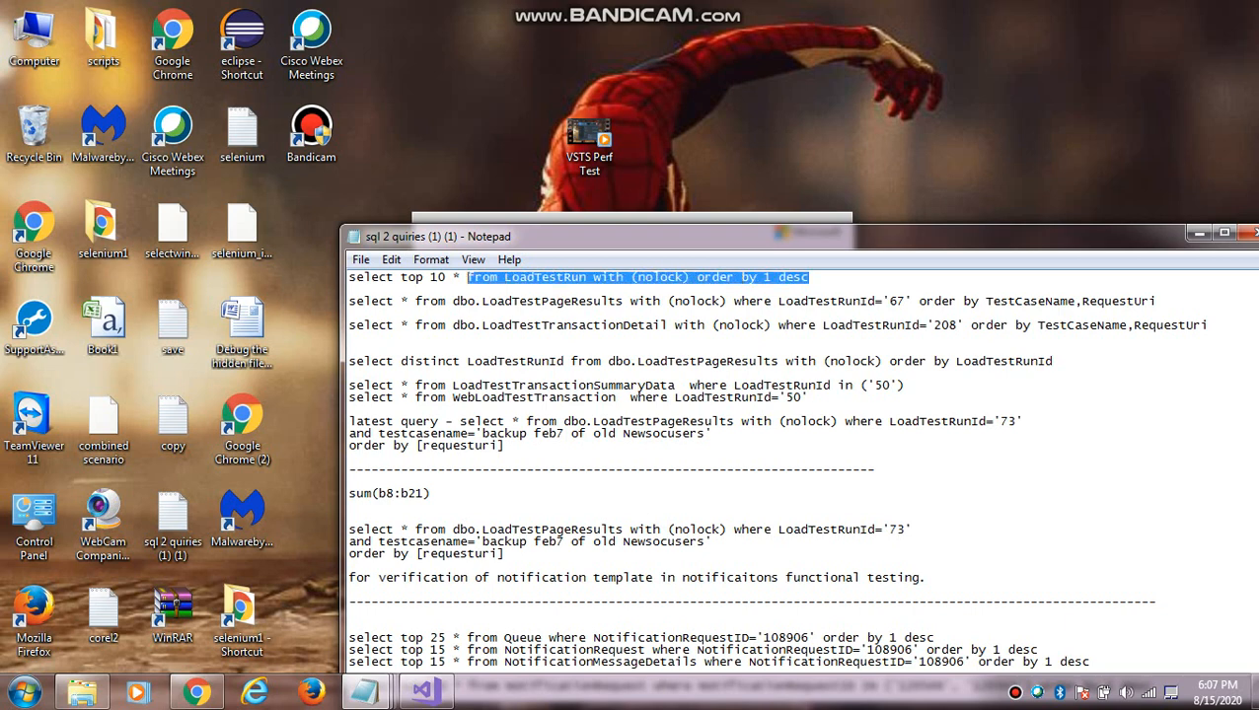
pyautogui.rightClick(572, 276)
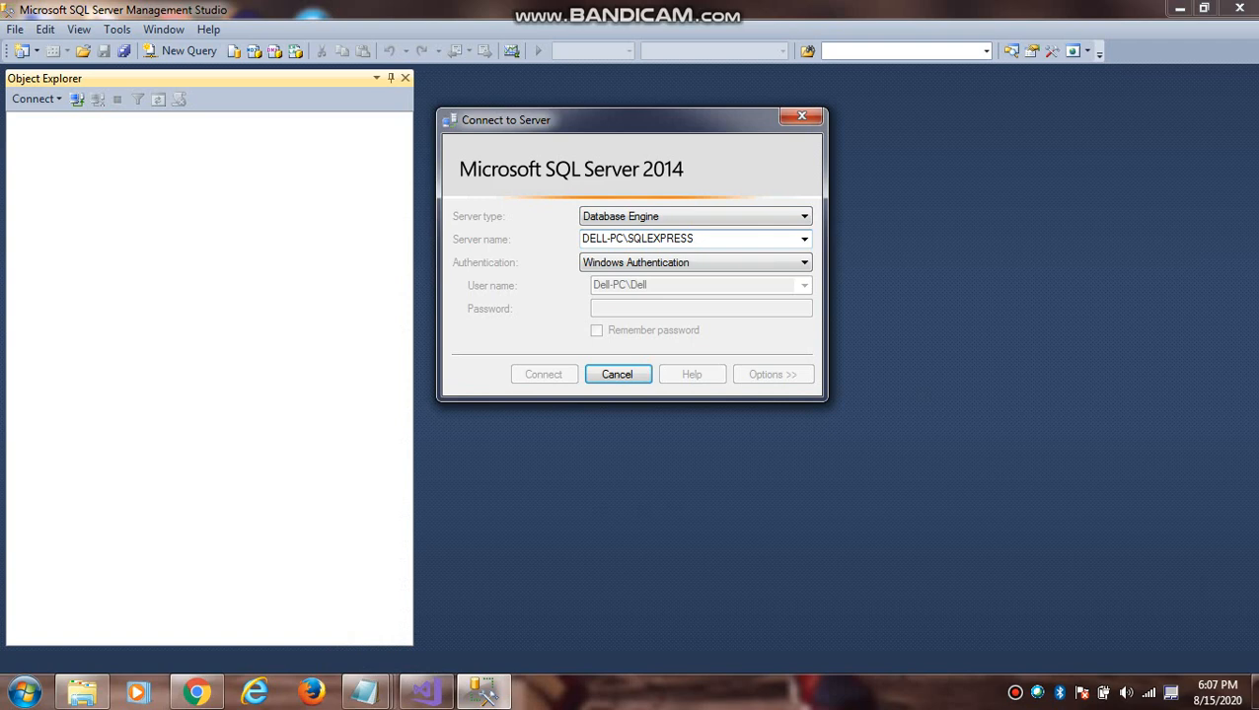
# Step: Connect to DELL-PC\SQLEXPRESS, expand Databases to find LoadTest2010, then close Management Studio
pyautogui.click(542, 374)
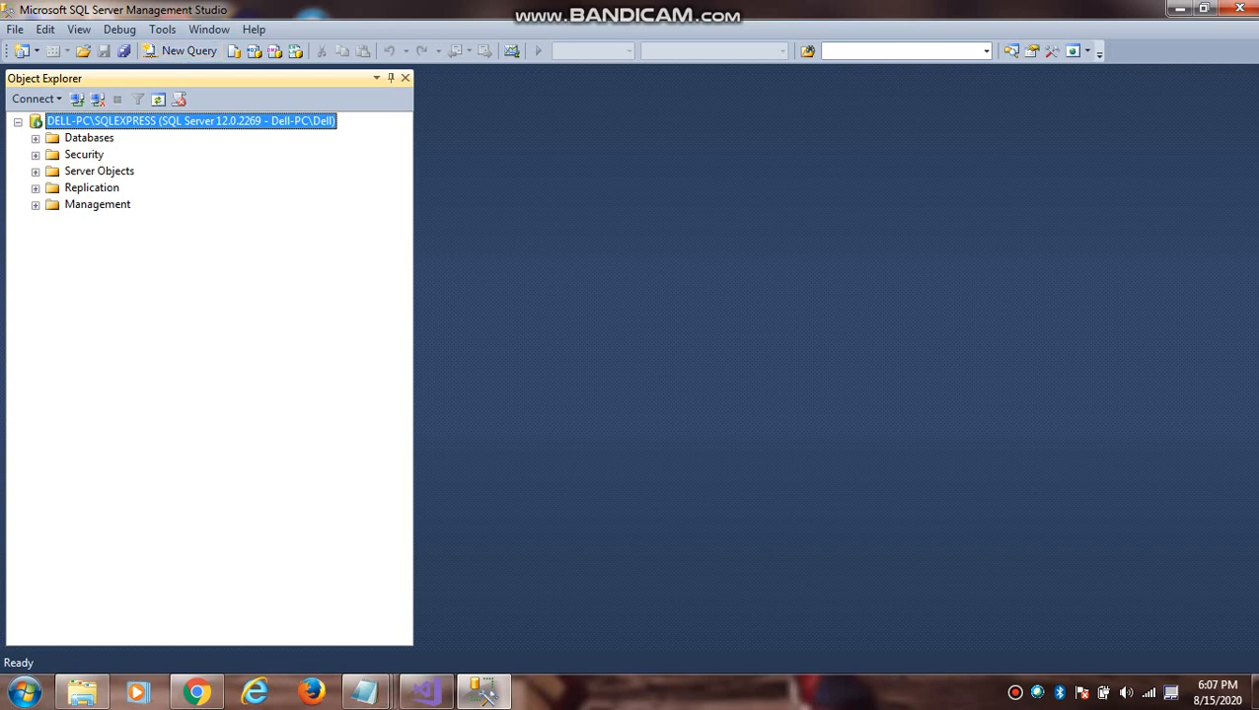
pyautogui.click(34, 137)
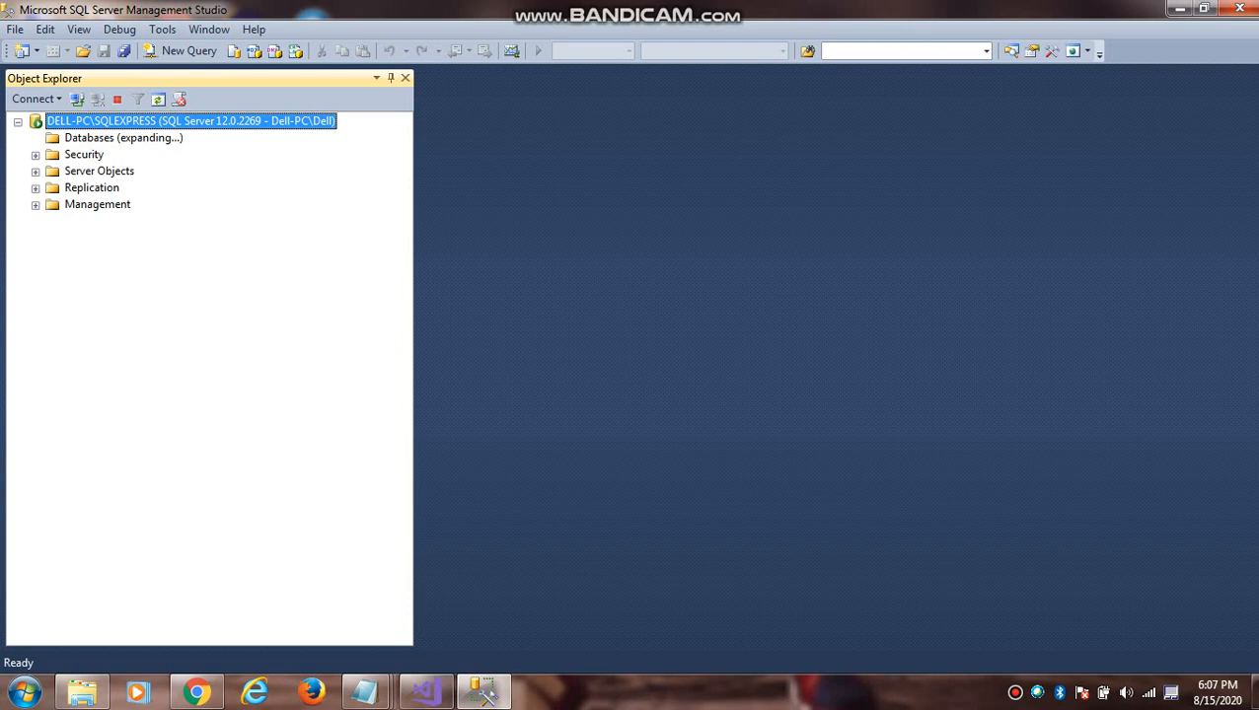
pyautogui.click(34, 137)
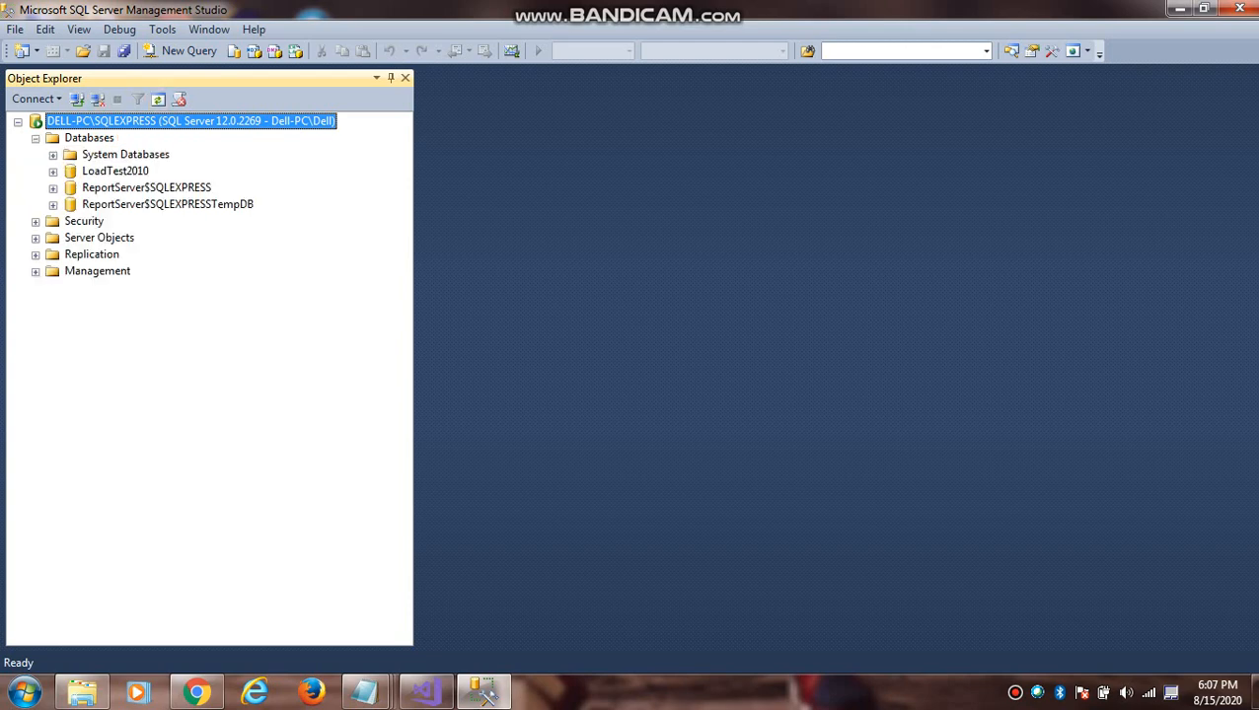
pyautogui.click(114, 170)
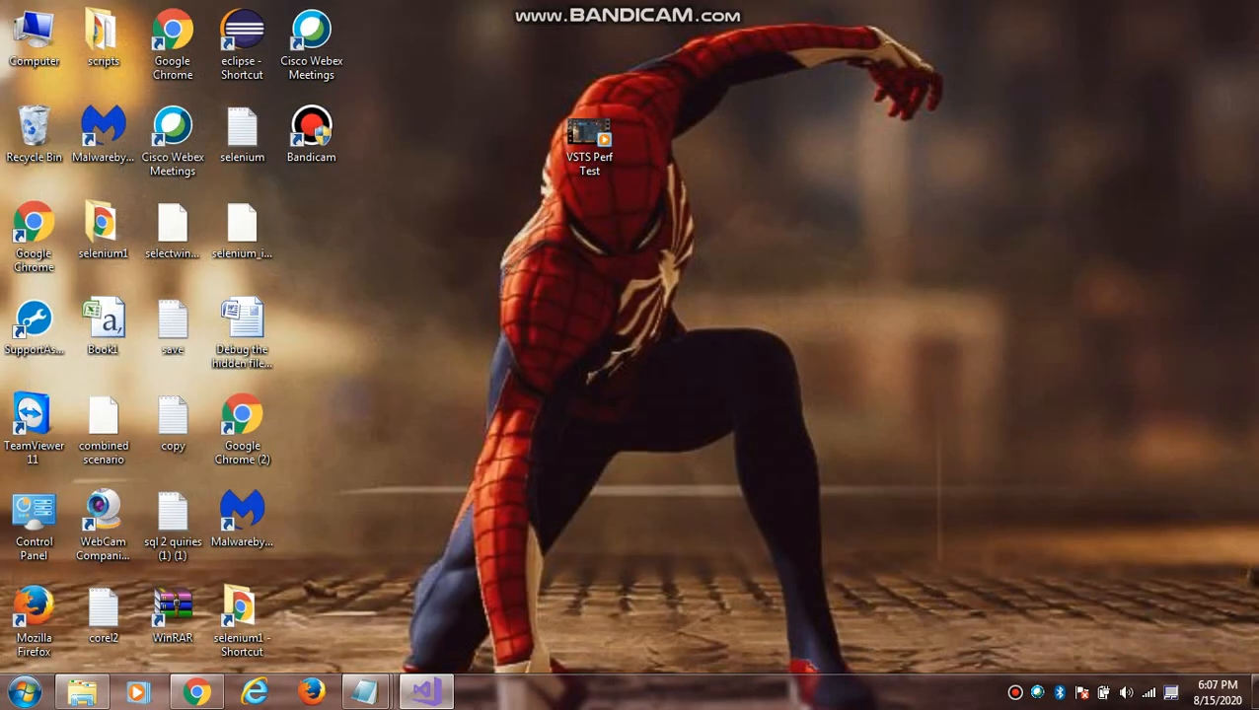
# Step: Open the Start menu to reach SQL Server 2014 Management Studio
pyautogui.click(18, 691)
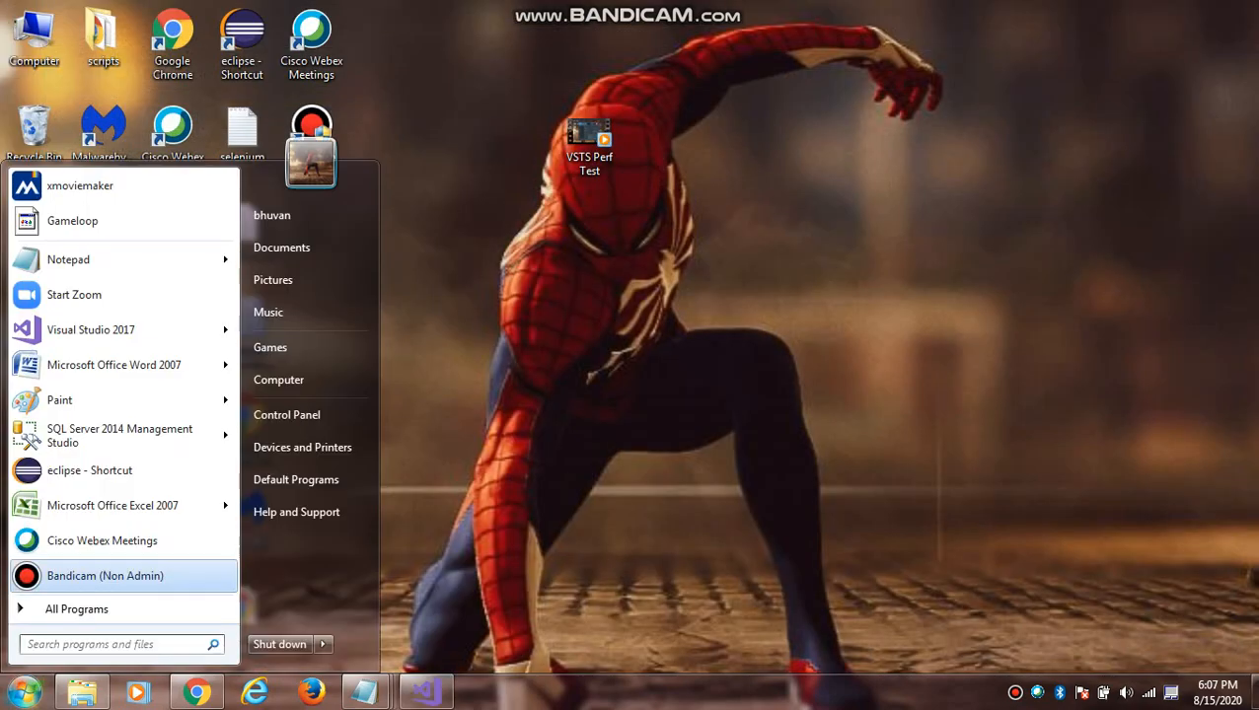
pyautogui.moveTo(118, 435)
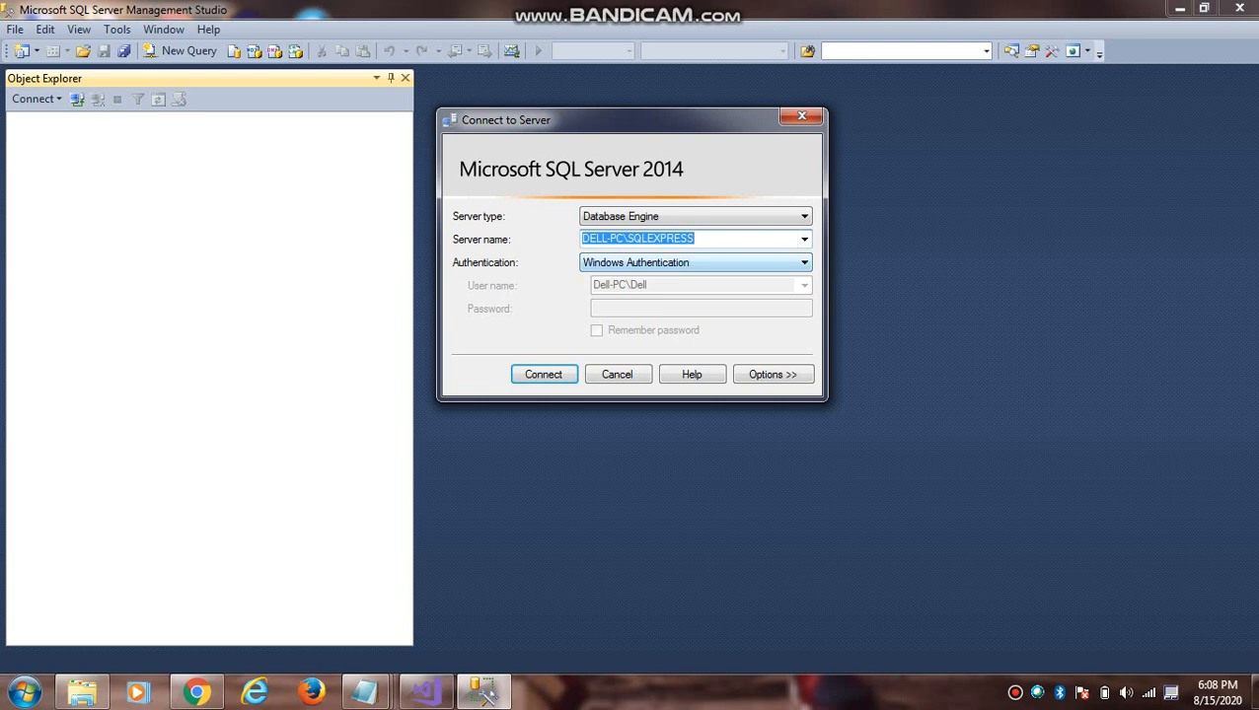
# Step: Connect to DELL-PC\SQLEXPRESS using Windows Authentication and open a blank query window
pyautogui.click(803, 262)
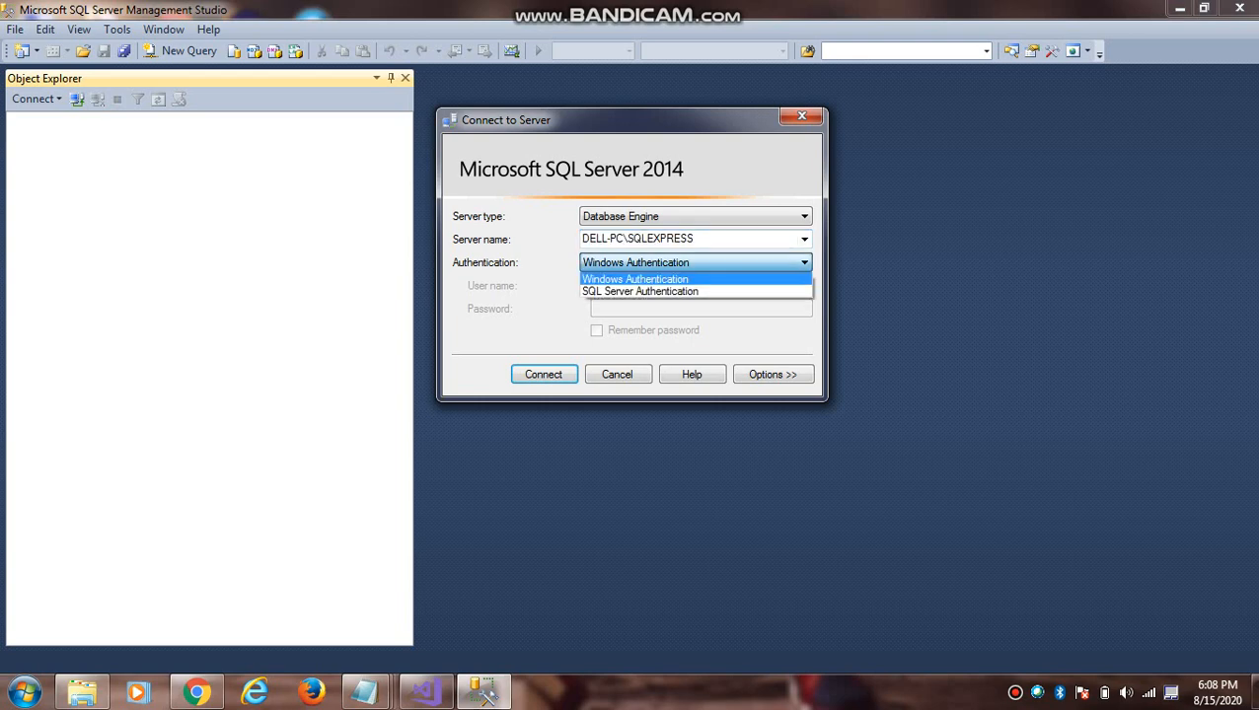
pyautogui.click(634, 278)
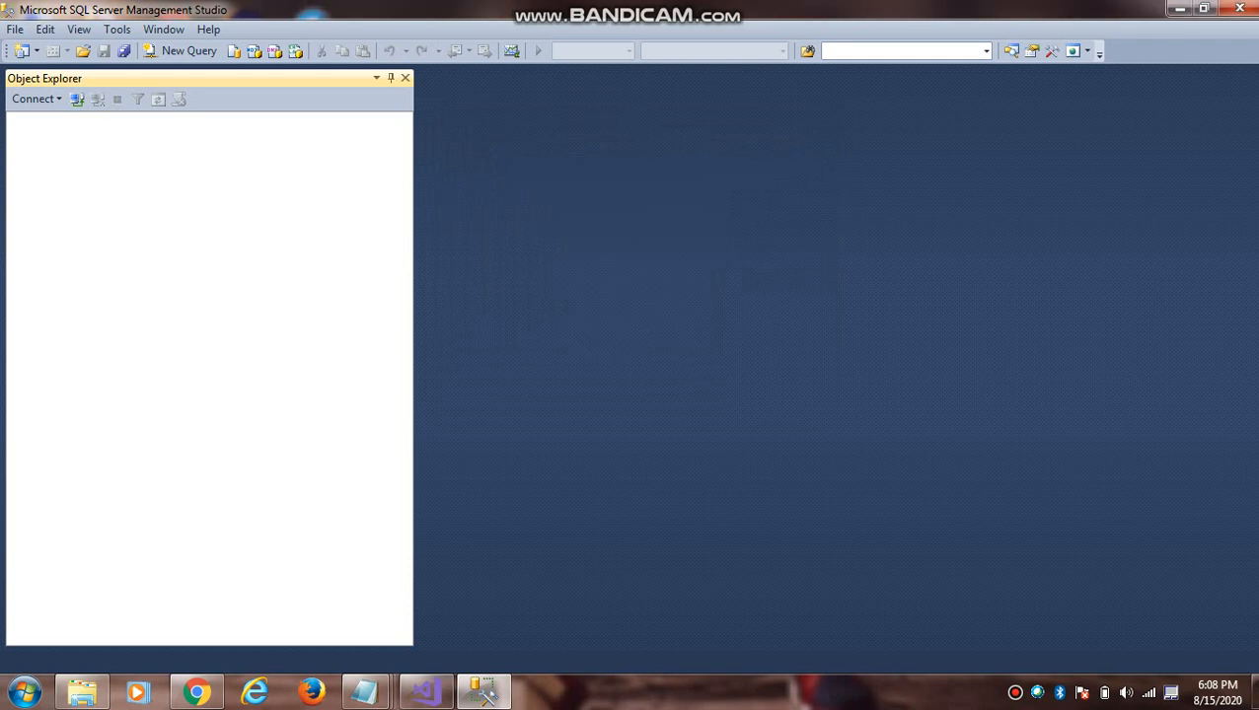
pyautogui.click(32, 99)
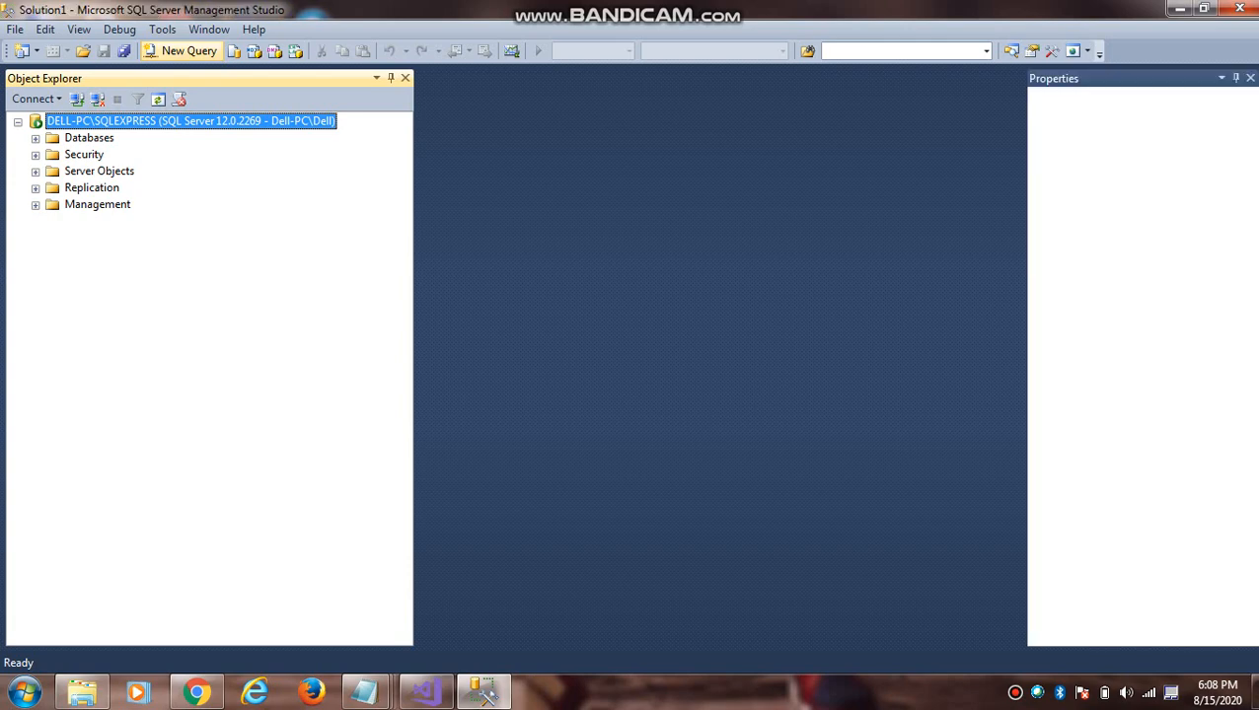
pyautogui.click(188, 50)
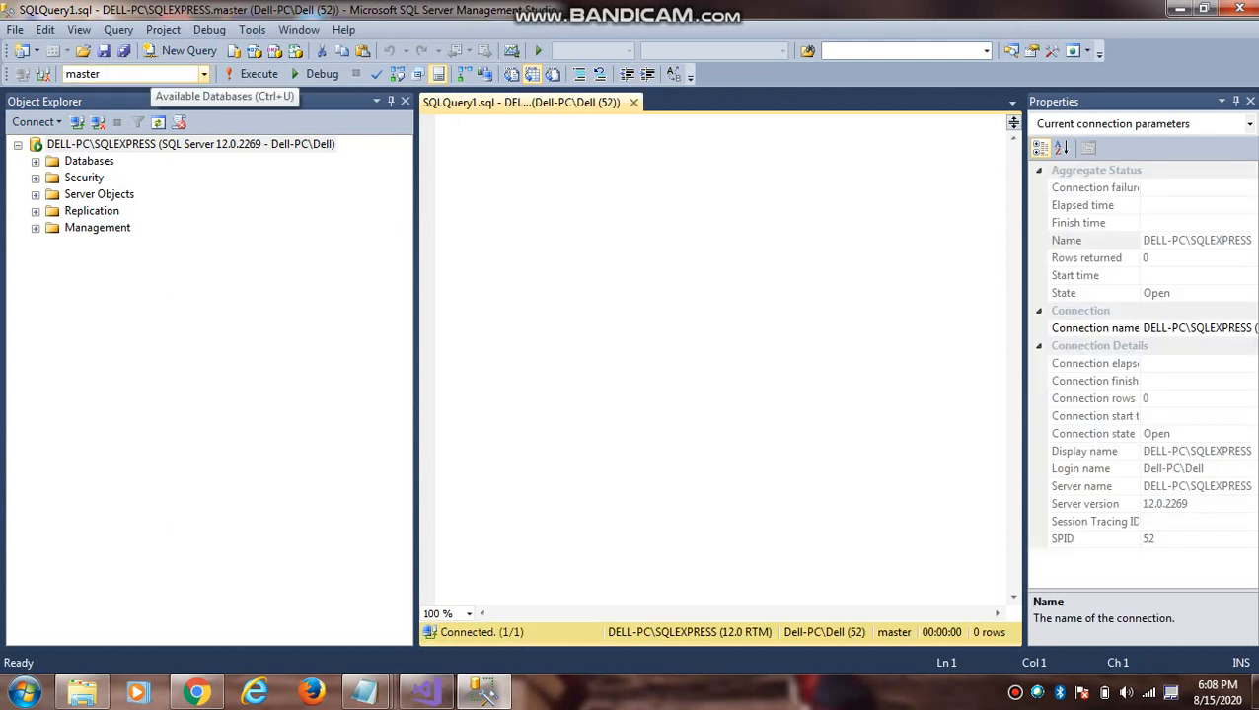
# Step: Against LoadTest2010, run 'select top 10 * from LoadTestRun with (nolock) order by 1 desc;'
pyautogui.click(203, 74)
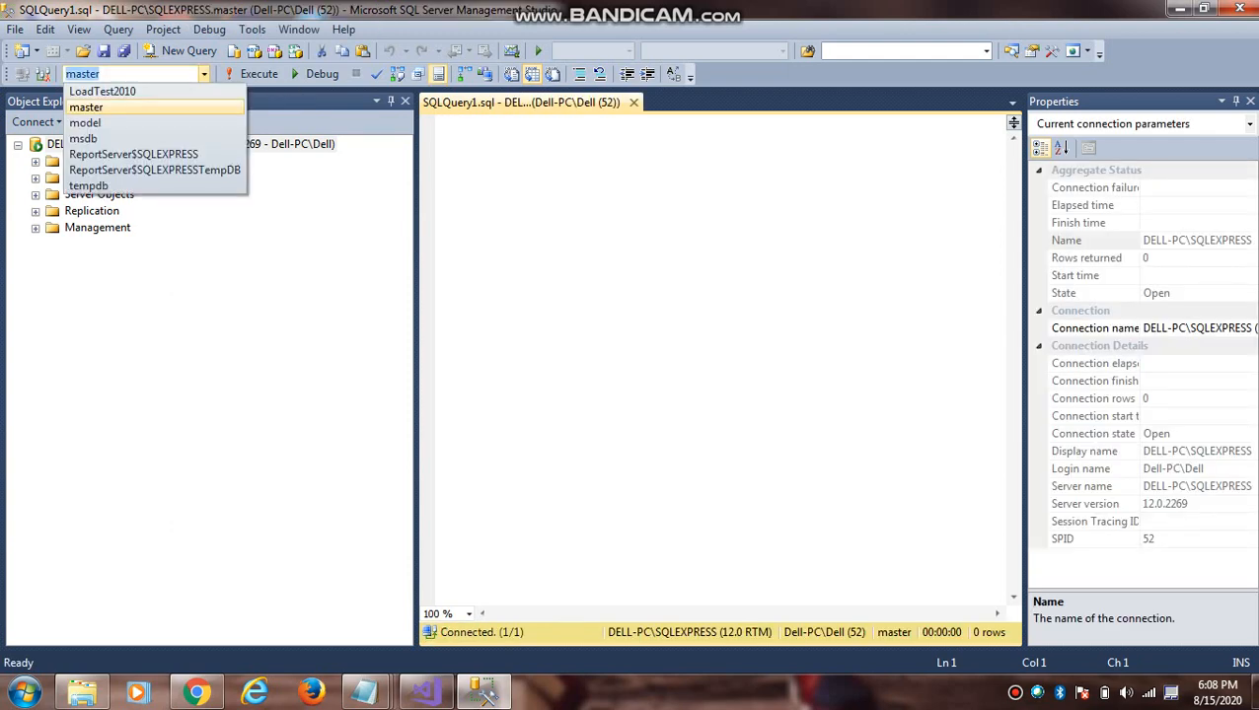
pyautogui.click(102, 91)
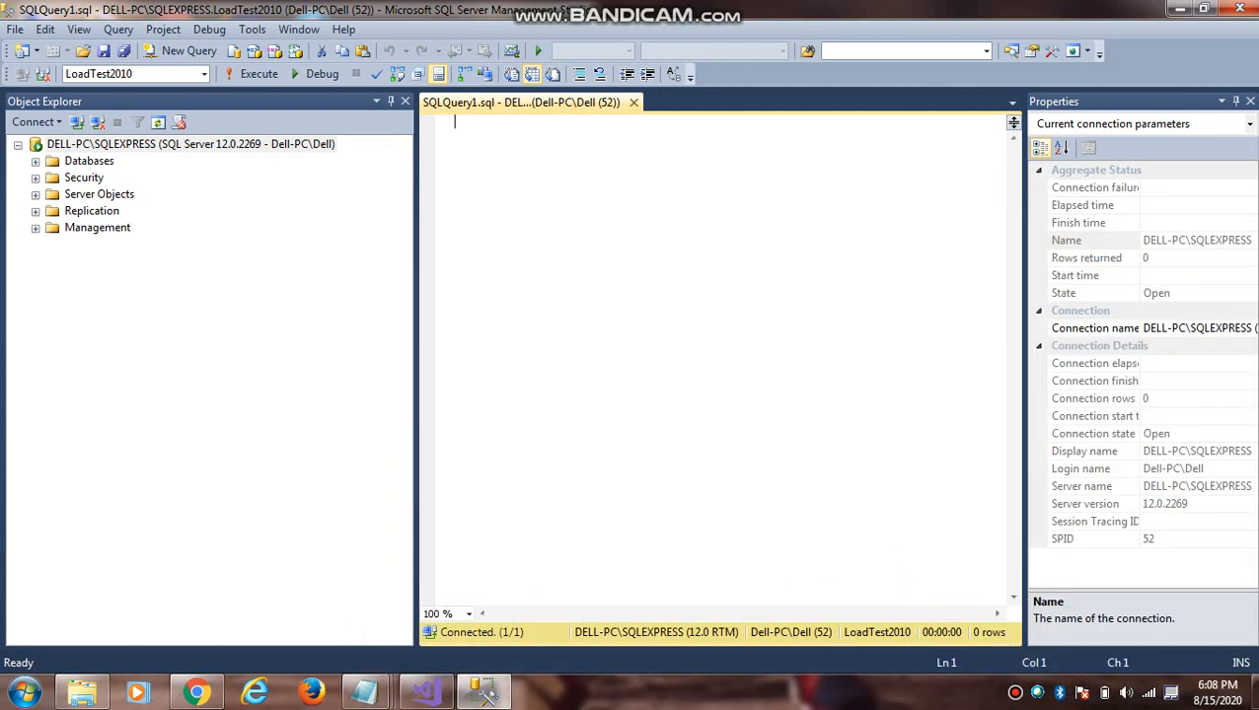
pyautogui.write('select top 10 * from LoadTestRun with (nolock) order by 1 desc')
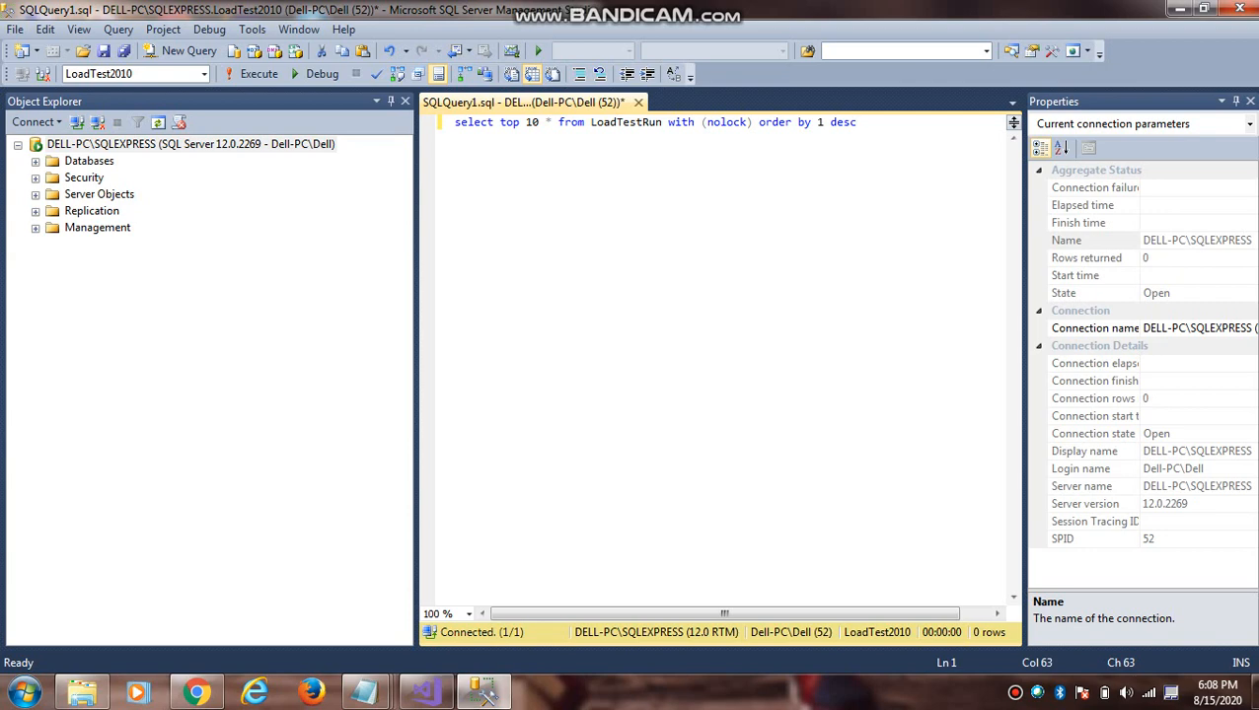
pyautogui.write(';')
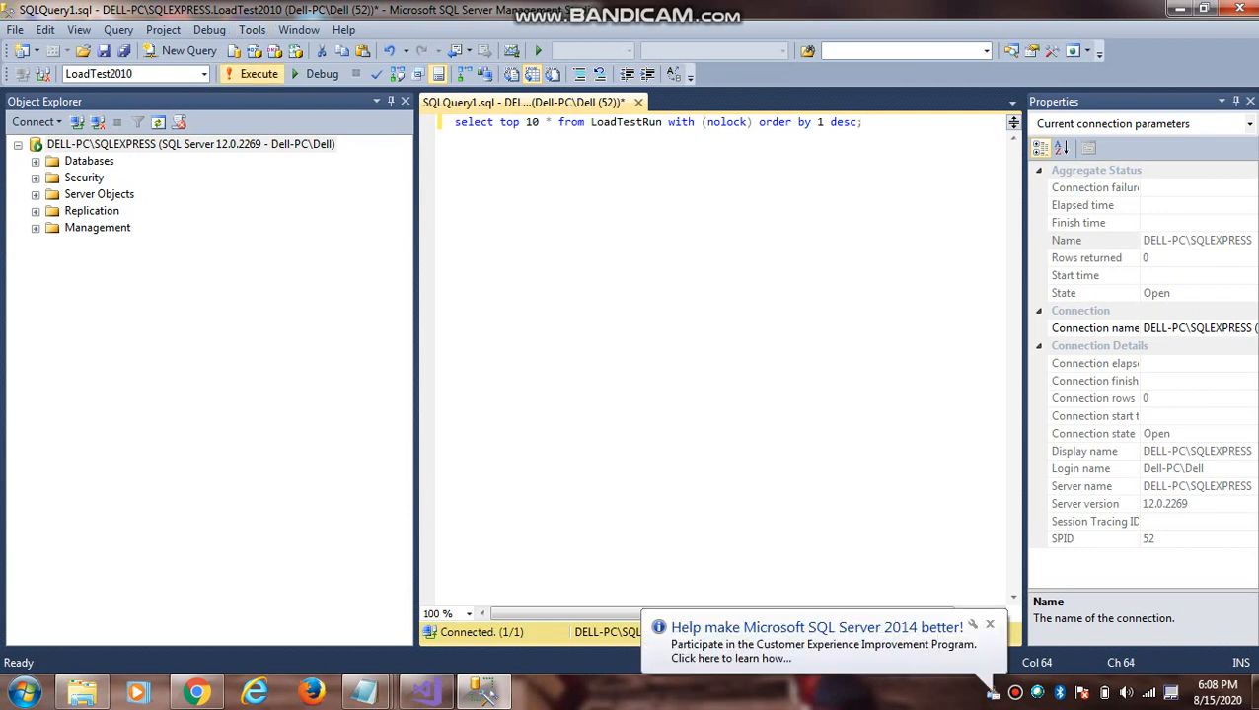
pyautogui.click(257, 73)
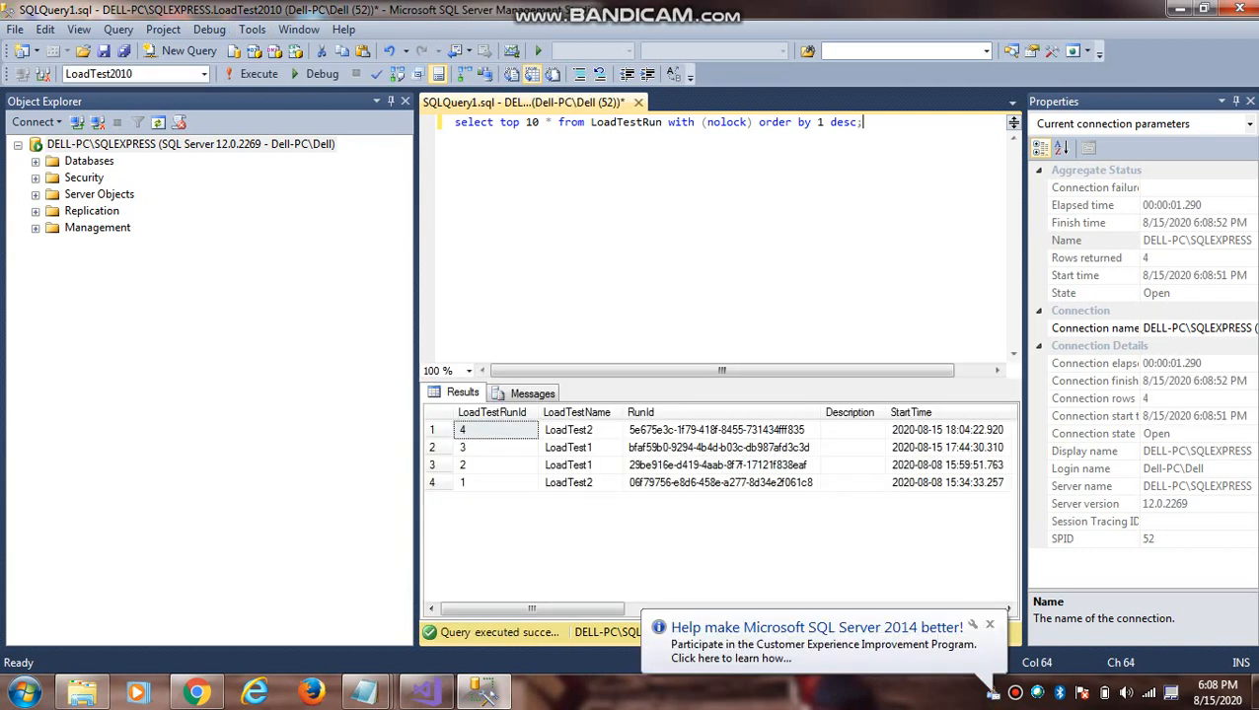
pyautogui.click(990, 625)
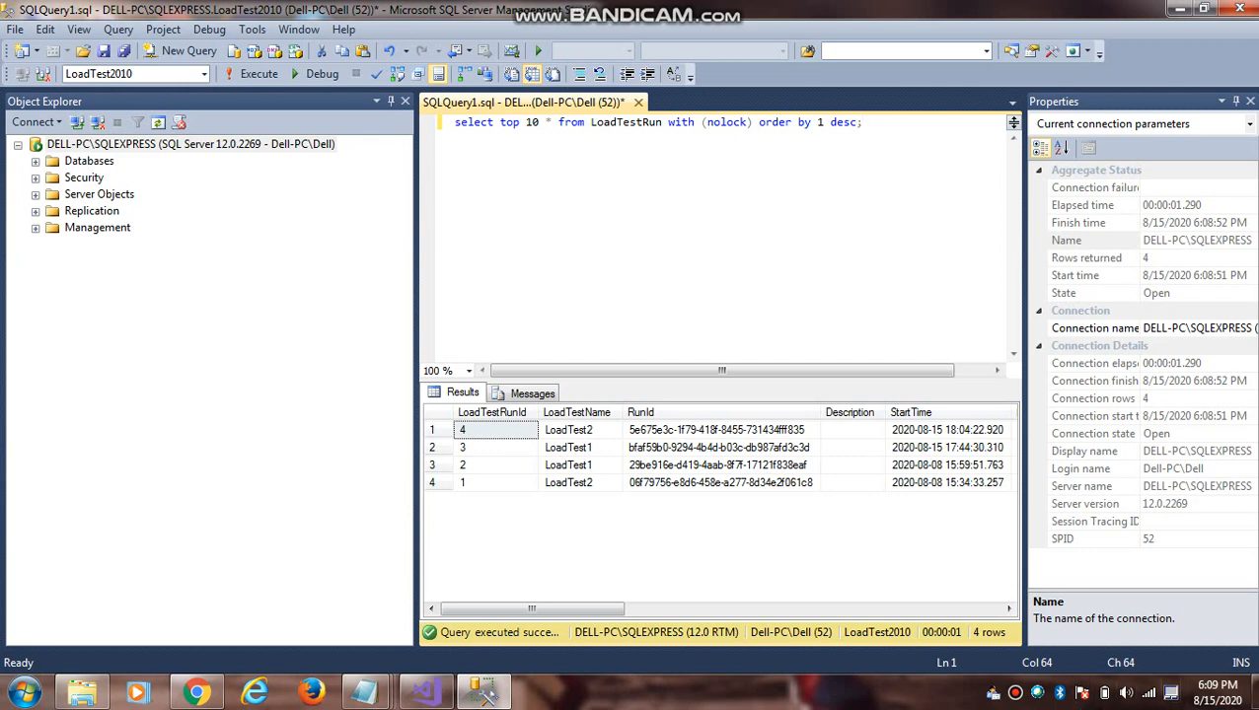
pyautogui.click(862, 121)
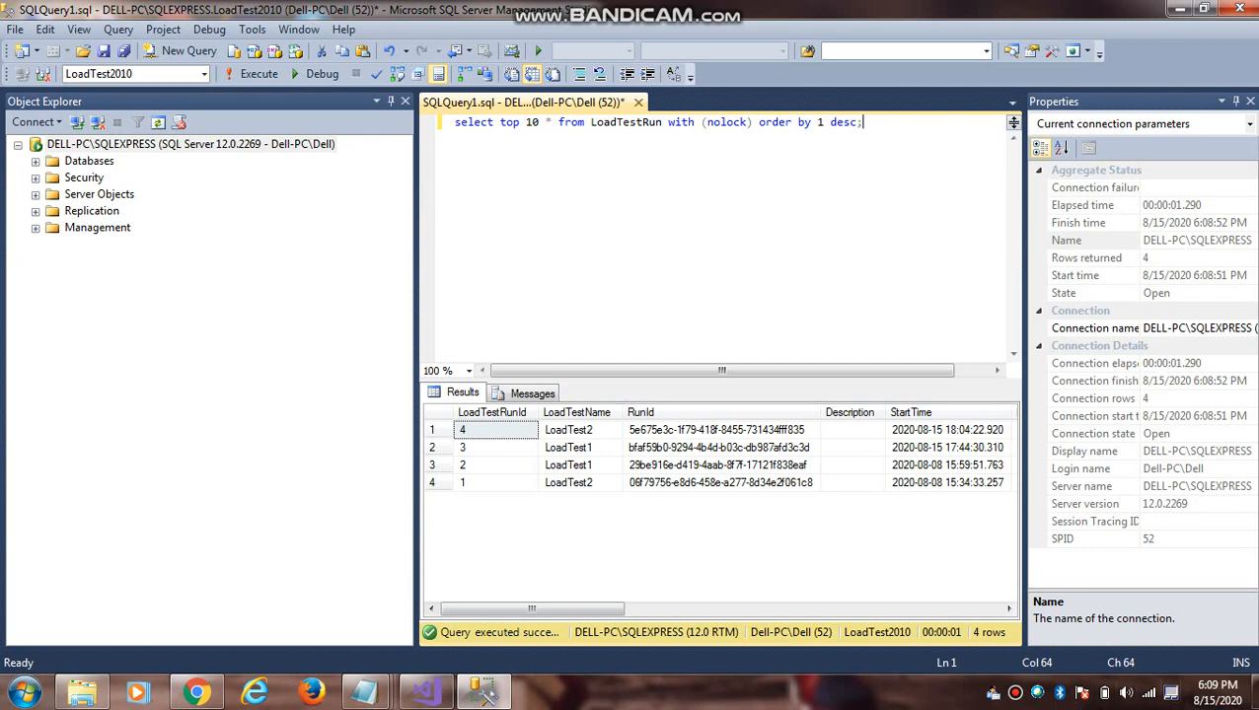